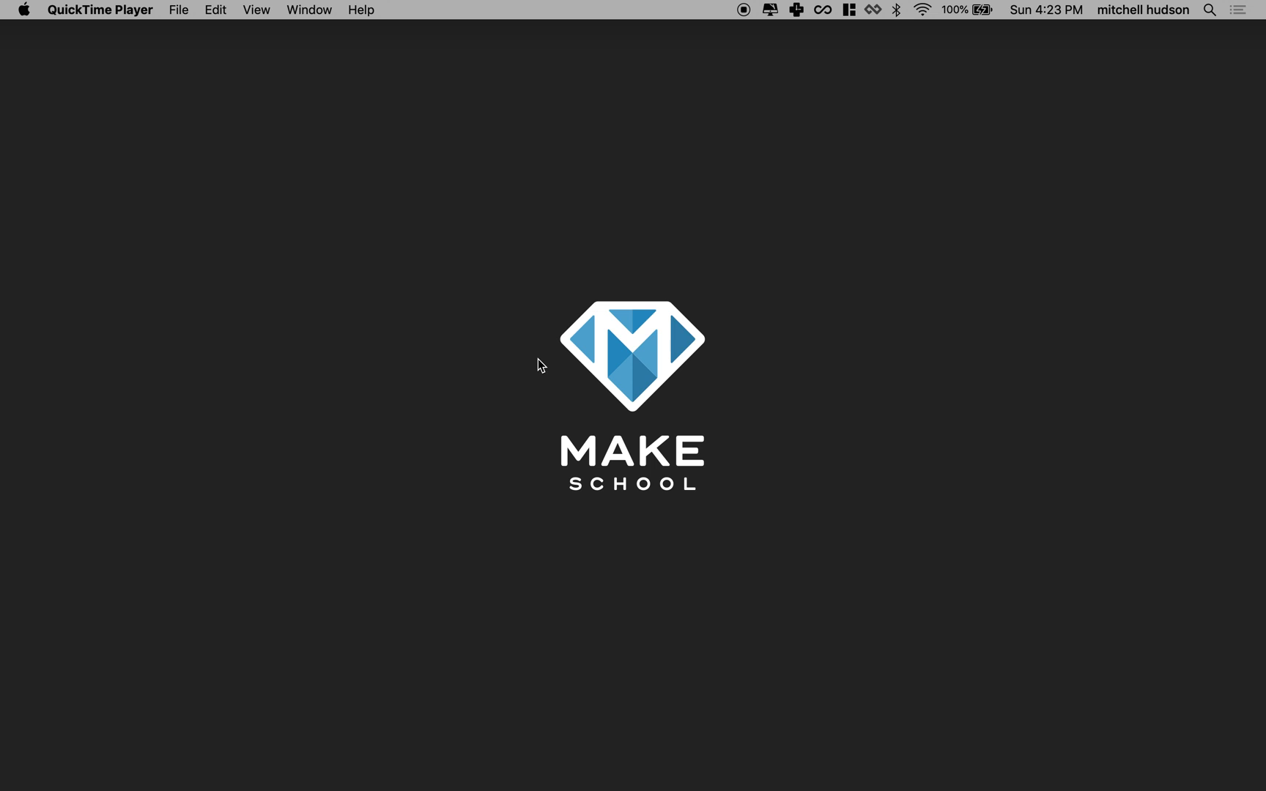
{"action": "mouse_move", "coordinate": [731, 632]}
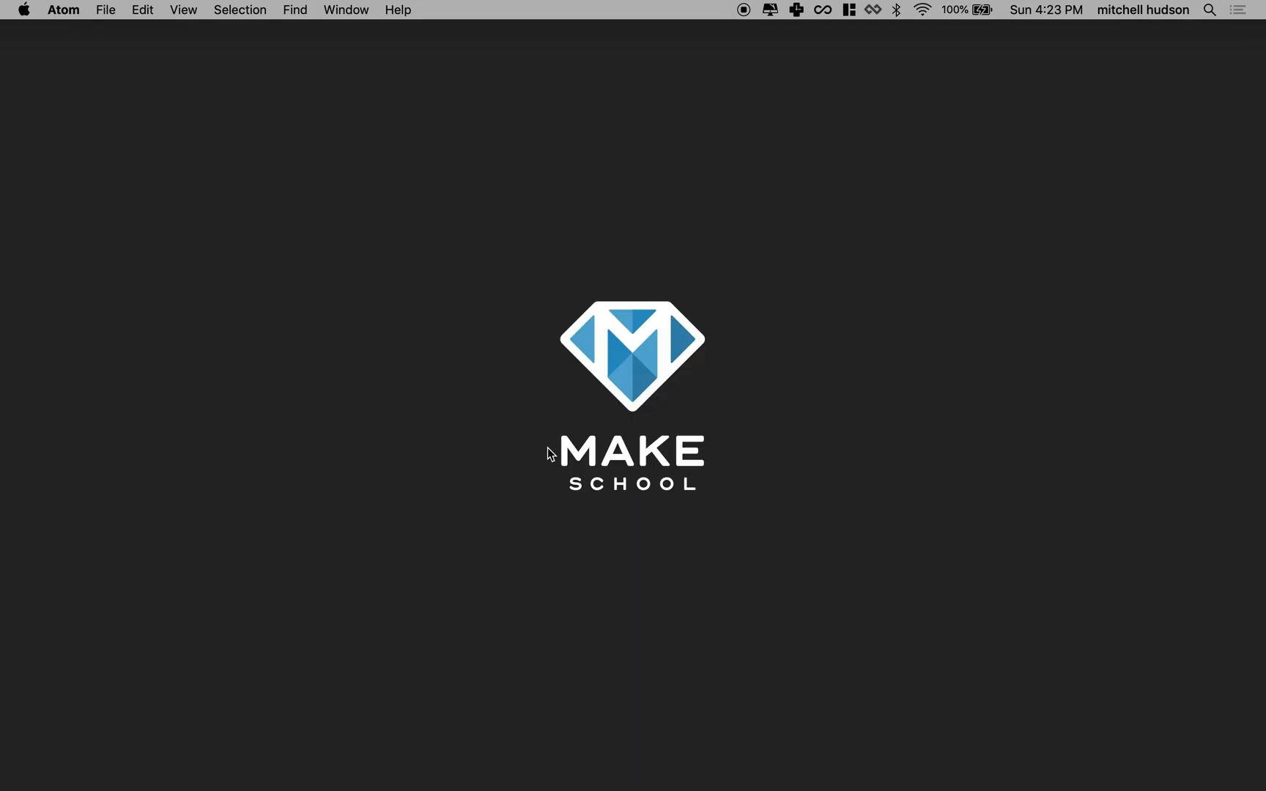
{"action": "mouse_move", "coordinate": [709, 758]}
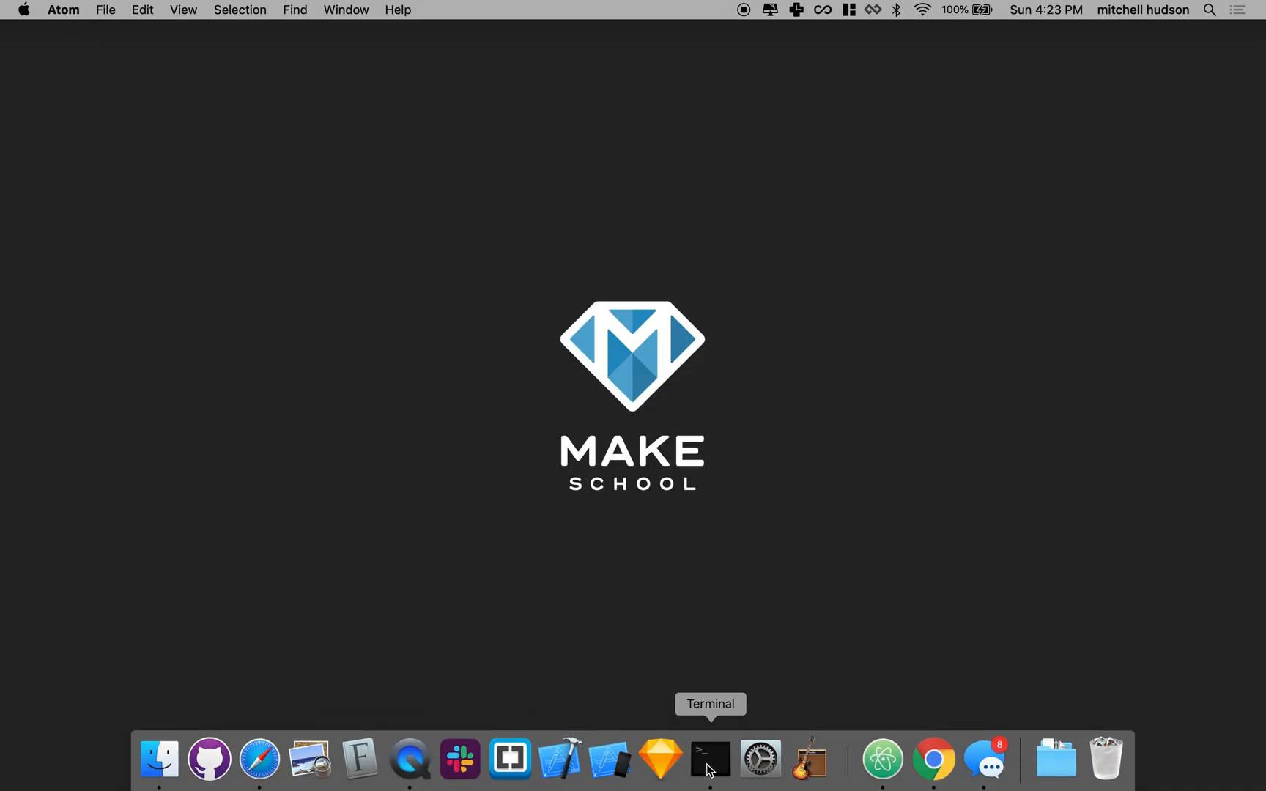
Step: Run npx create-react-app reat-redux-demo from the Desktop to scaffold the project
{"action": "left_click", "coordinate": [709, 759]}
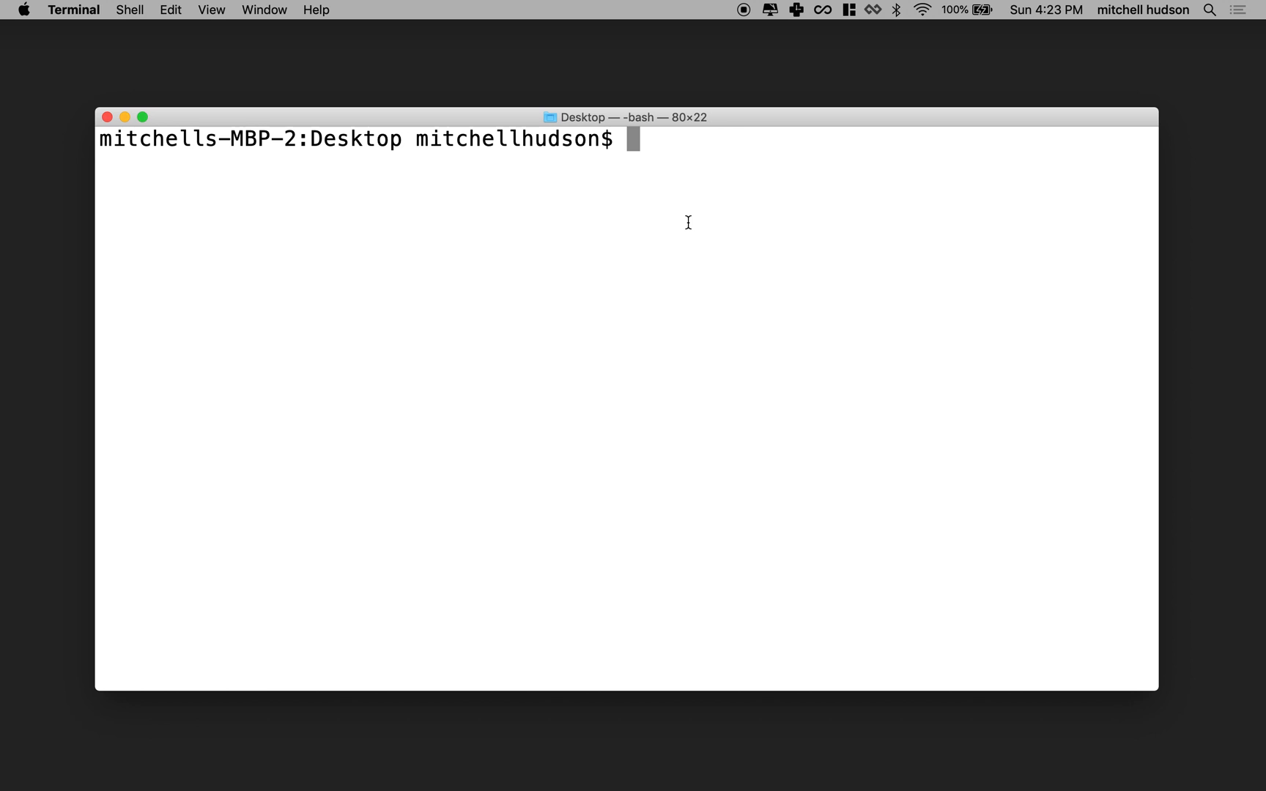
{"action": "type", "text": "np"}
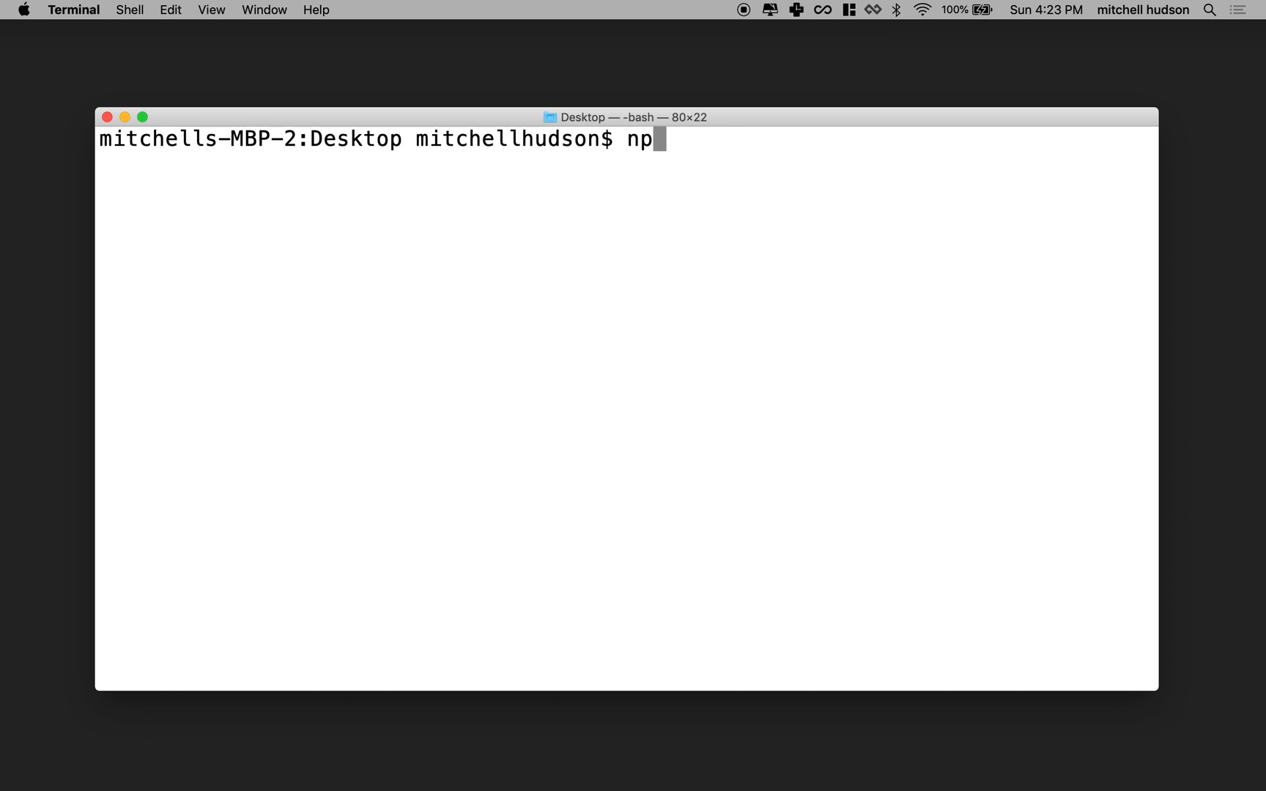
{"action": "type", "text": "x"}
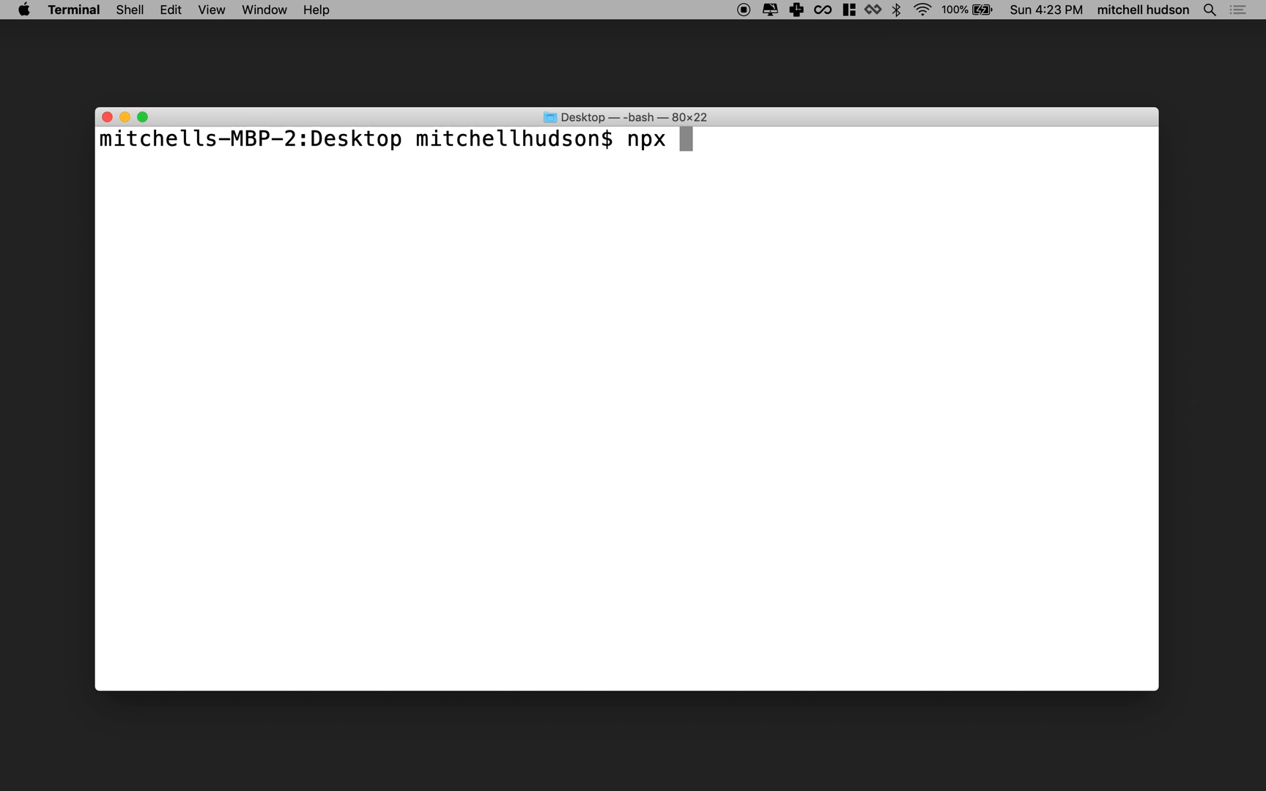
{"action": "type", "text": "create-reac"}
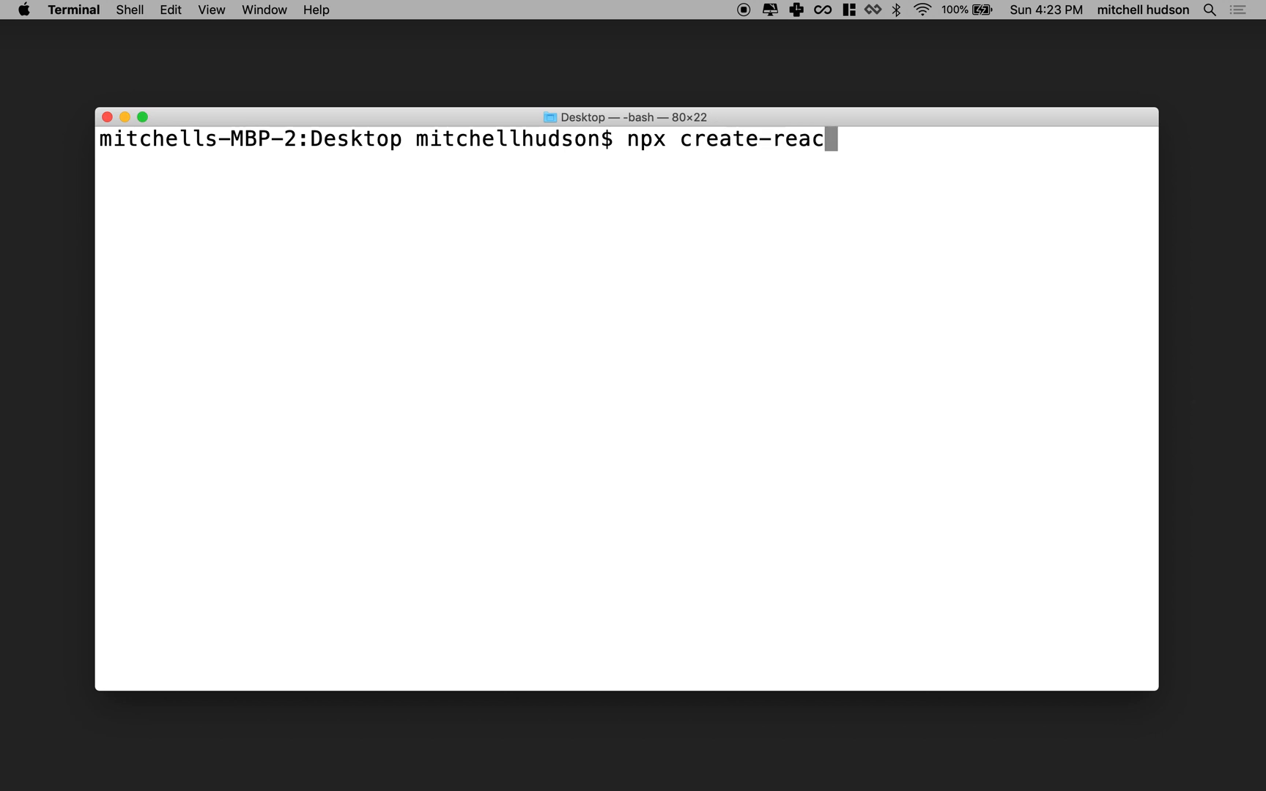
{"action": "type", "text": "t-app"}
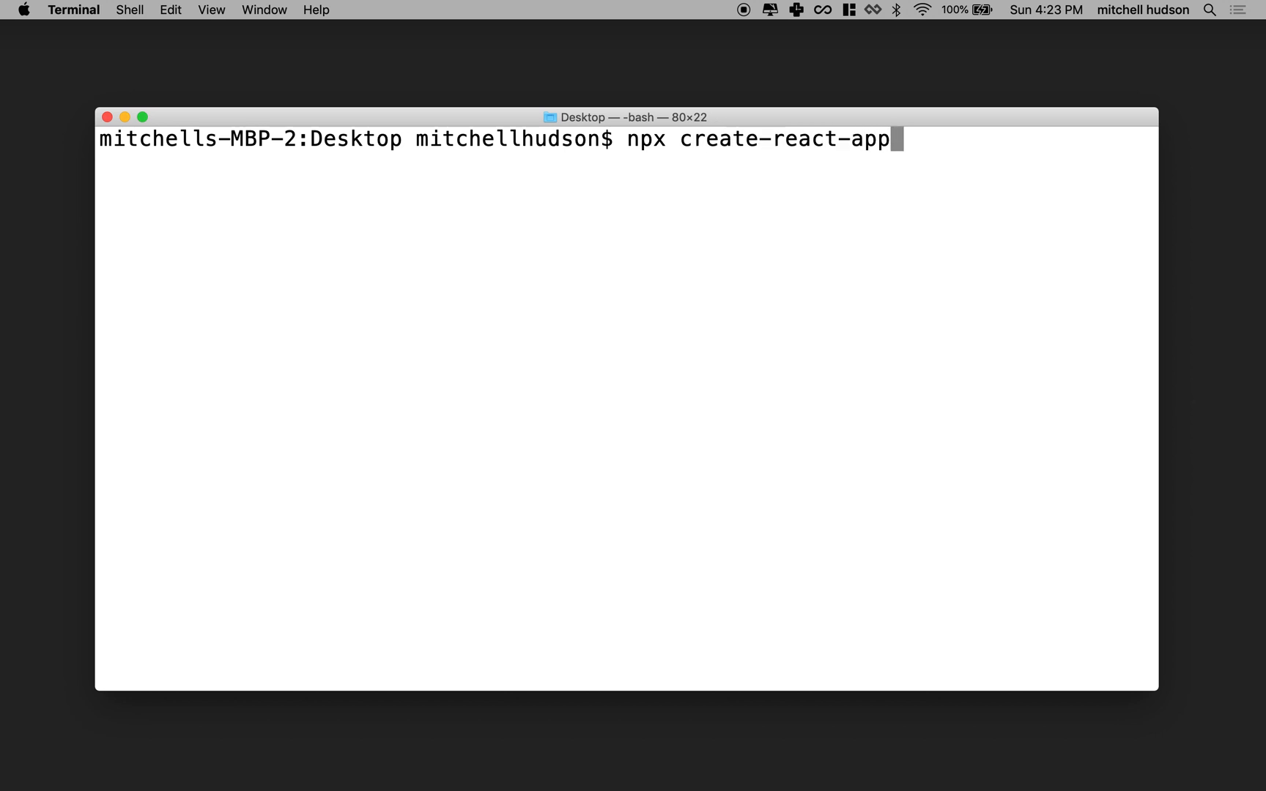
{"action": "type", "text": "re"}
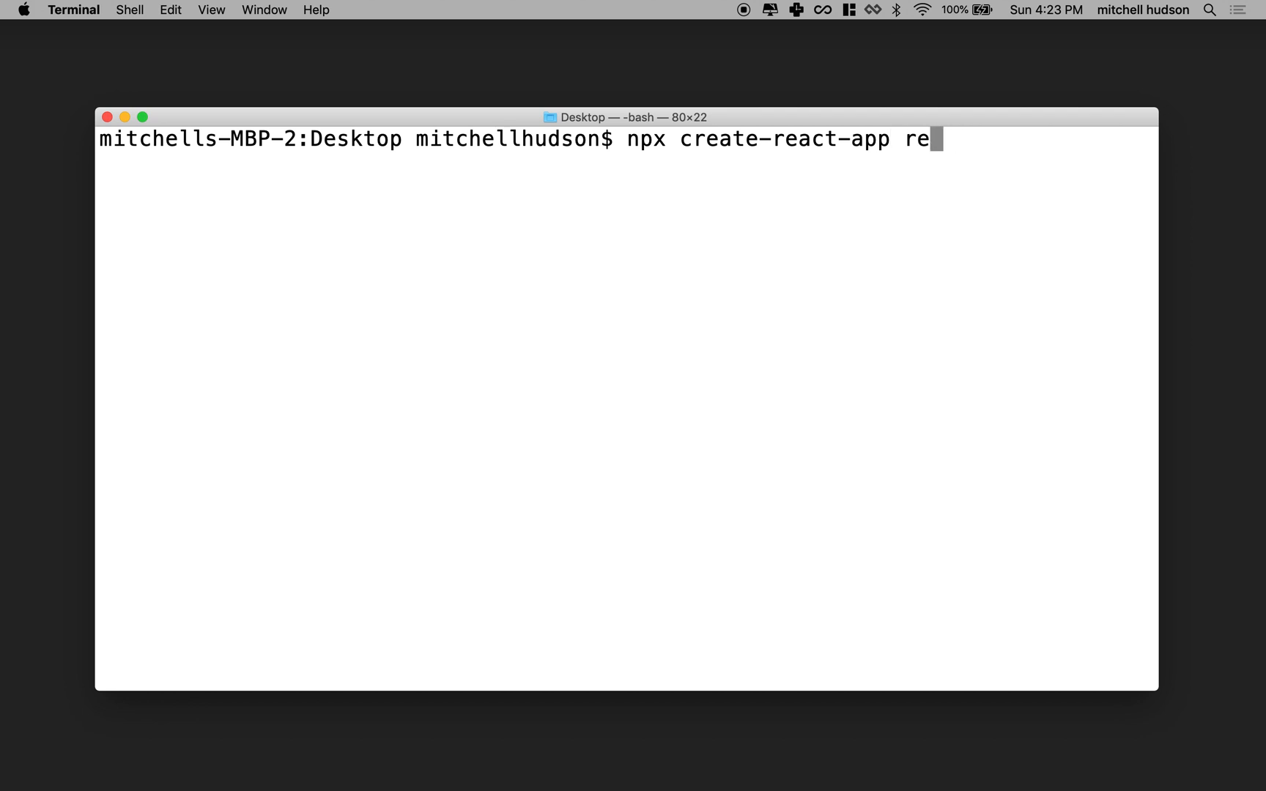
{"action": "type", "text": "at-"}
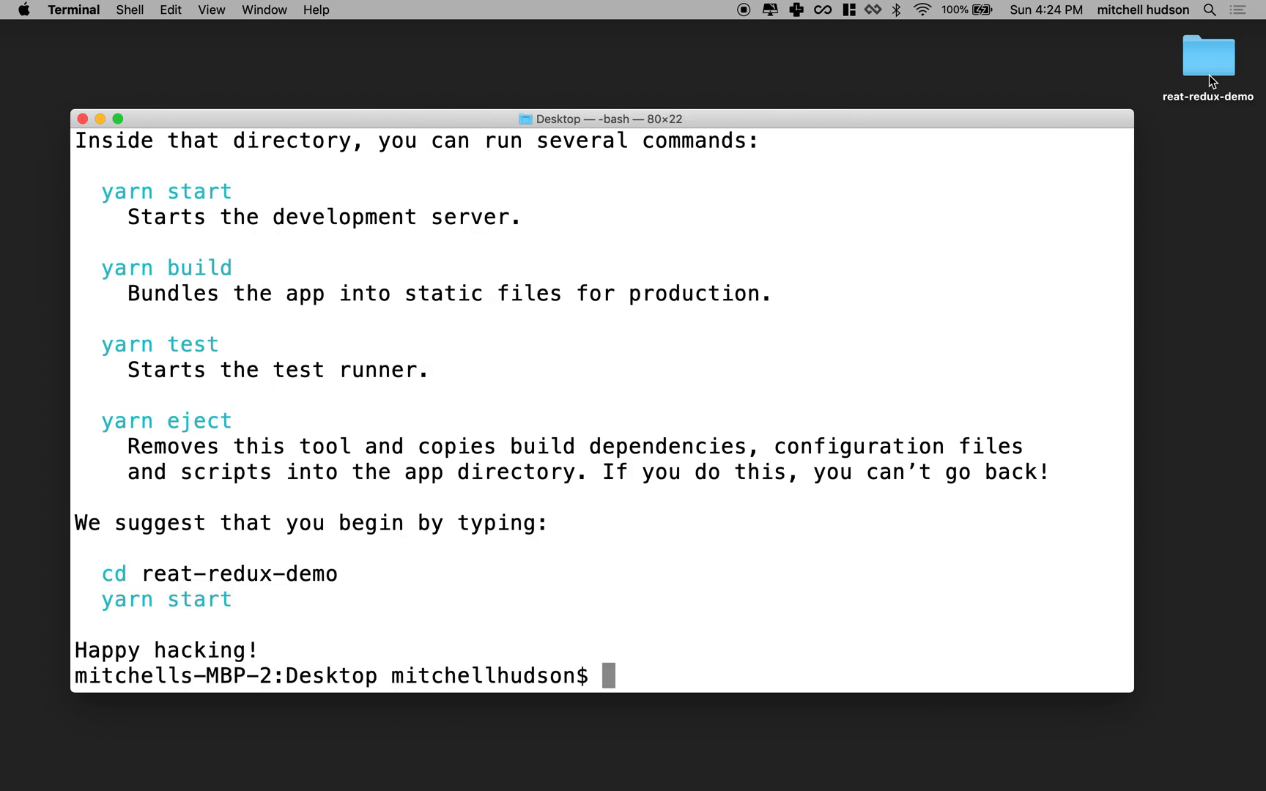
{"action": "mouse_move", "coordinate": [1244, 91]}
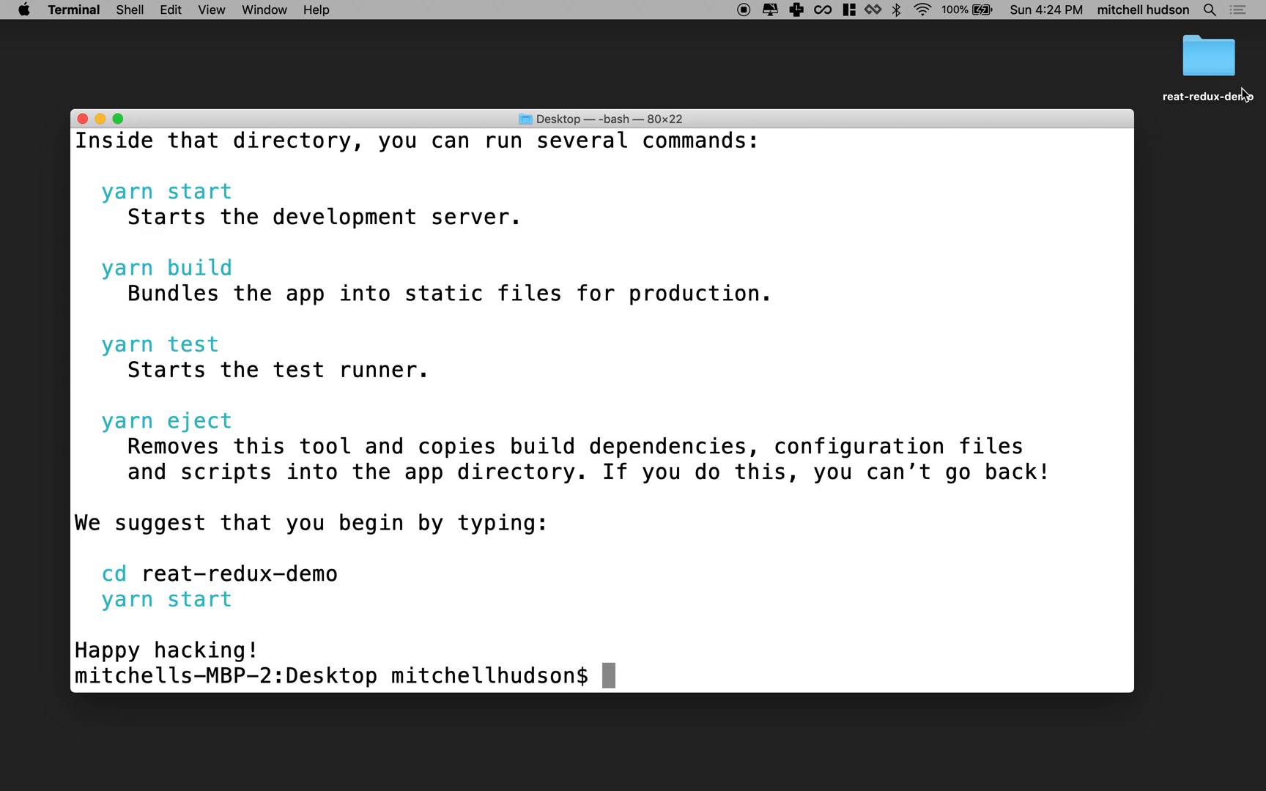
Step: Rename the misspelled Desktop folder to react-redux-demo and cd into it
{"action": "left_click", "coordinate": [1207, 57]}
{"action": "type", "text": "c"}
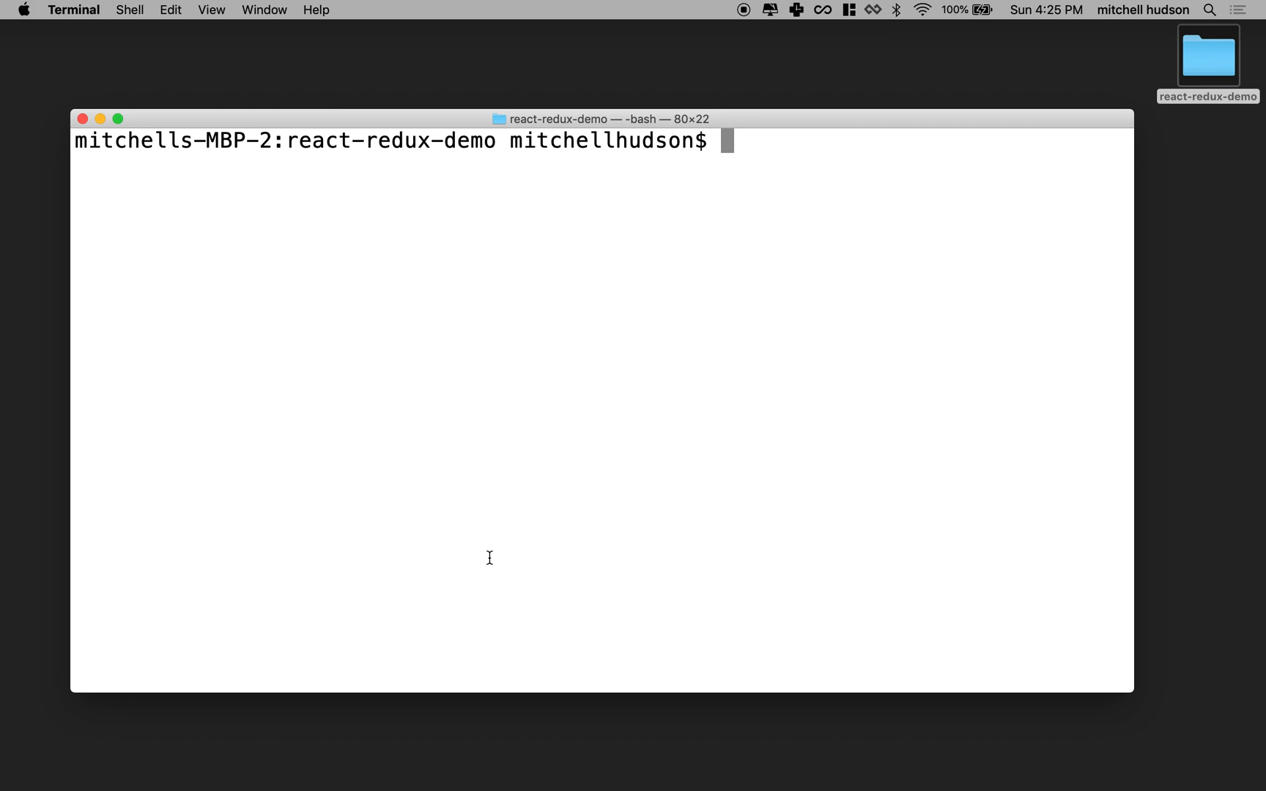
Step: Run npm install redux to add Redux 4.0.1 to the project
{"action": "type", "text": "npm in"}
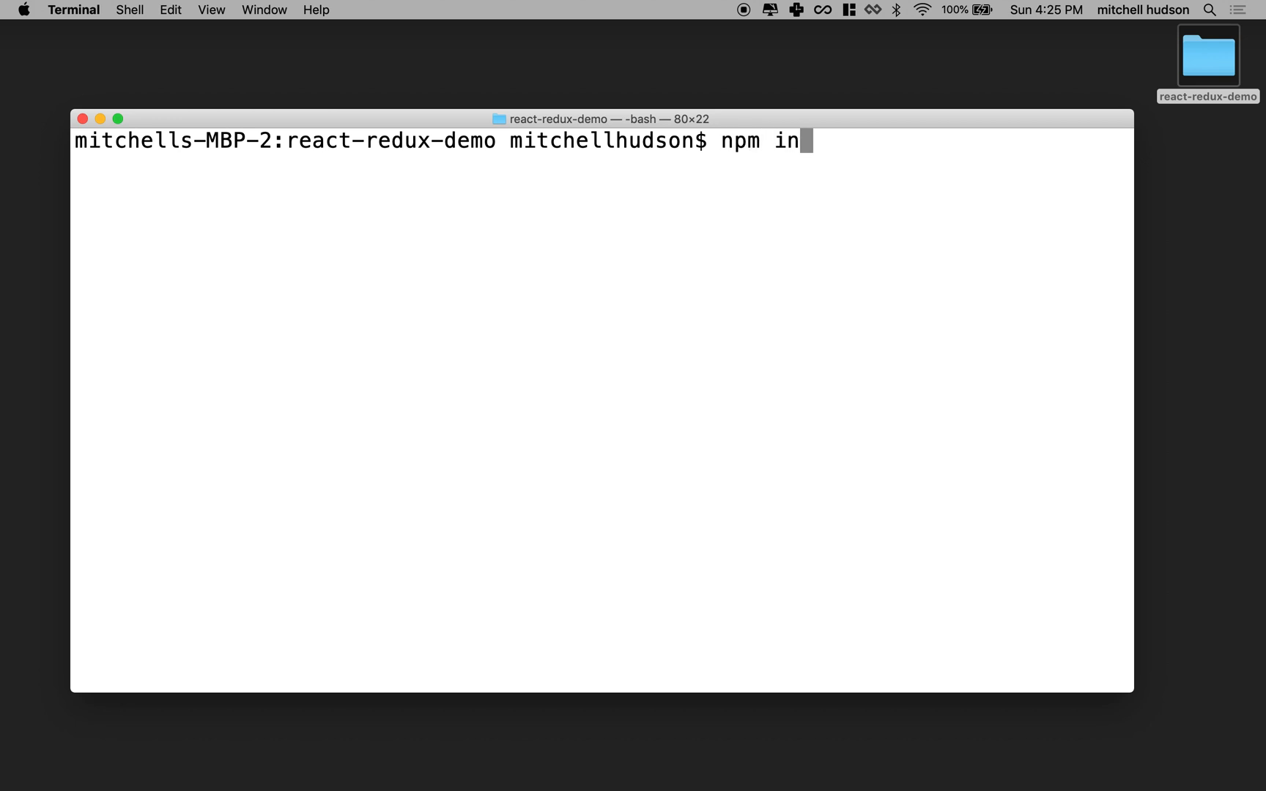
{"action": "type", "text": "stall redux"}
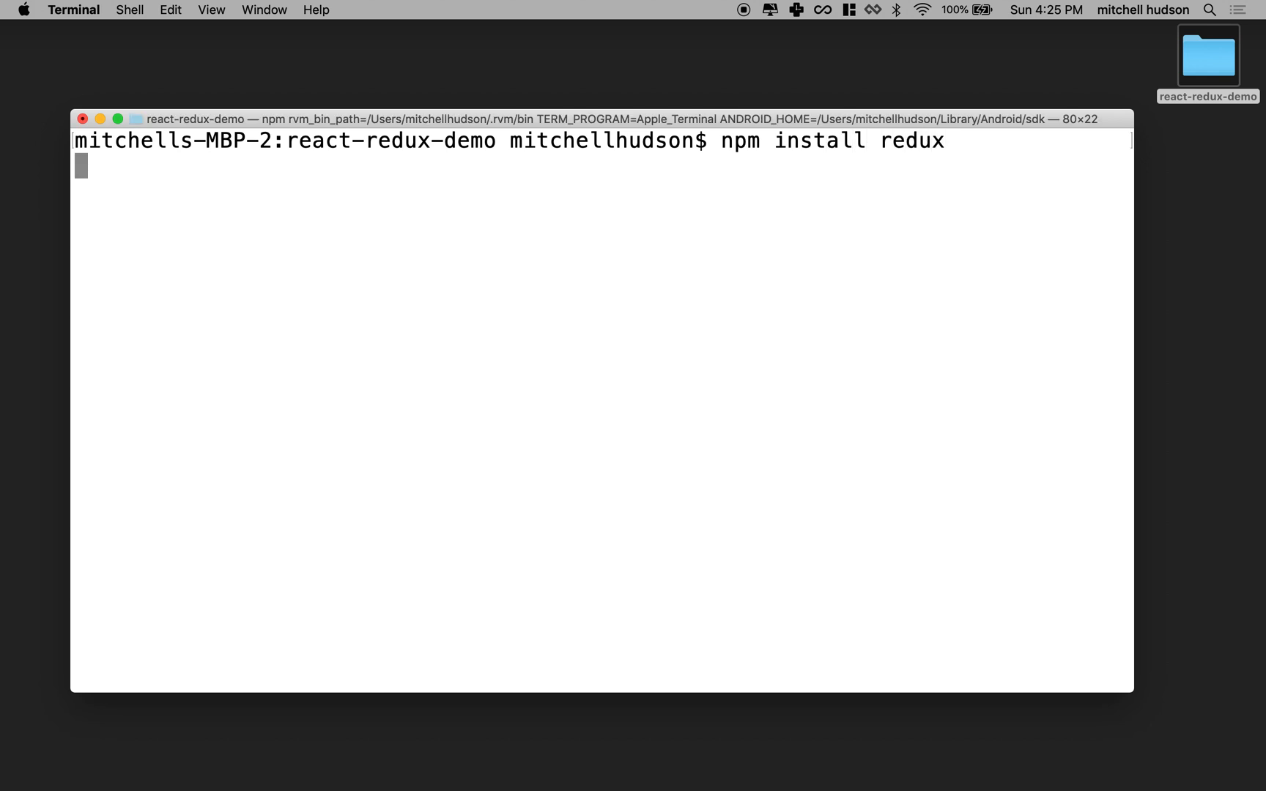
{"action": "key", "text": "Return"}
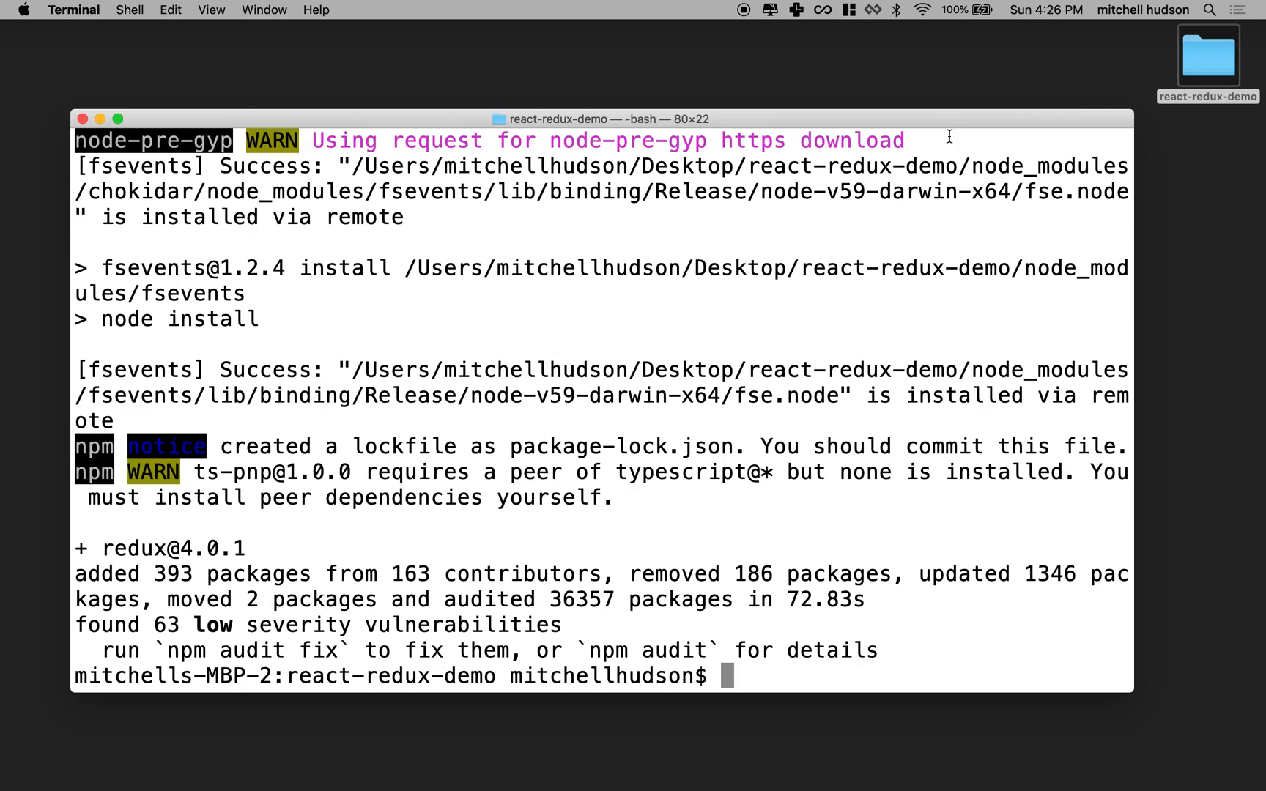
Step: Run npm install react-redux, then npm audit fix, and load the project into Atom
{"action": "type", "text": "npm install react-"}
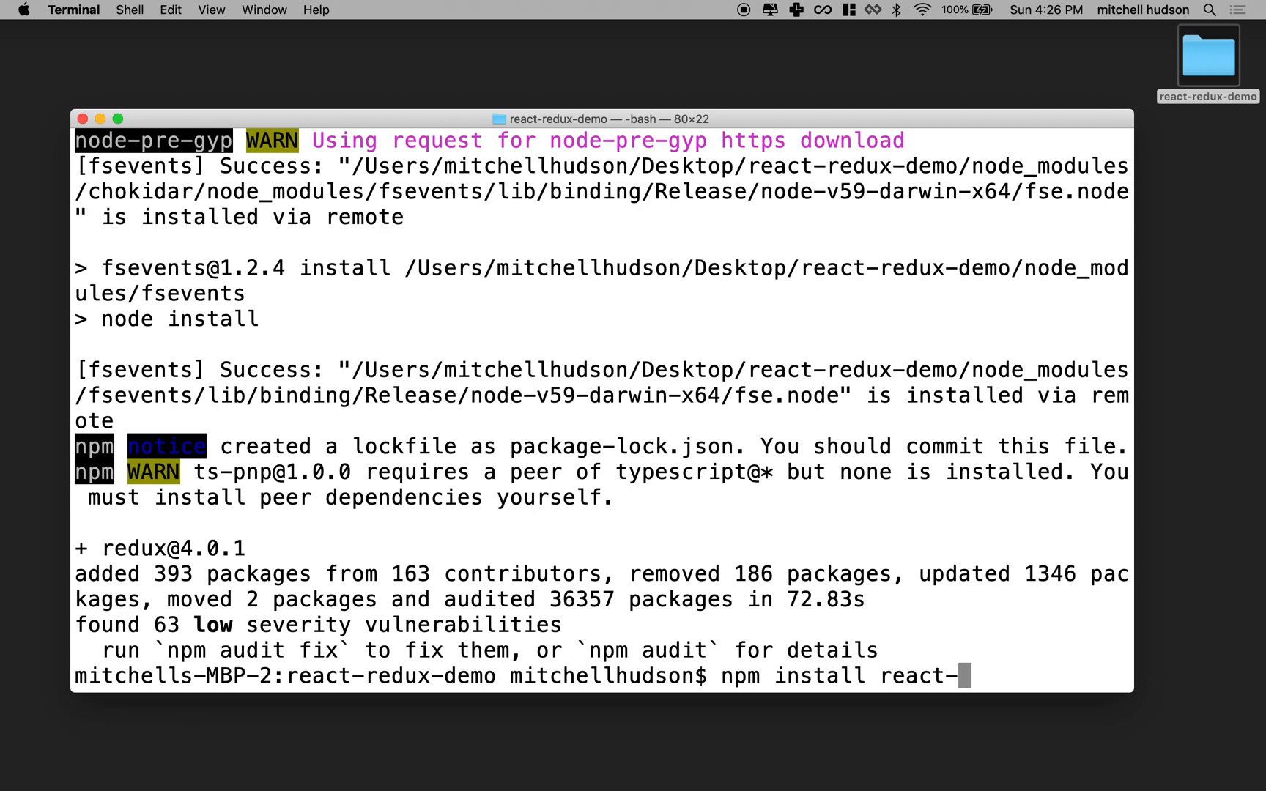
{"action": "type", "text": "redux"}
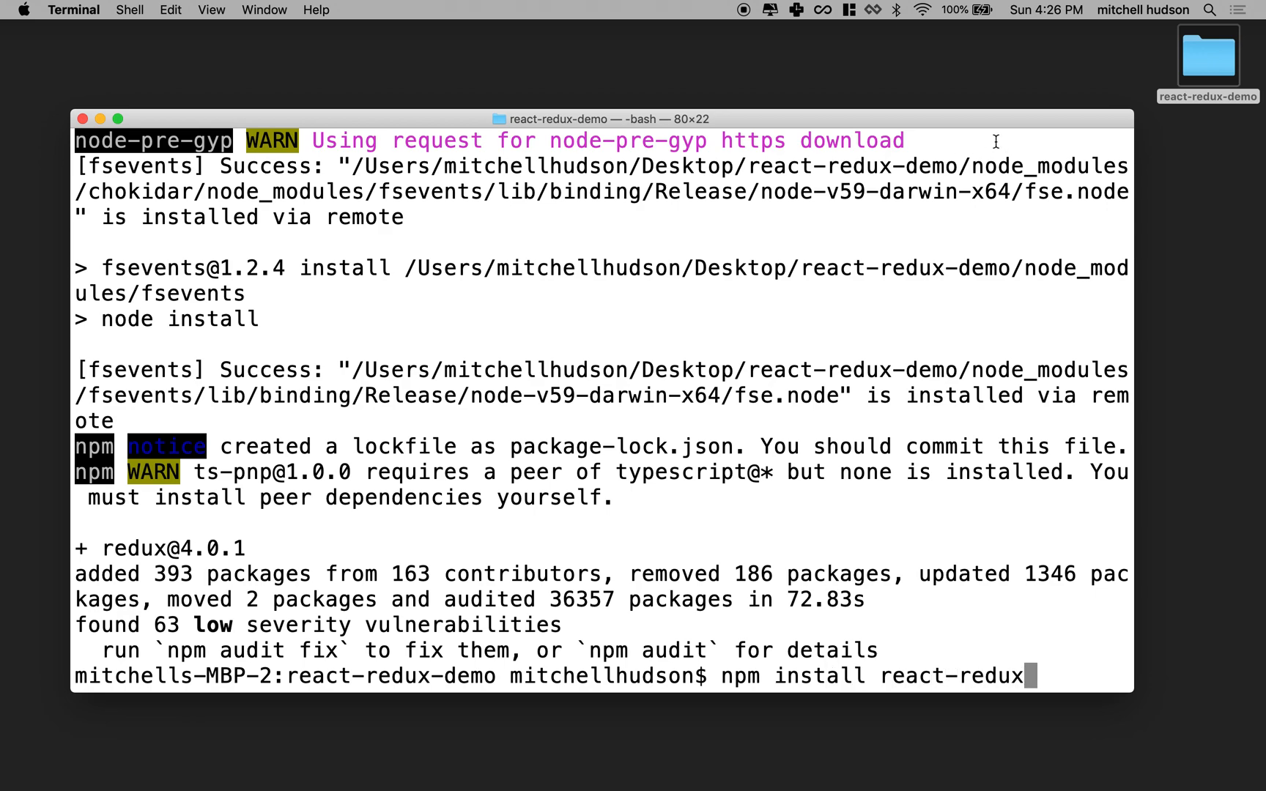
{"action": "key", "text": "Return"}
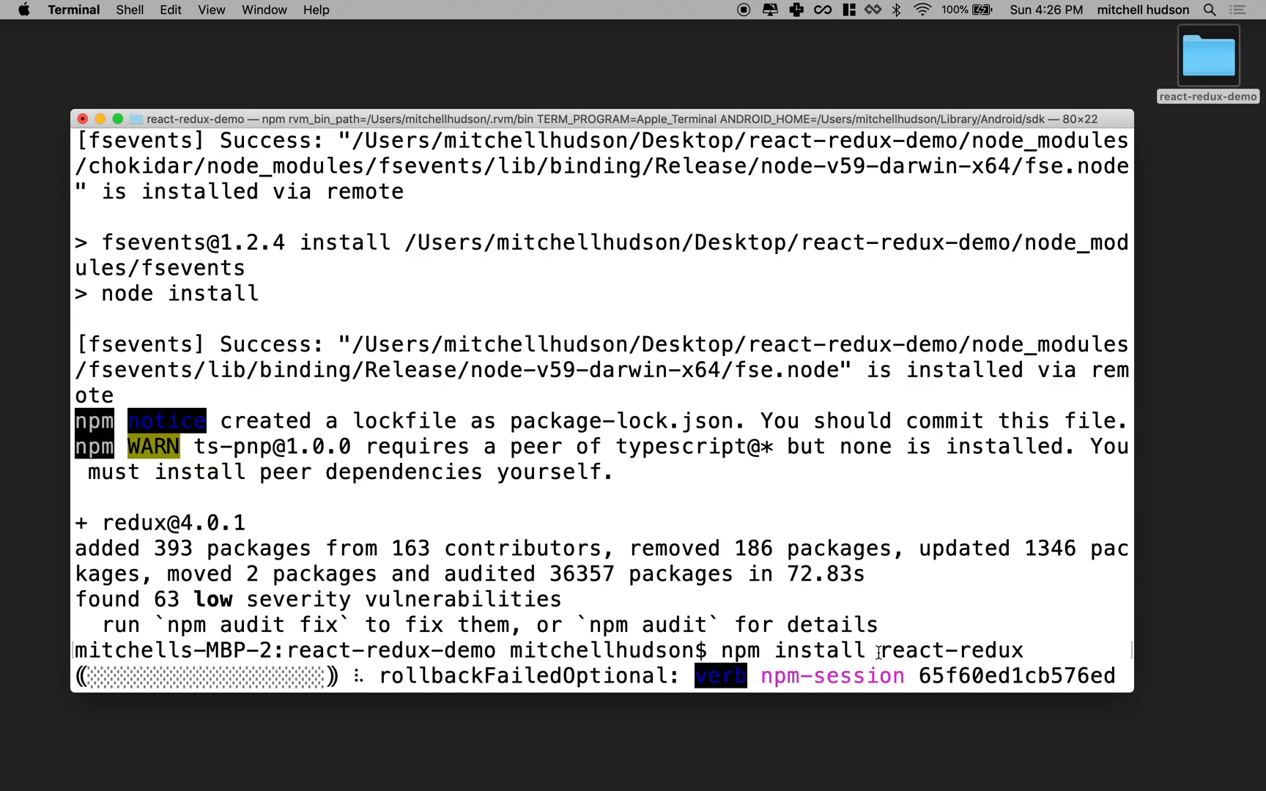
{"action": "double_click", "coordinate": [943, 651]}
{"action": "type", "text": "npm audit fix"}
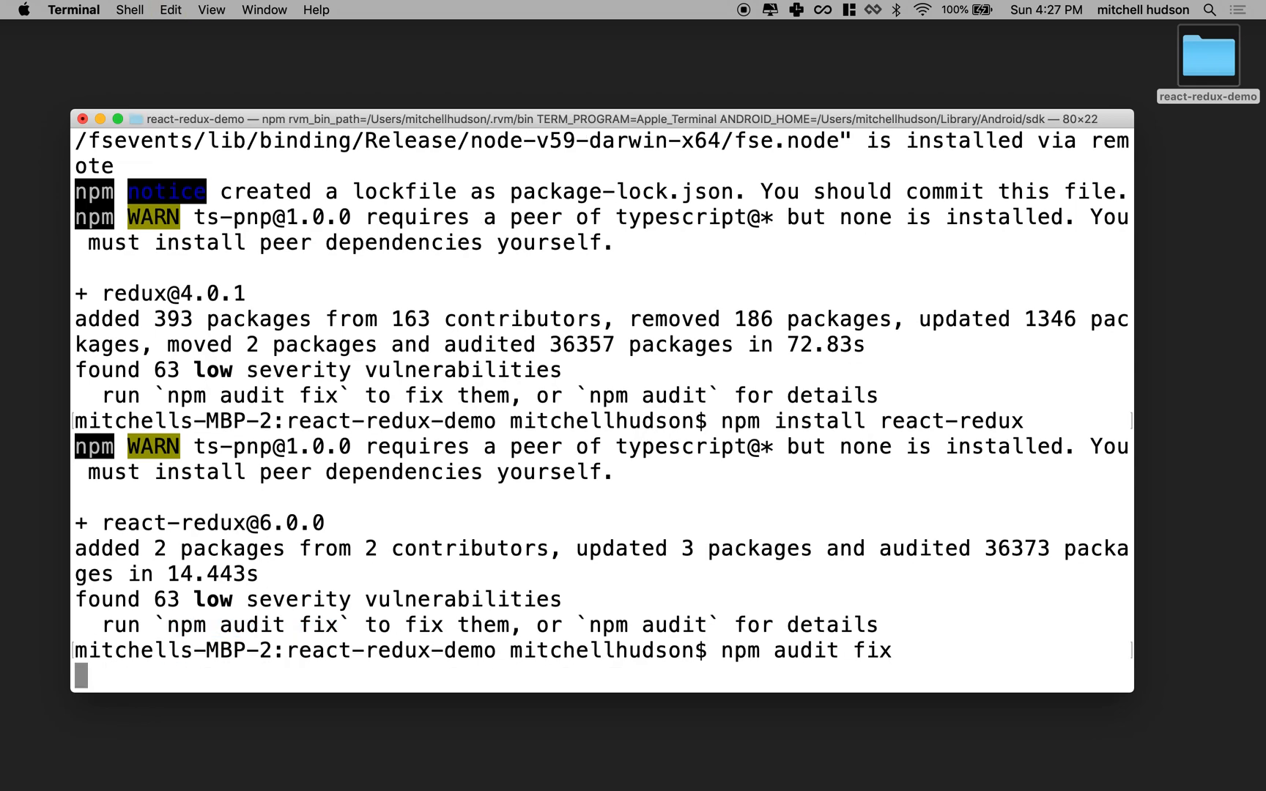
{"action": "key", "text": "Return"}
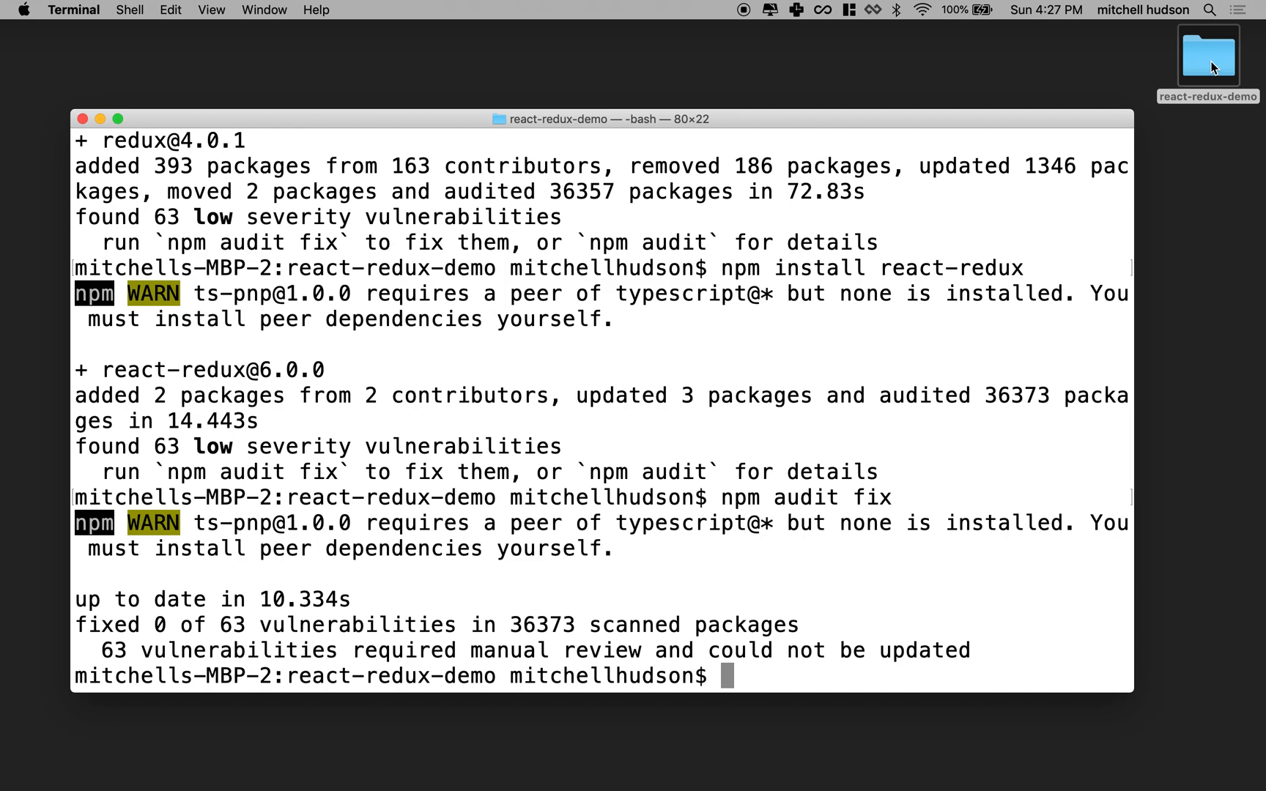
{"action": "mouse_move", "coordinate": [884, 757]}
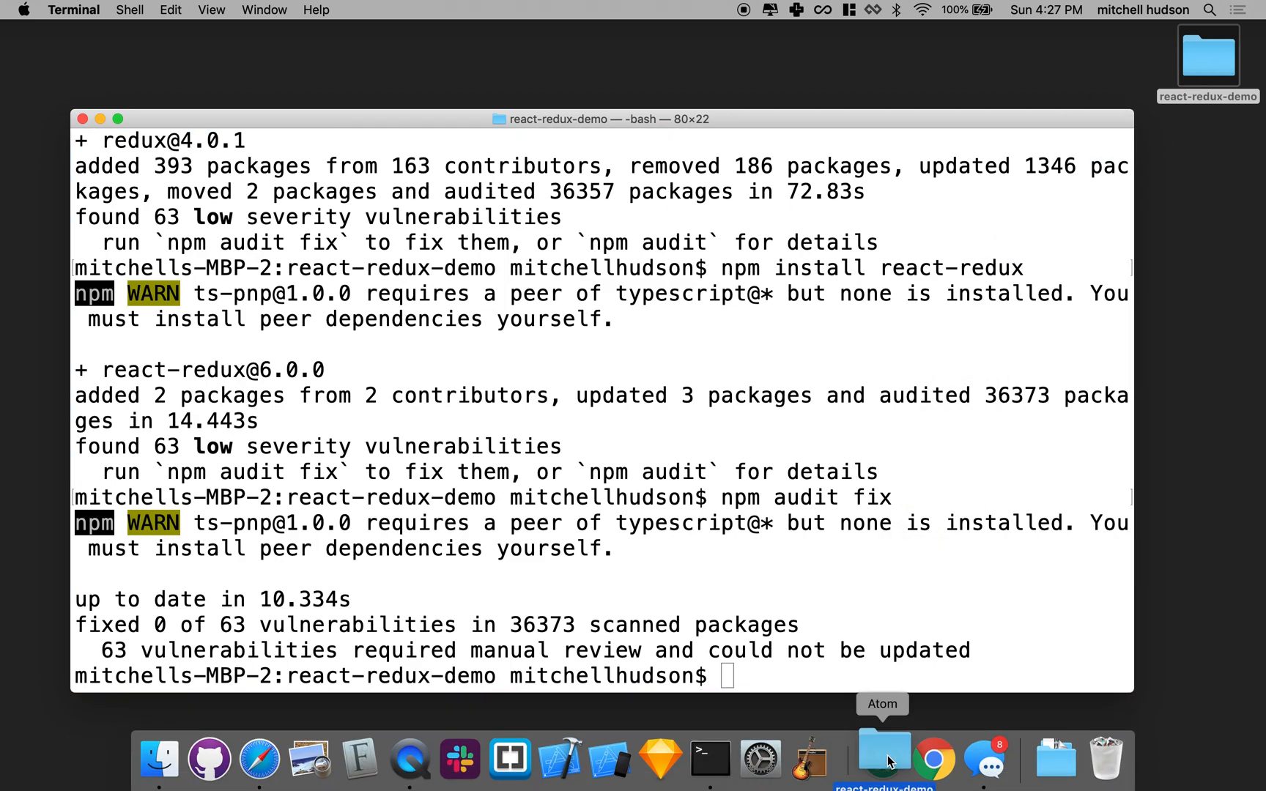
{"action": "left_click", "coordinate": [884, 757]}
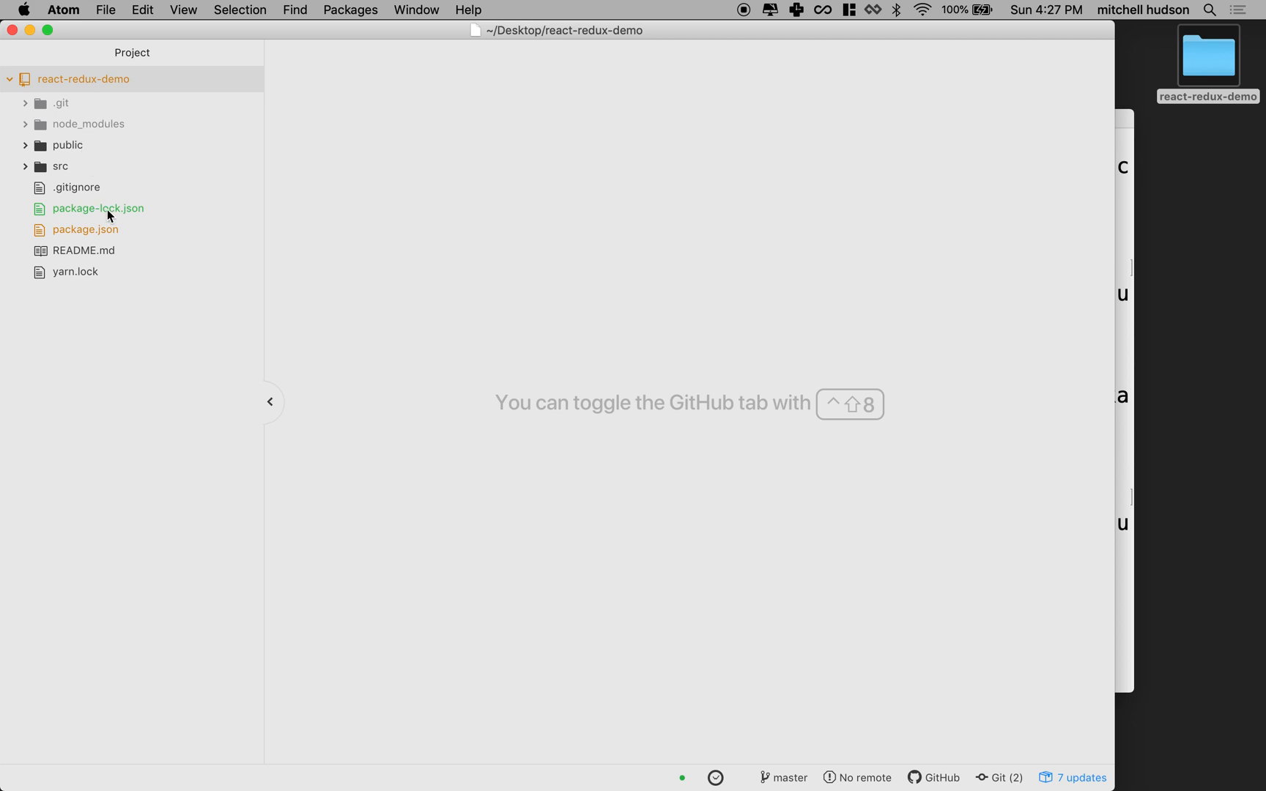
{"action": "mouse_move", "coordinate": [53, 175]}
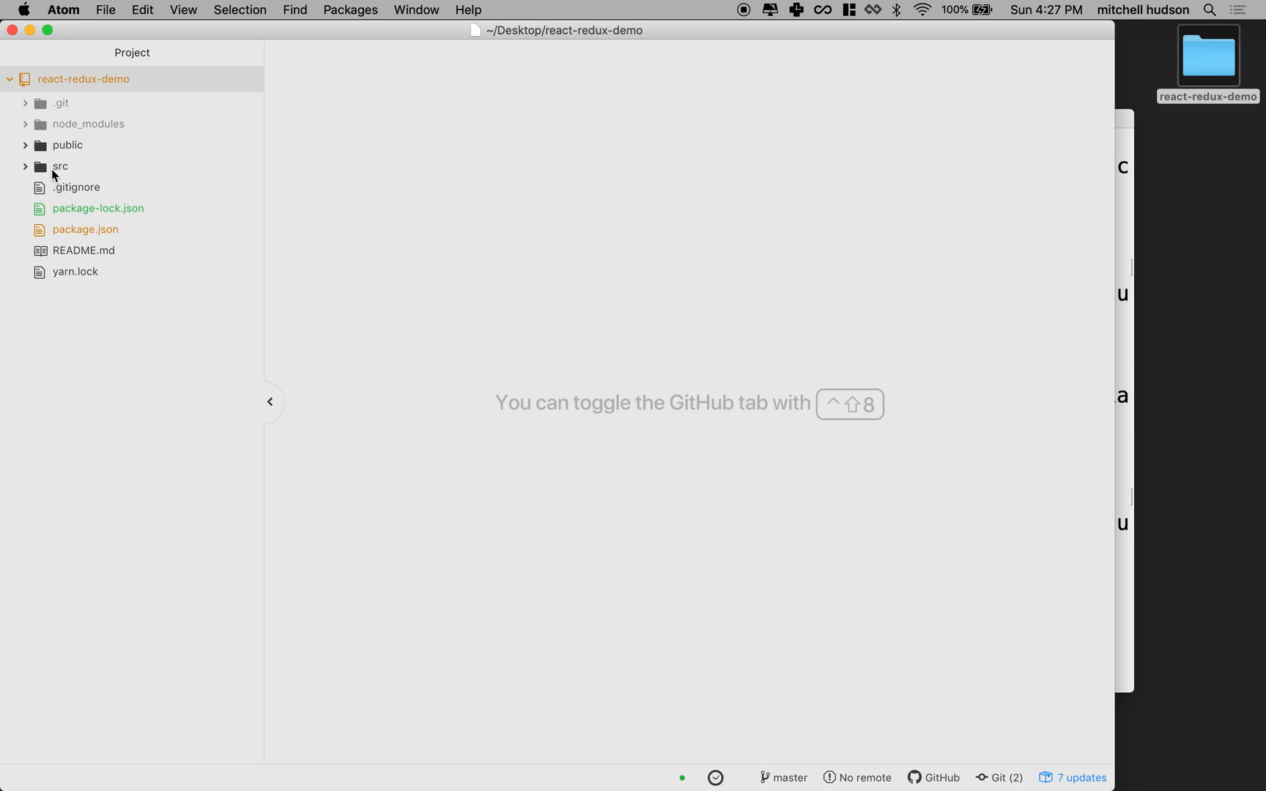
{"action": "mouse_move", "coordinate": [60, 168]}
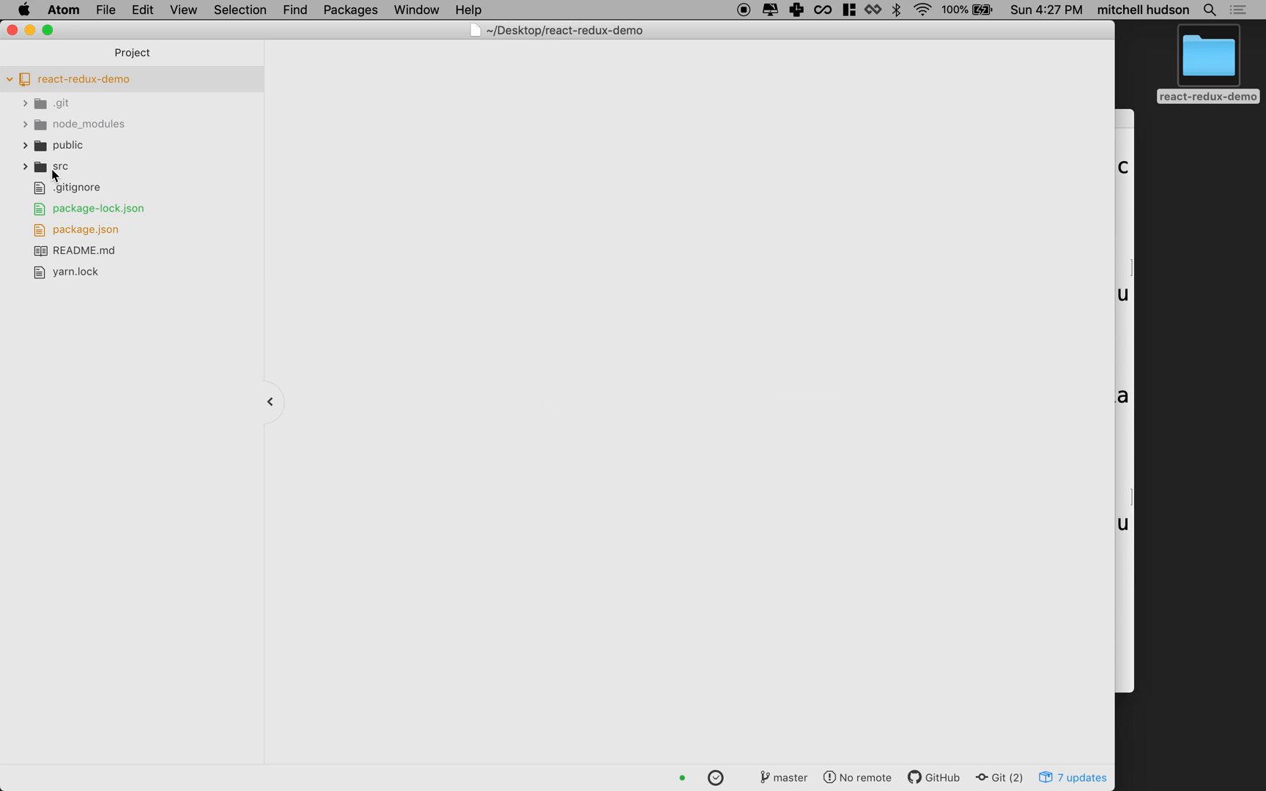
Step: Create an actions folder inside the project's src folder
{"action": "left_click", "coordinate": [60, 167]}
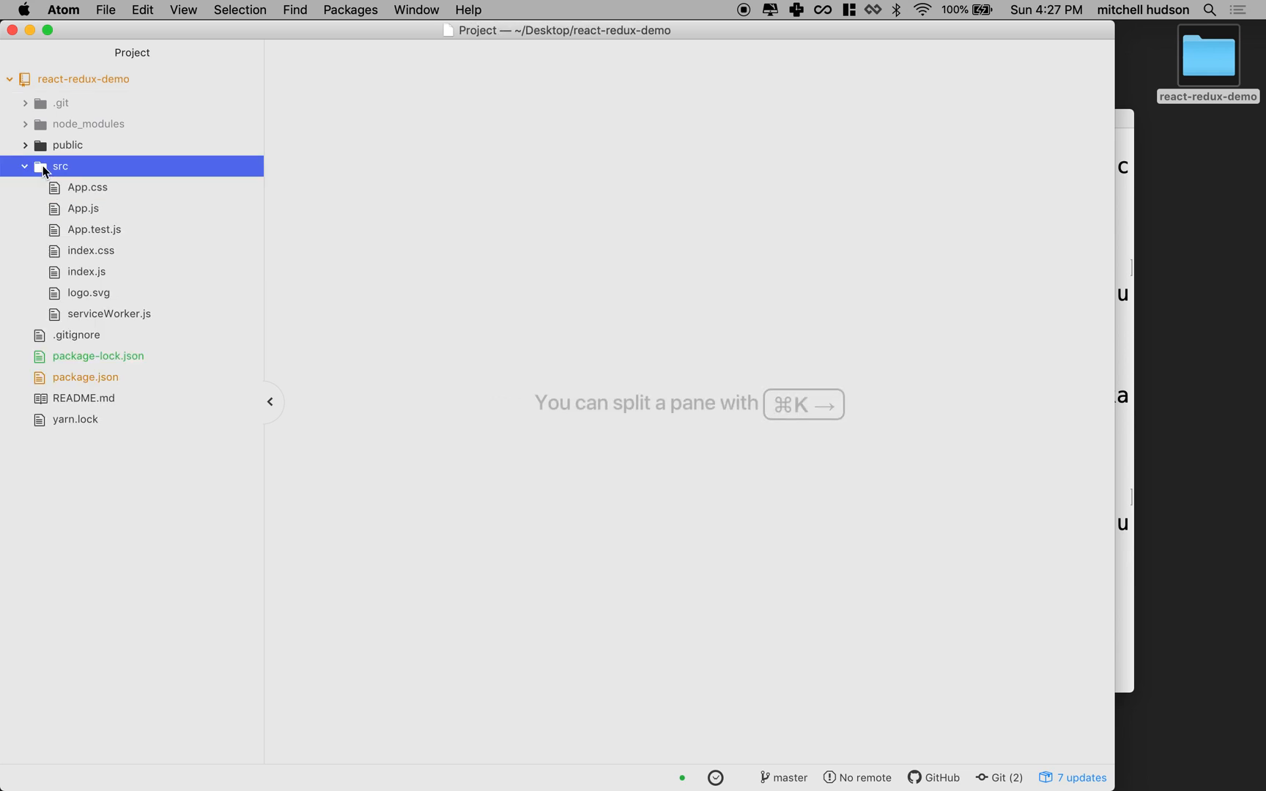
{"action": "mouse_move", "coordinate": [53, 212]}
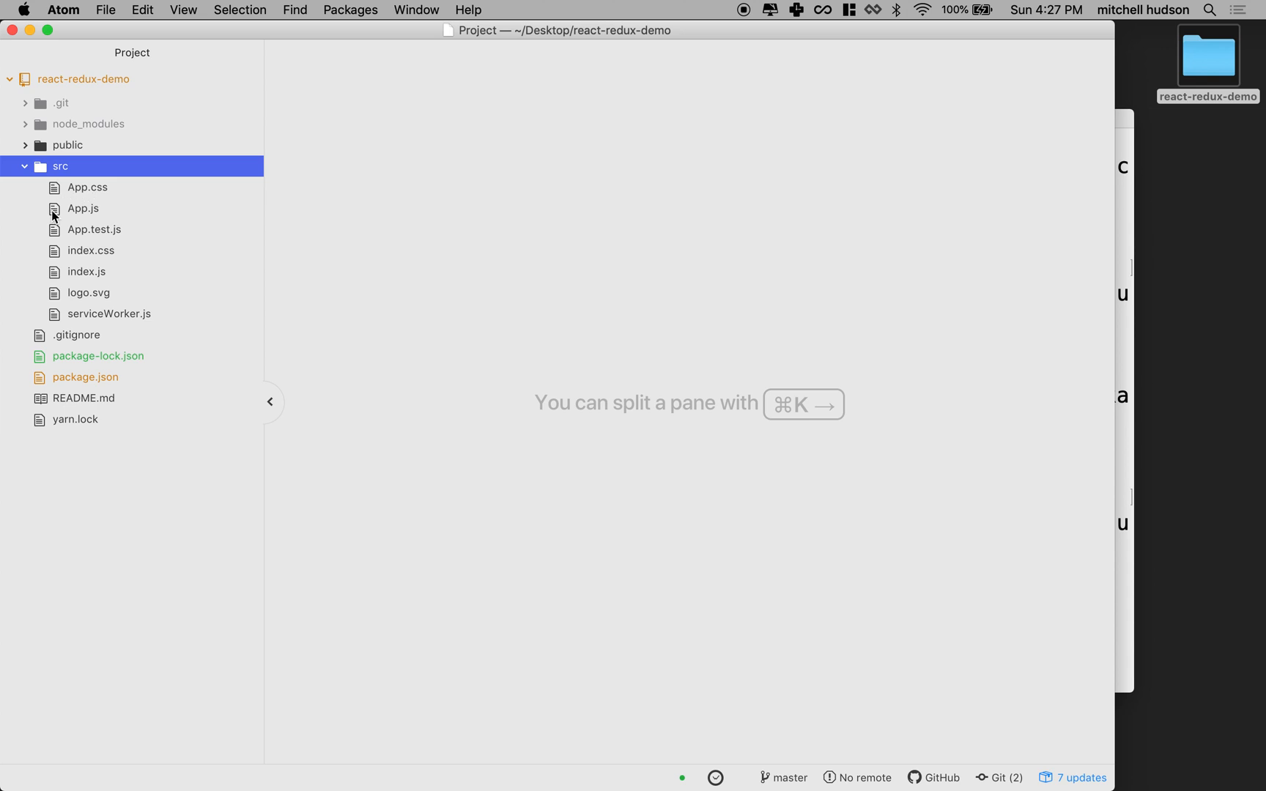
{"action": "mouse_move", "coordinate": [167, 202]}
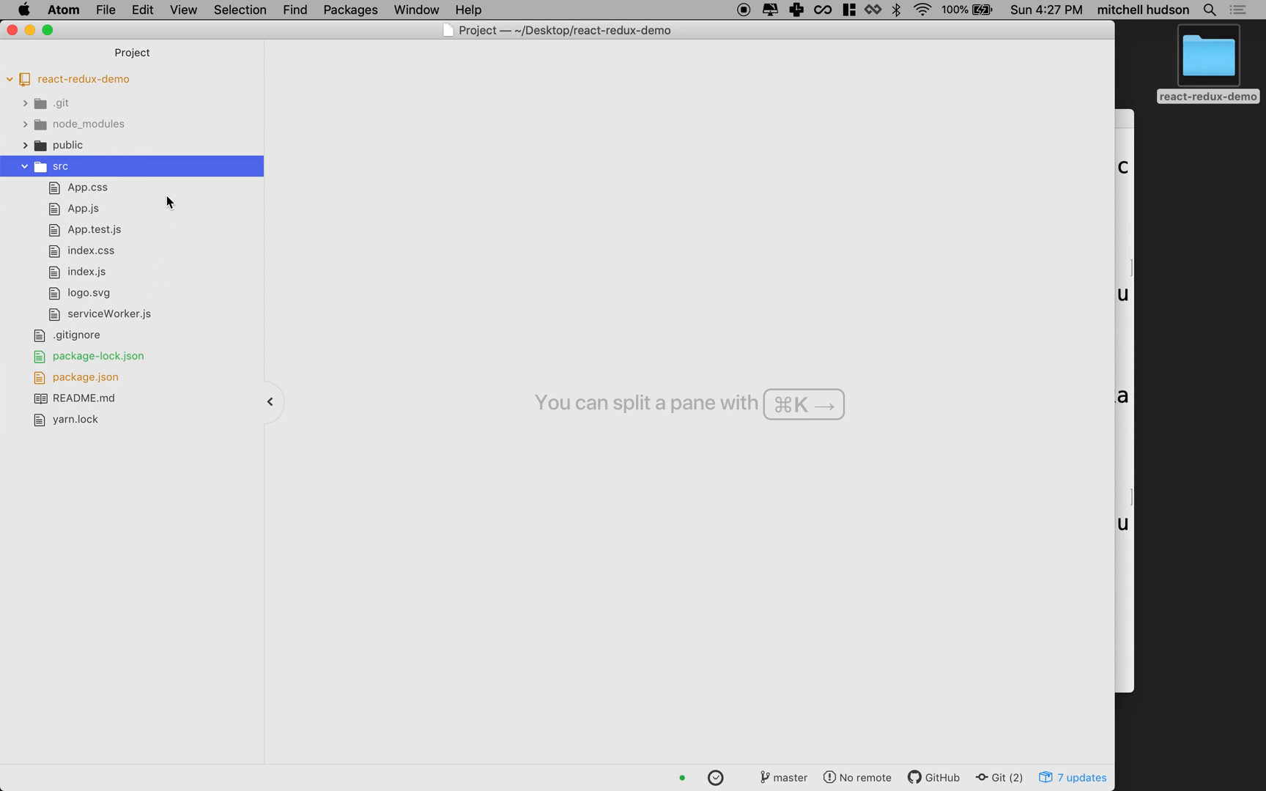
{"action": "mouse_move", "coordinate": [81, 182]}
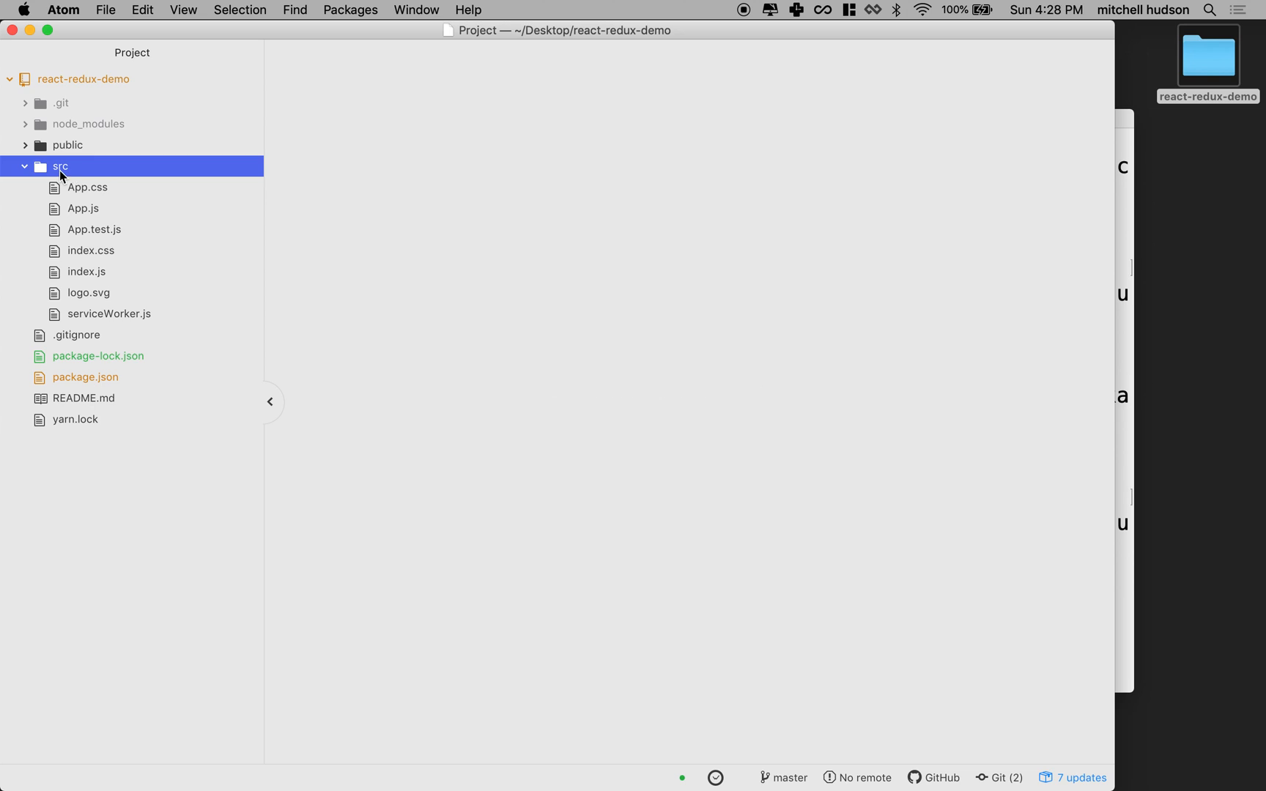
{"action": "right_click", "coordinate": [60, 167]}
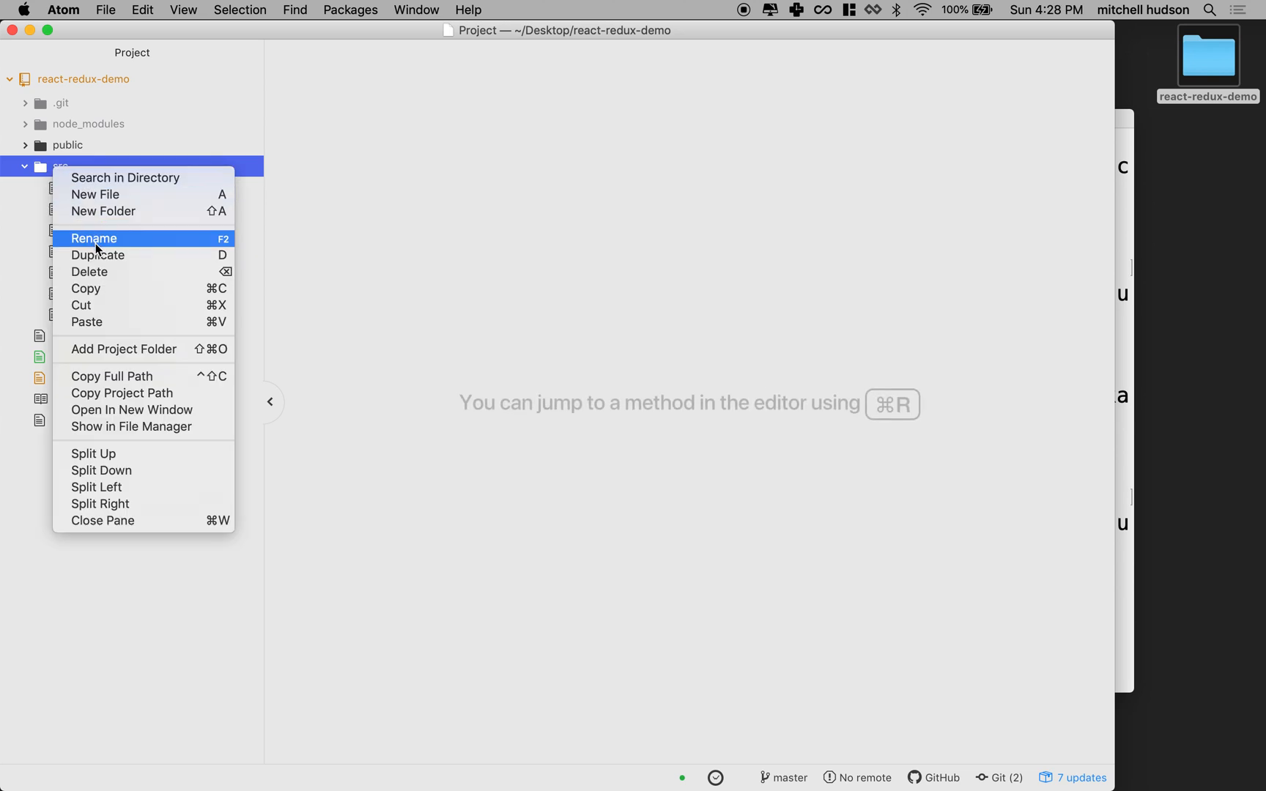
{"action": "mouse_move", "coordinate": [104, 211]}
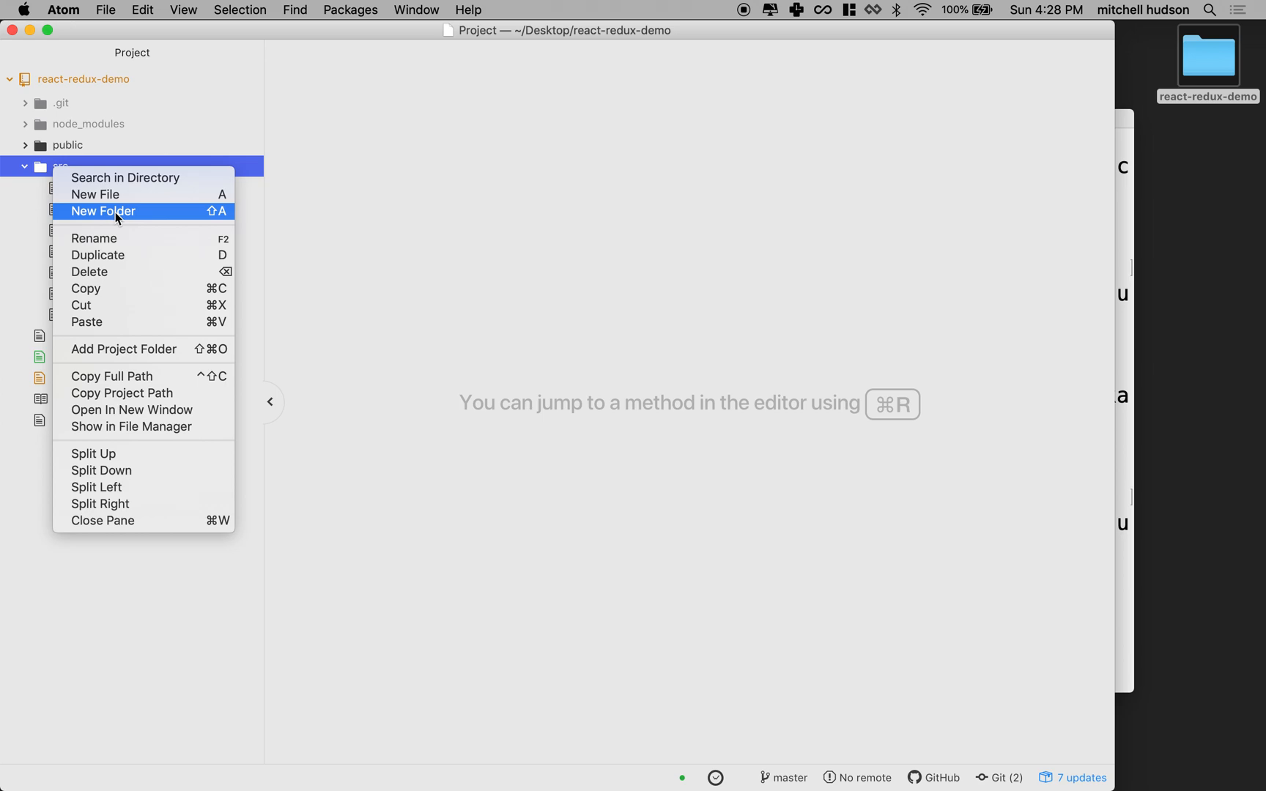
{"action": "left_click", "coordinate": [104, 211]}
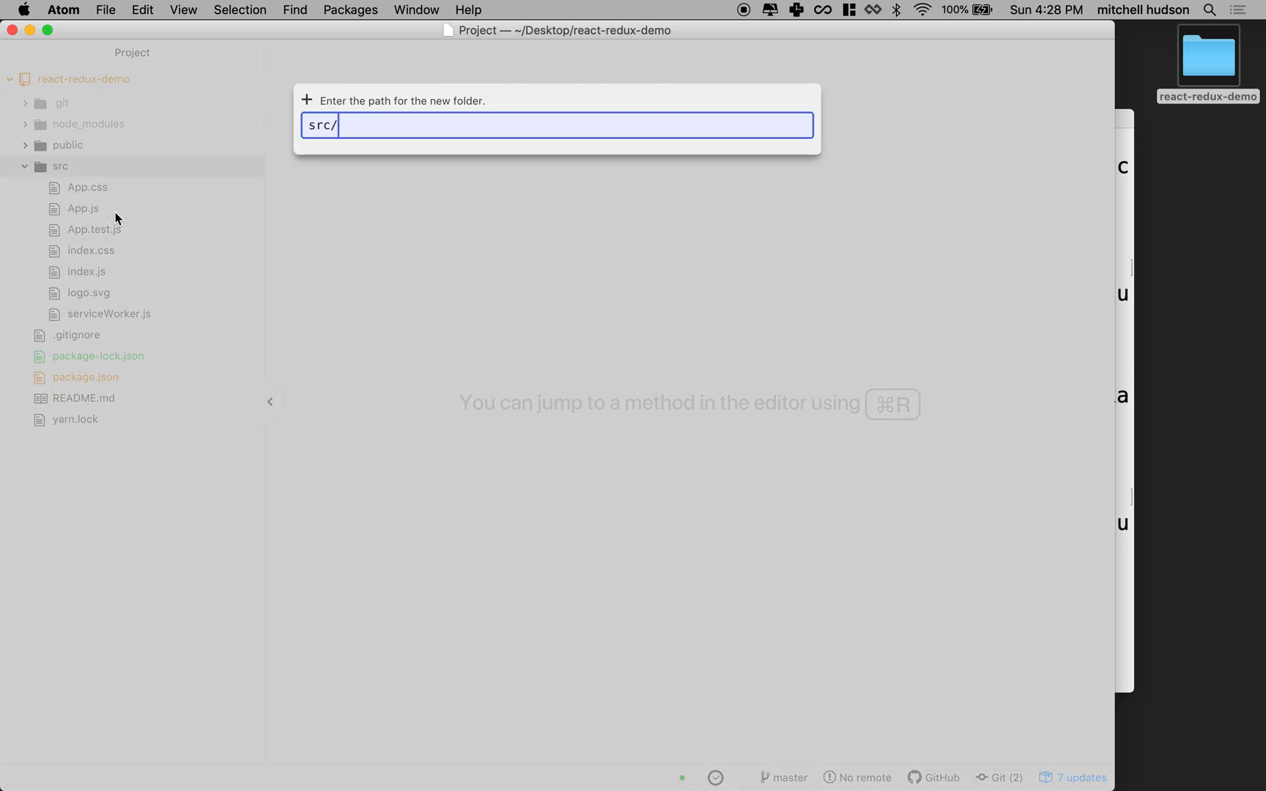
{"action": "type", "text": "acto"}
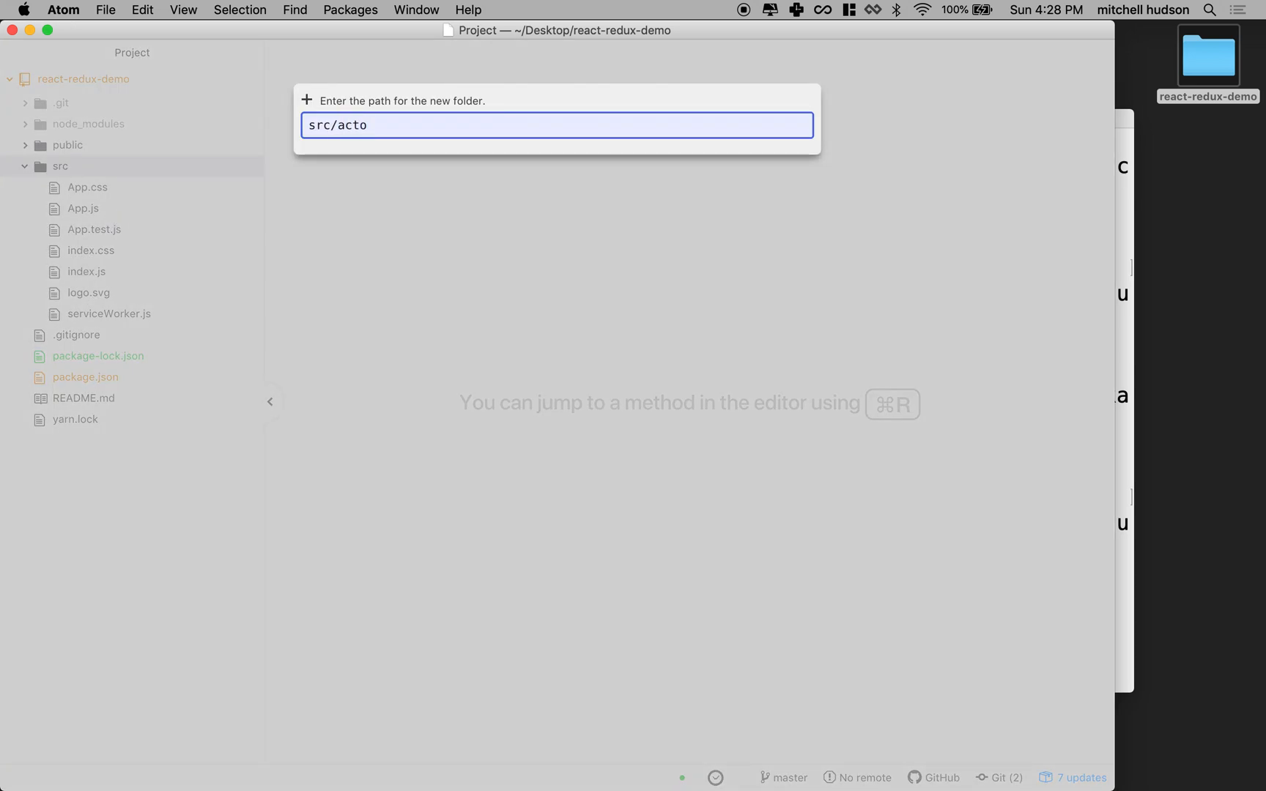
{"action": "key", "text": "Return"}
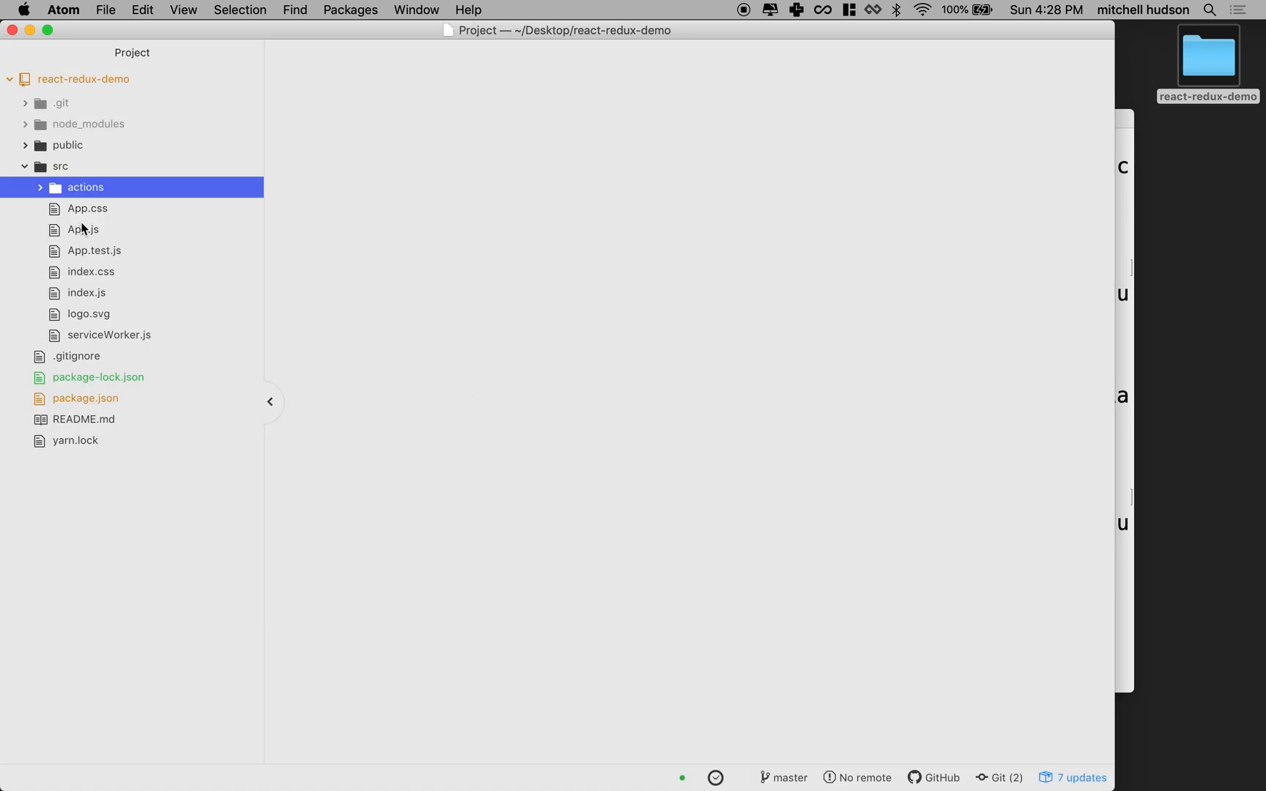
Step: Create reducers and components folders inside src as well
{"action": "right_click", "coordinate": [60, 167]}
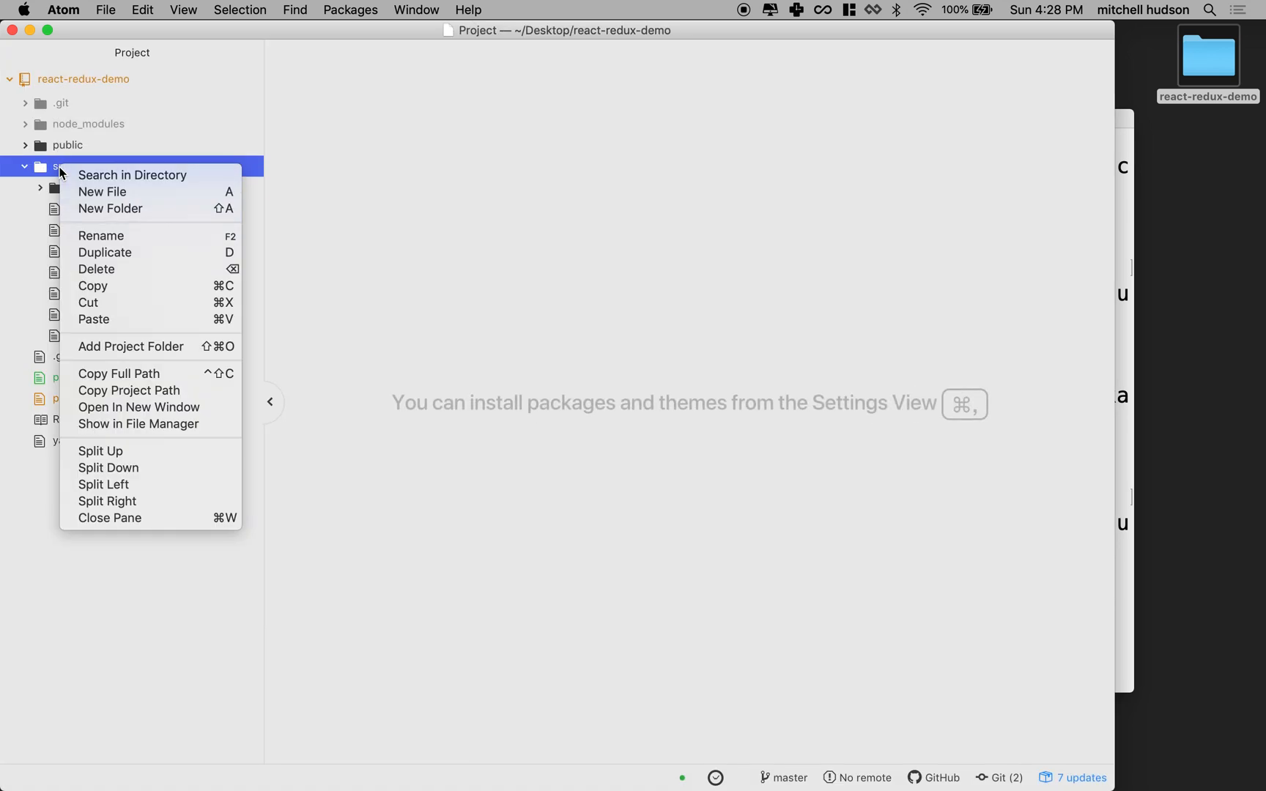
{"action": "mouse_move", "coordinate": [101, 192]}
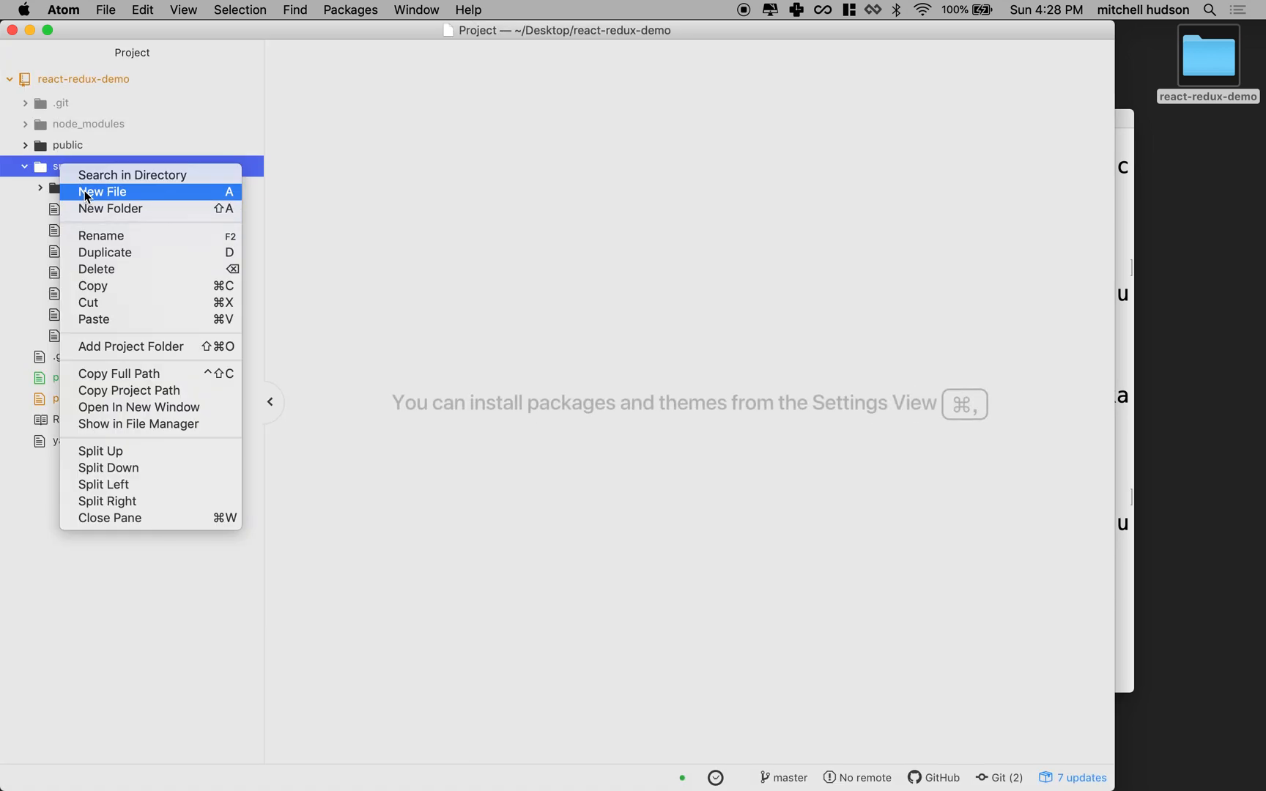
{"action": "left_click", "coordinate": [110, 209]}
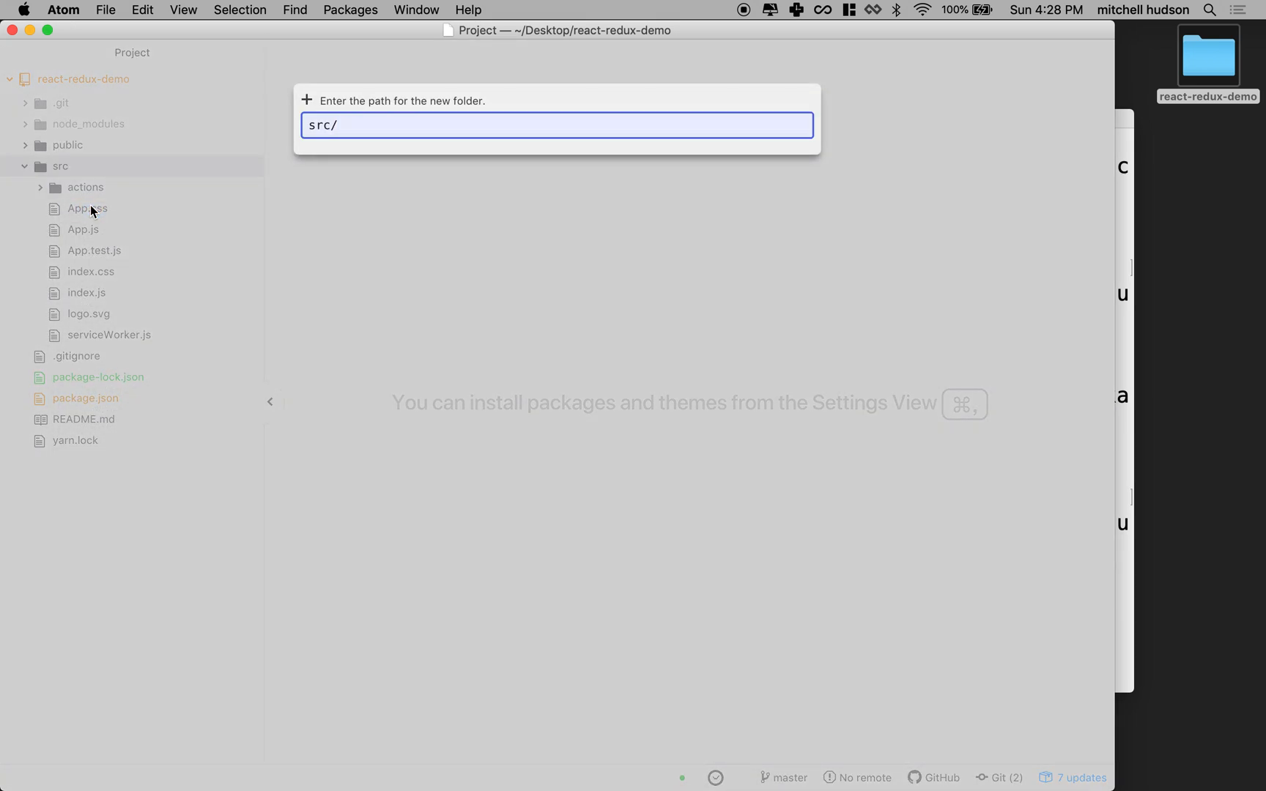
{"action": "type", "text": "reducers"}
{"action": "key", "text": "Return"}
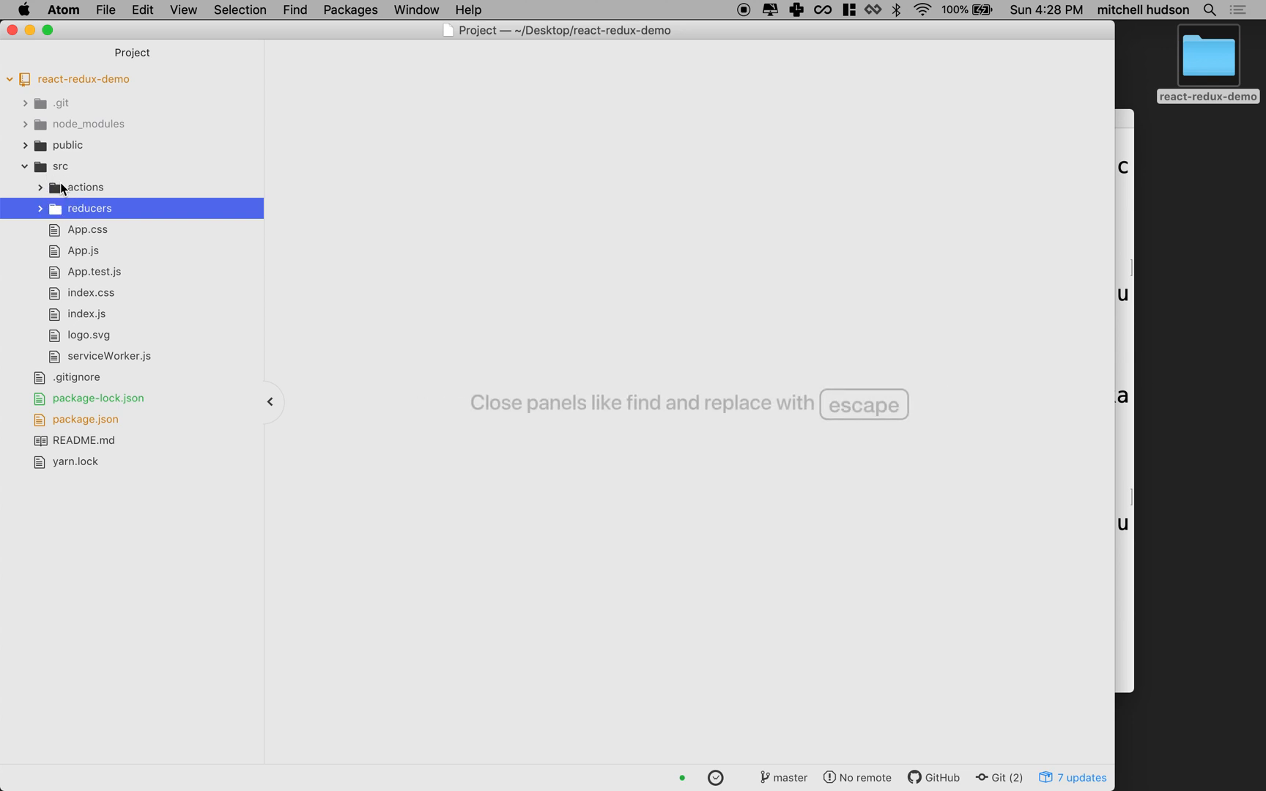
{"action": "left_click", "coordinate": [60, 167]}
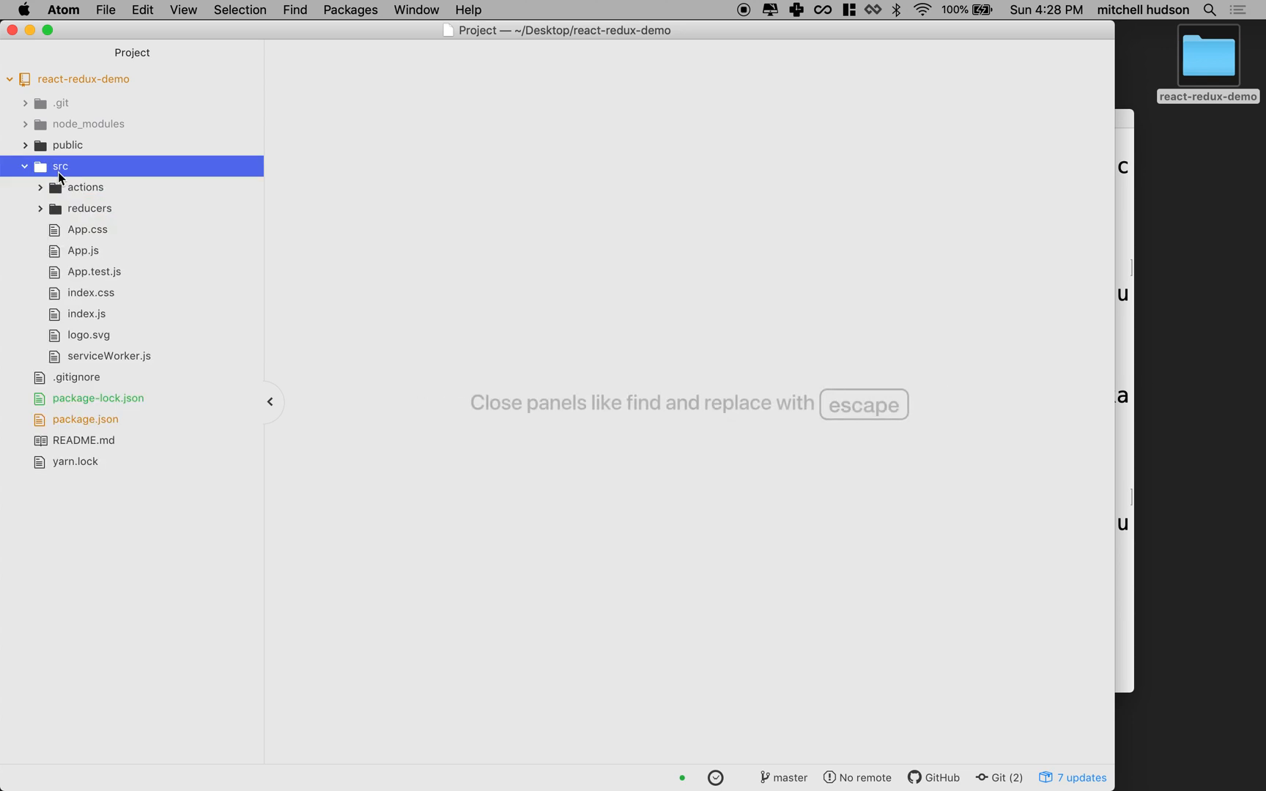
{"action": "right_click", "coordinate": [60, 167]}
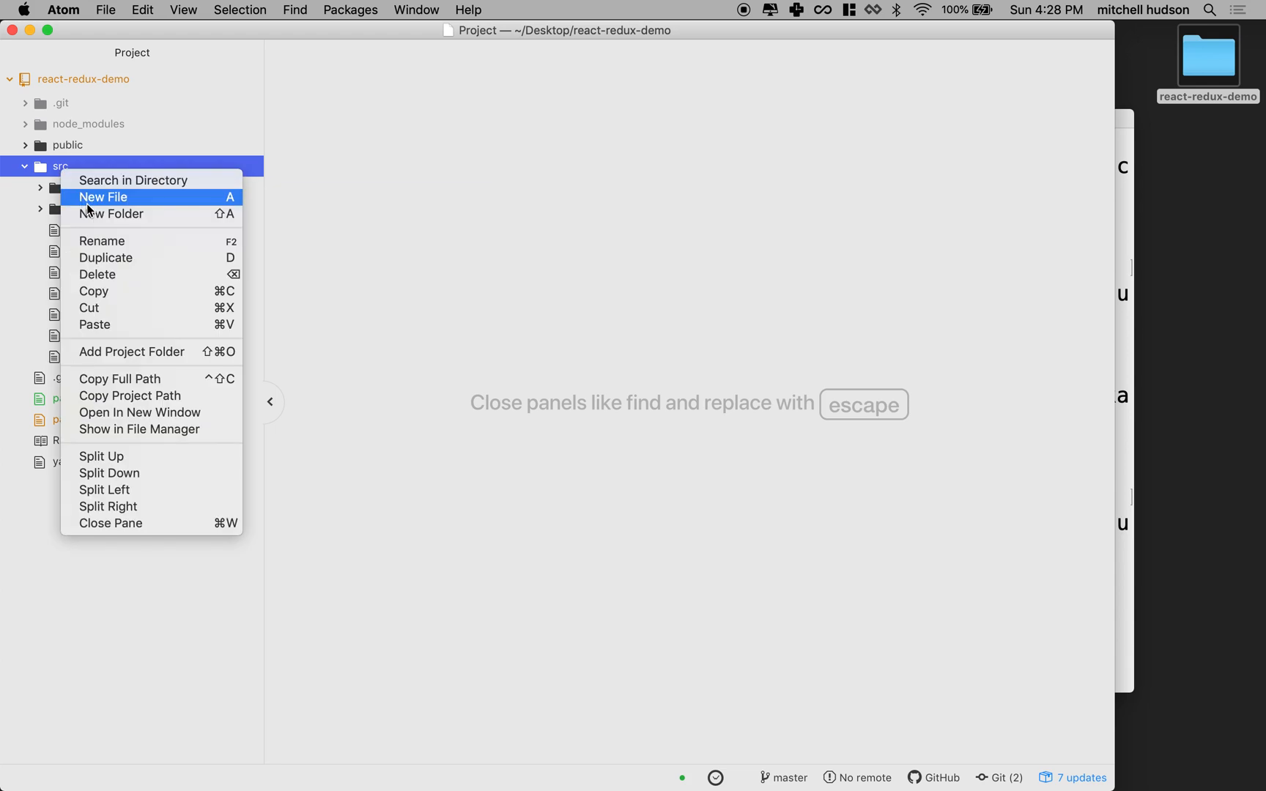
{"action": "left_click", "coordinate": [112, 213]}
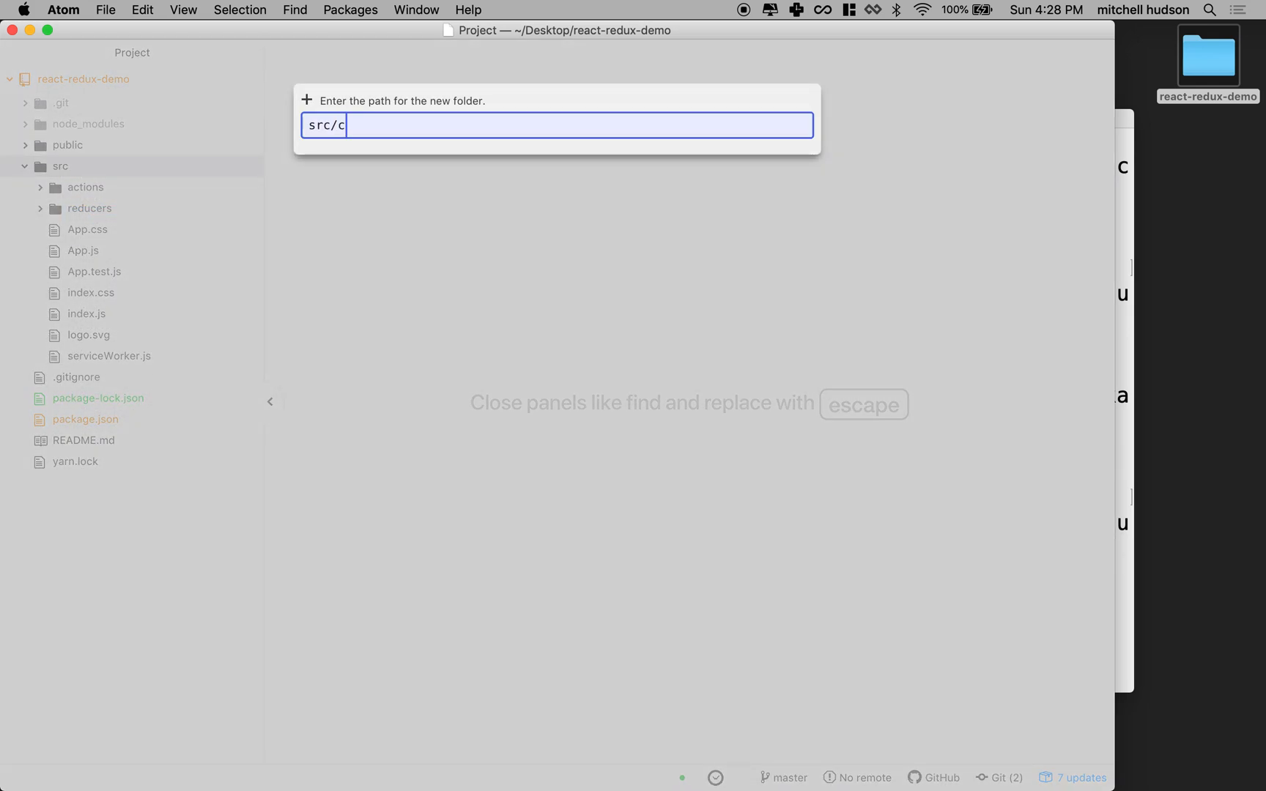
{"action": "key", "text": "Return"}
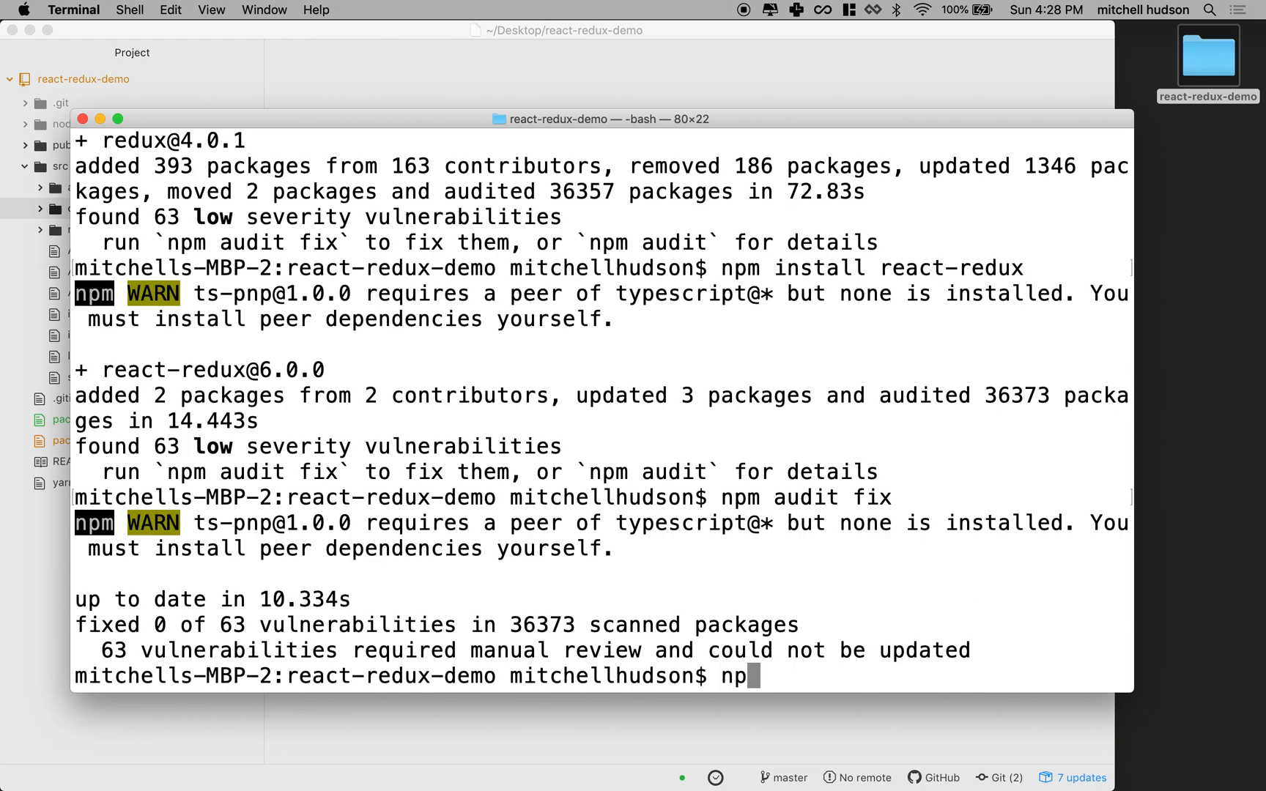
Step: Run npm start to launch the React development server
{"action": "type", "text": "m start"}
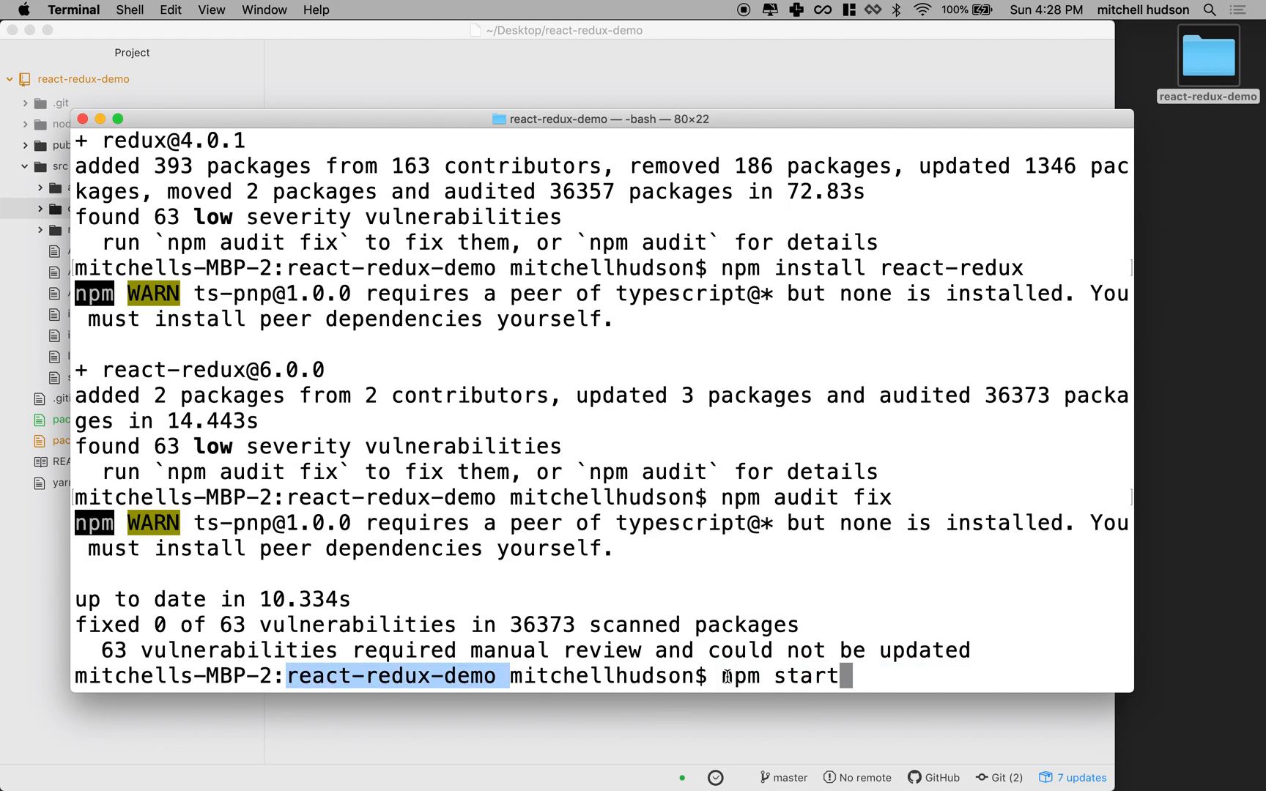
{"action": "key", "text": "Return"}
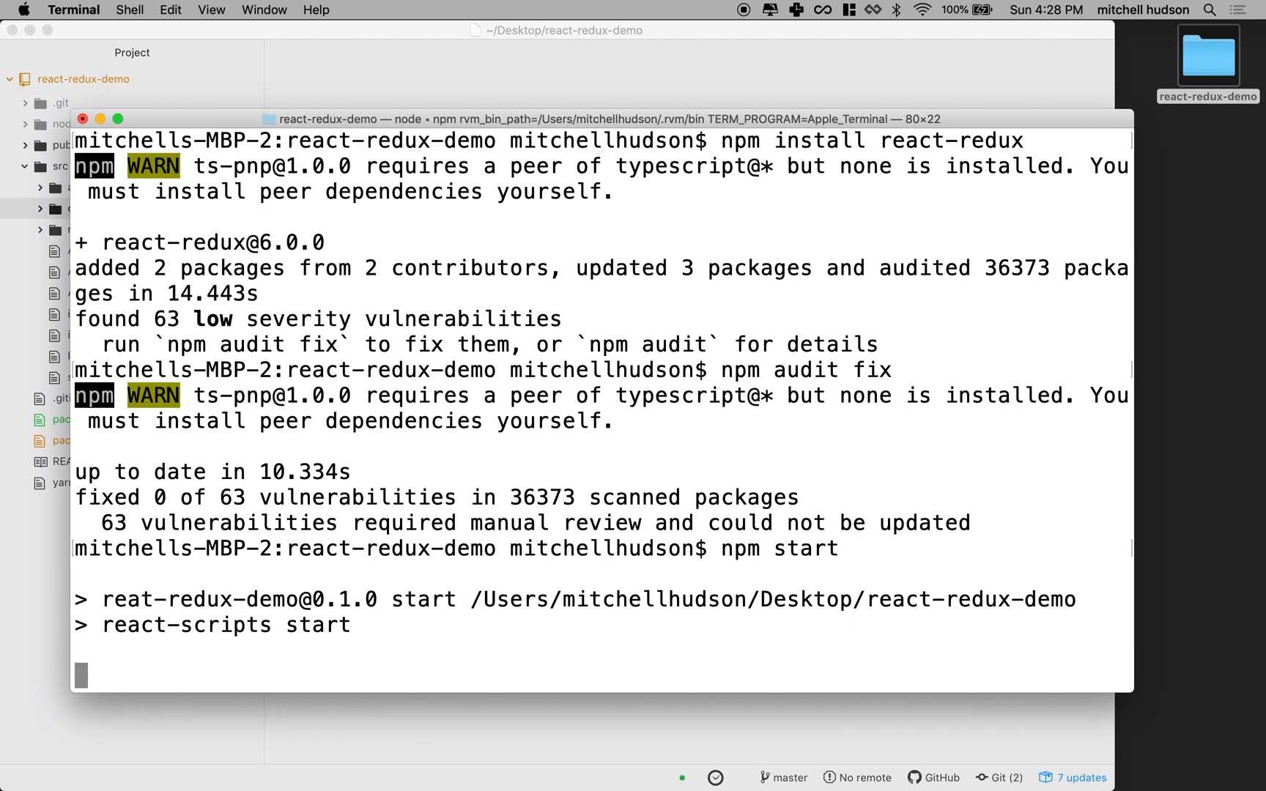
{"action": "mouse_move", "coordinate": [594, 101]}
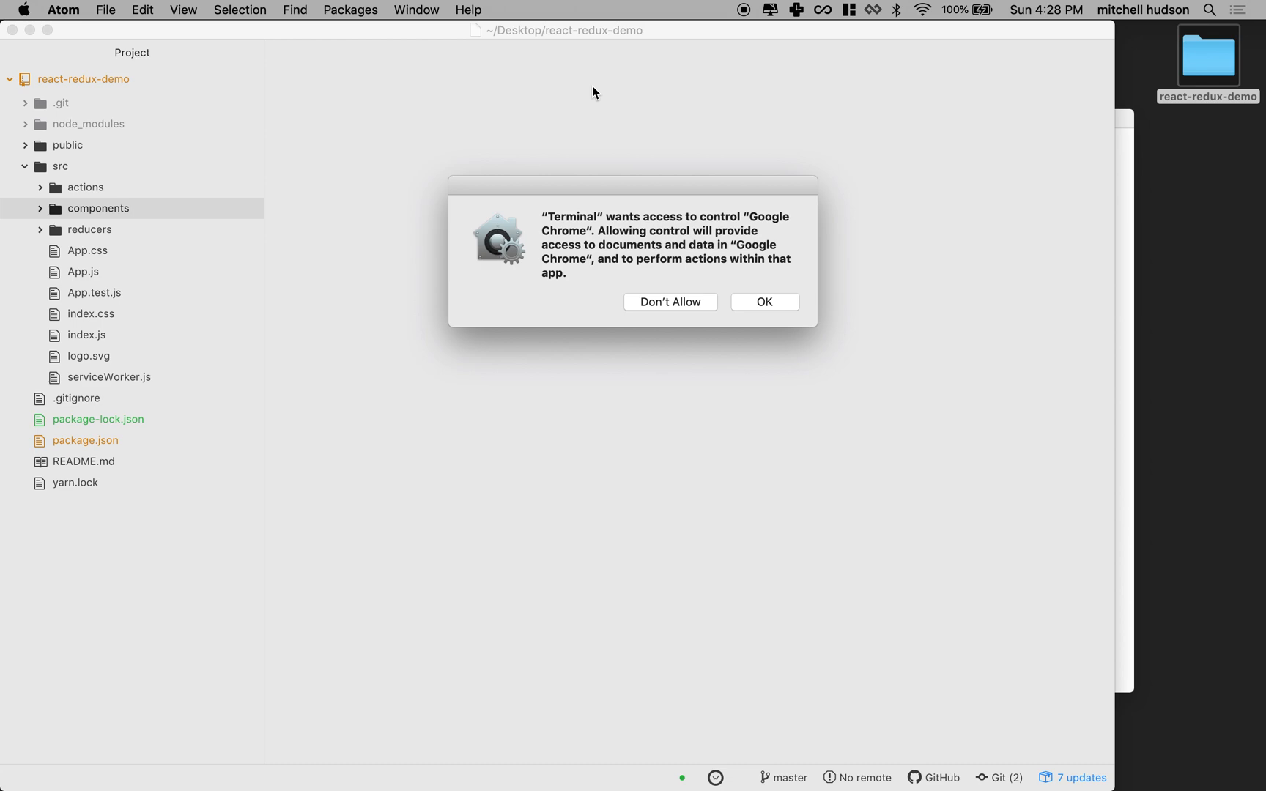
{"action": "mouse_move", "coordinate": [763, 307]}
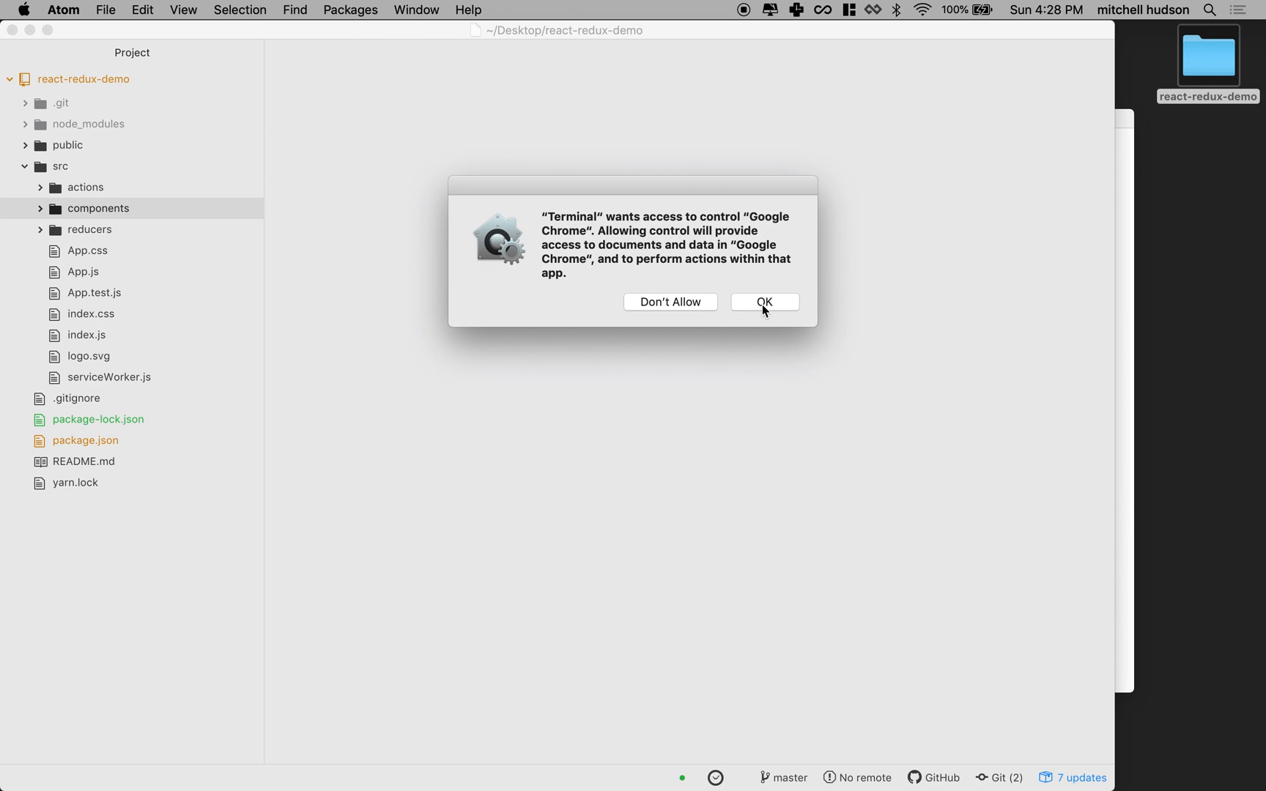
Step: Allow Terminal to control Chrome so the React app shows at localhost:3000
{"action": "left_click", "coordinate": [764, 302]}
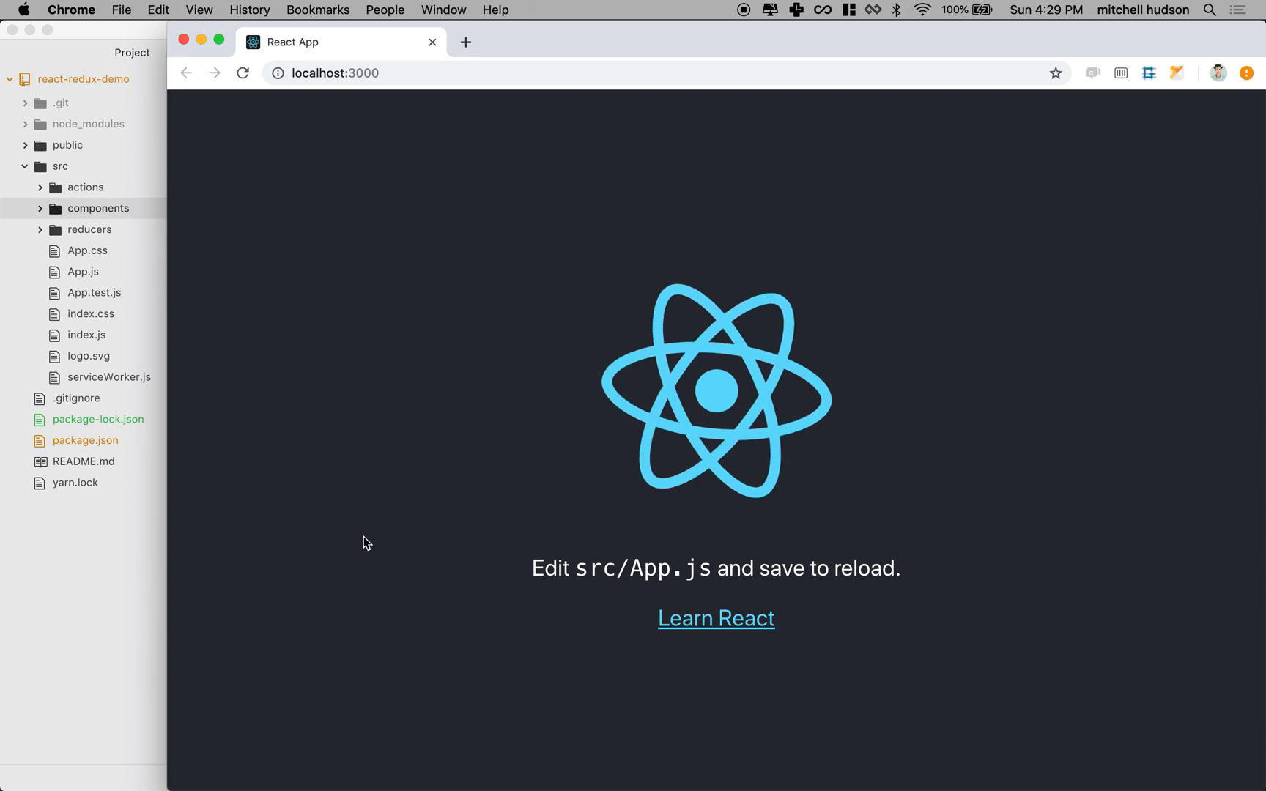
{"action": "mouse_move", "coordinate": [200, 632]}
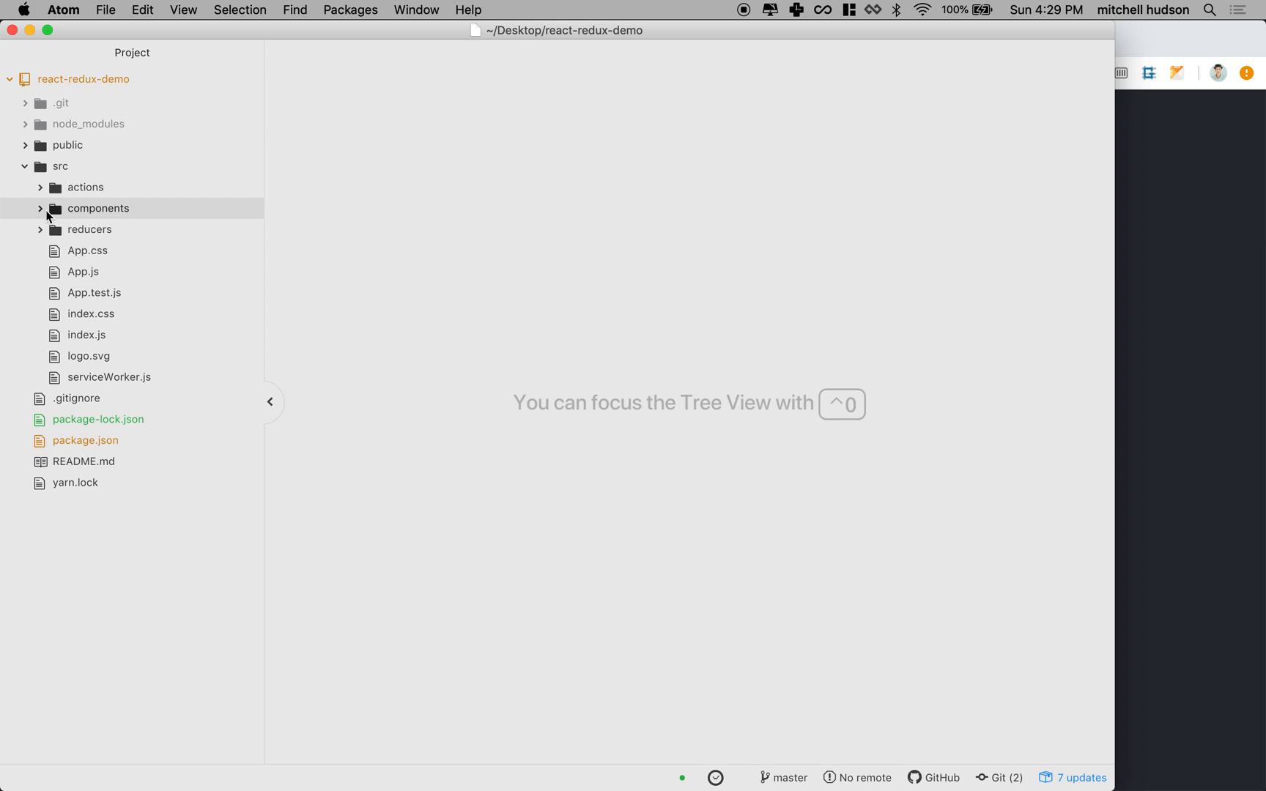
Step: Create an App folder under src/components and move App.css and App.js into it
{"action": "left_click", "coordinate": [98, 208]}
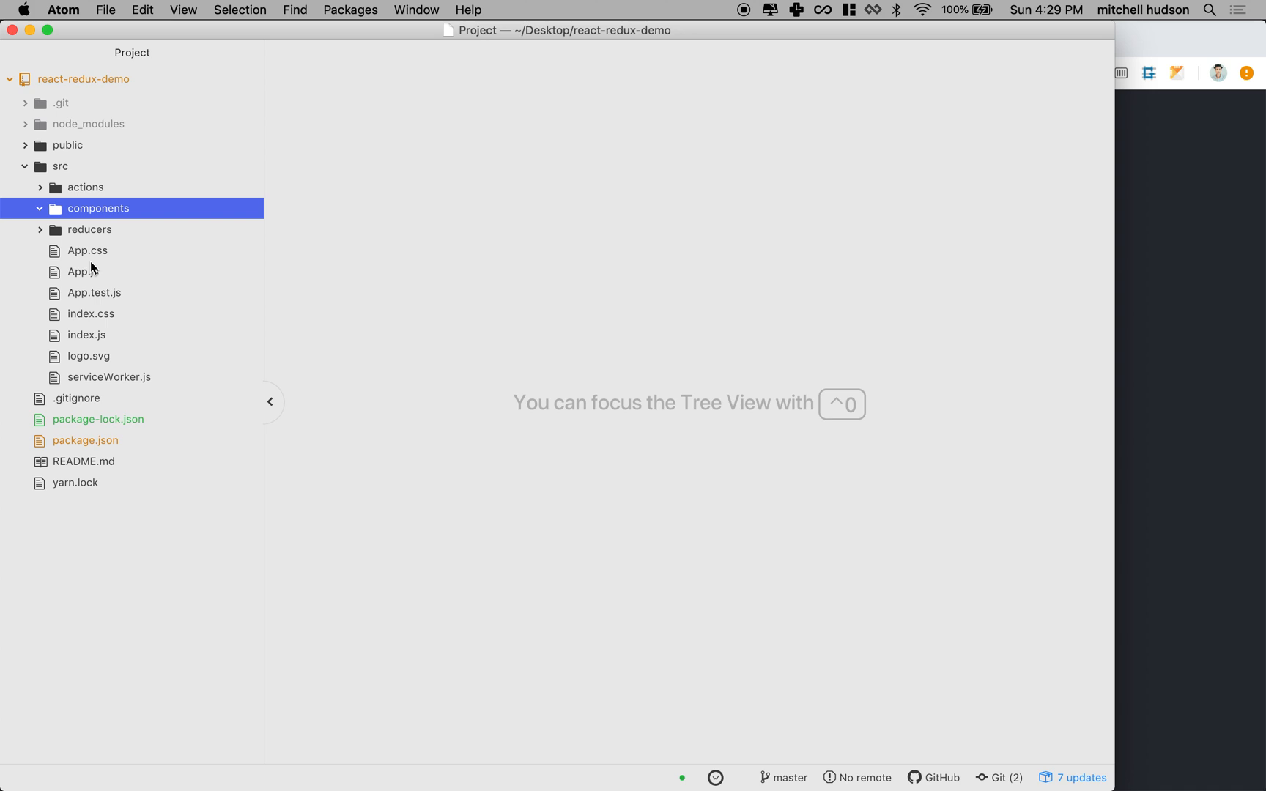
{"action": "mouse_move", "coordinate": [84, 271]}
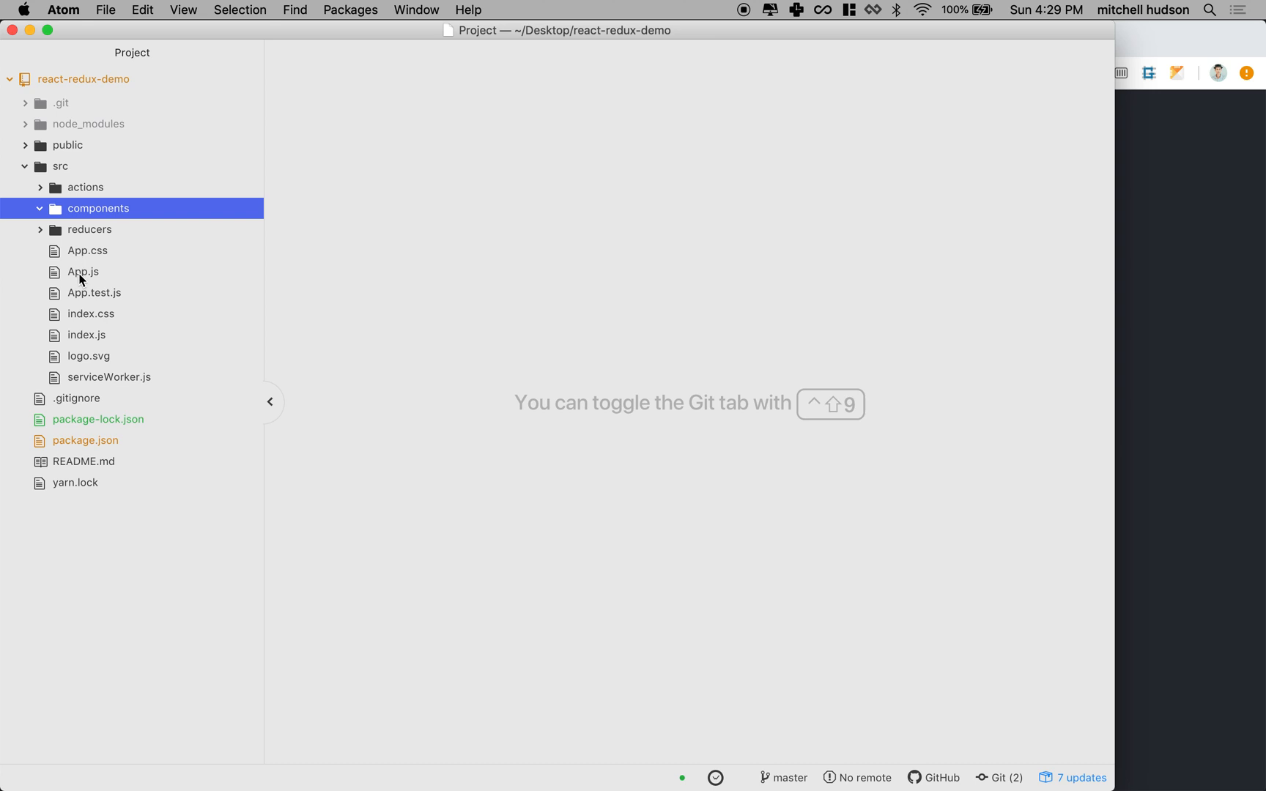
{"action": "mouse_move", "coordinate": [84, 275]}
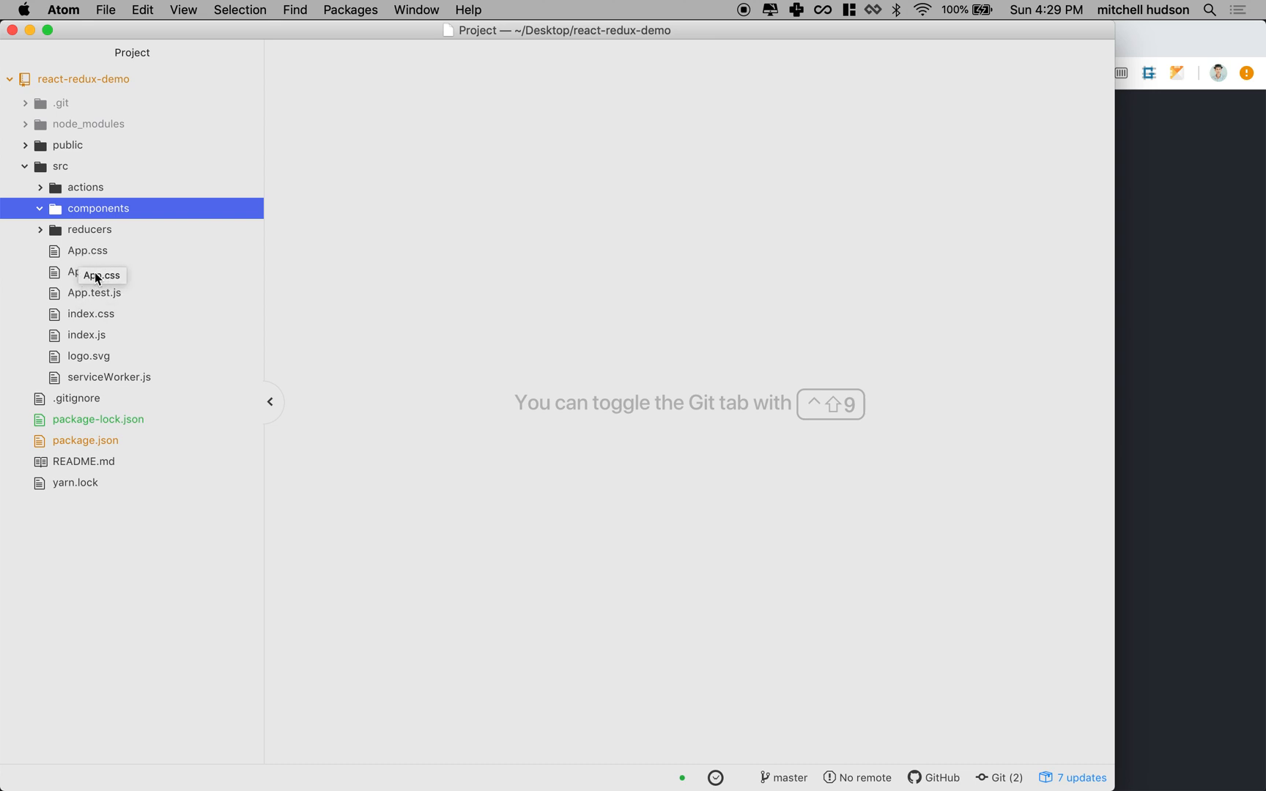
{"action": "mouse_move", "coordinate": [81, 220]}
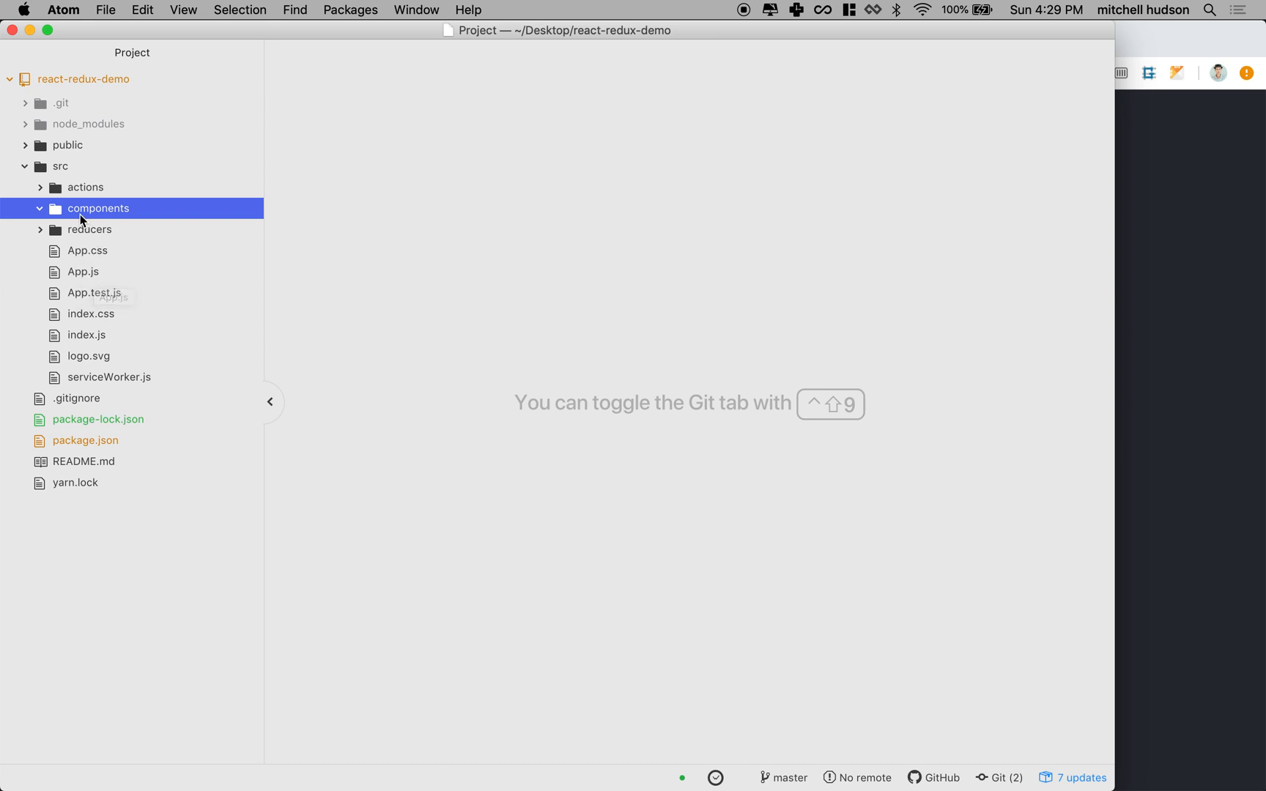
{"action": "right_click", "coordinate": [98, 208]}
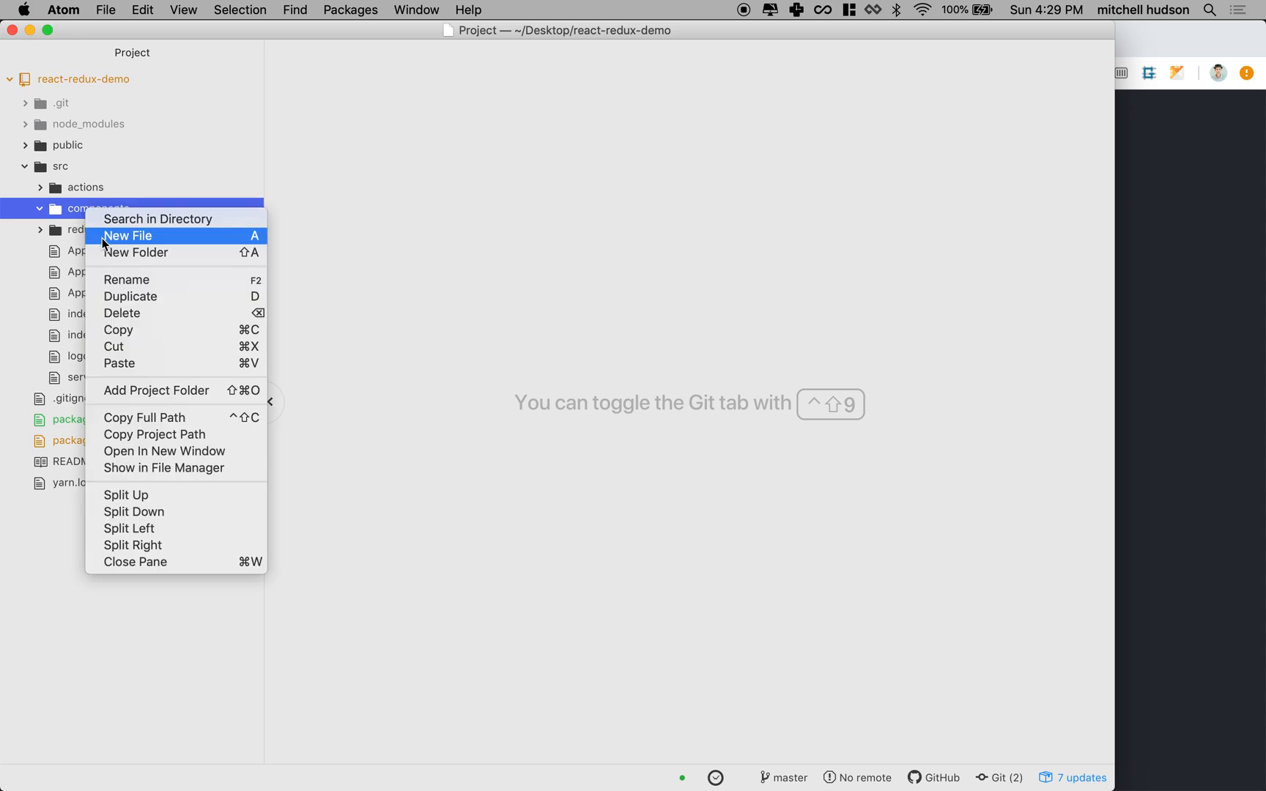
{"action": "left_click", "coordinate": [136, 252]}
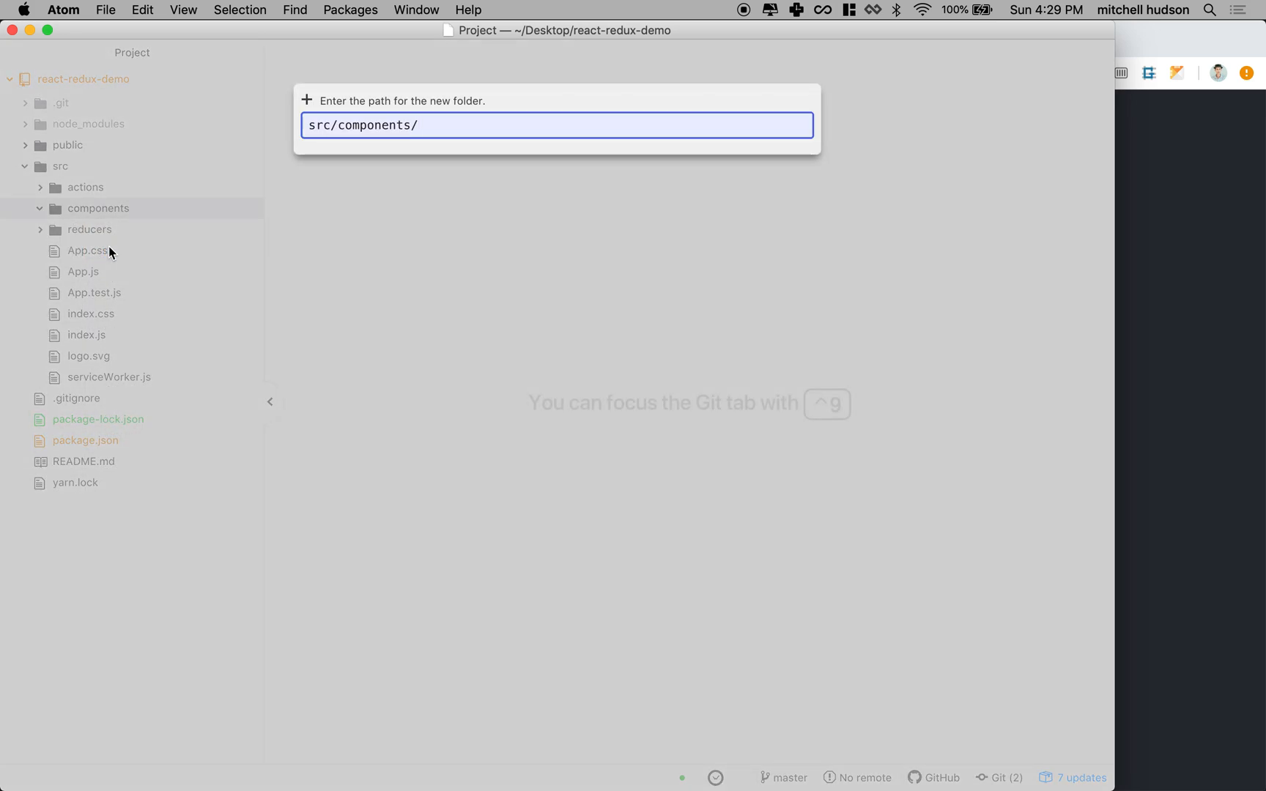
{"action": "key", "text": "Return"}
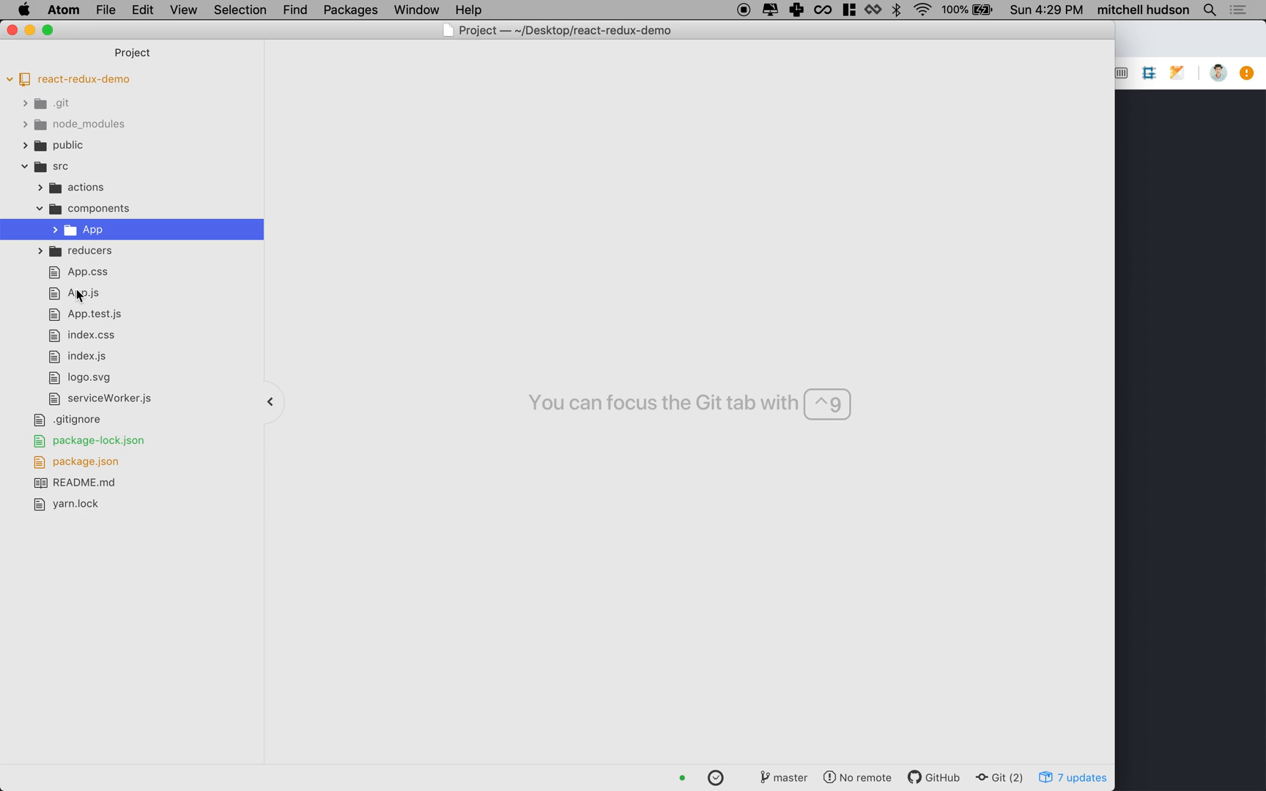
{"action": "left_click", "coordinate": [88, 272]}
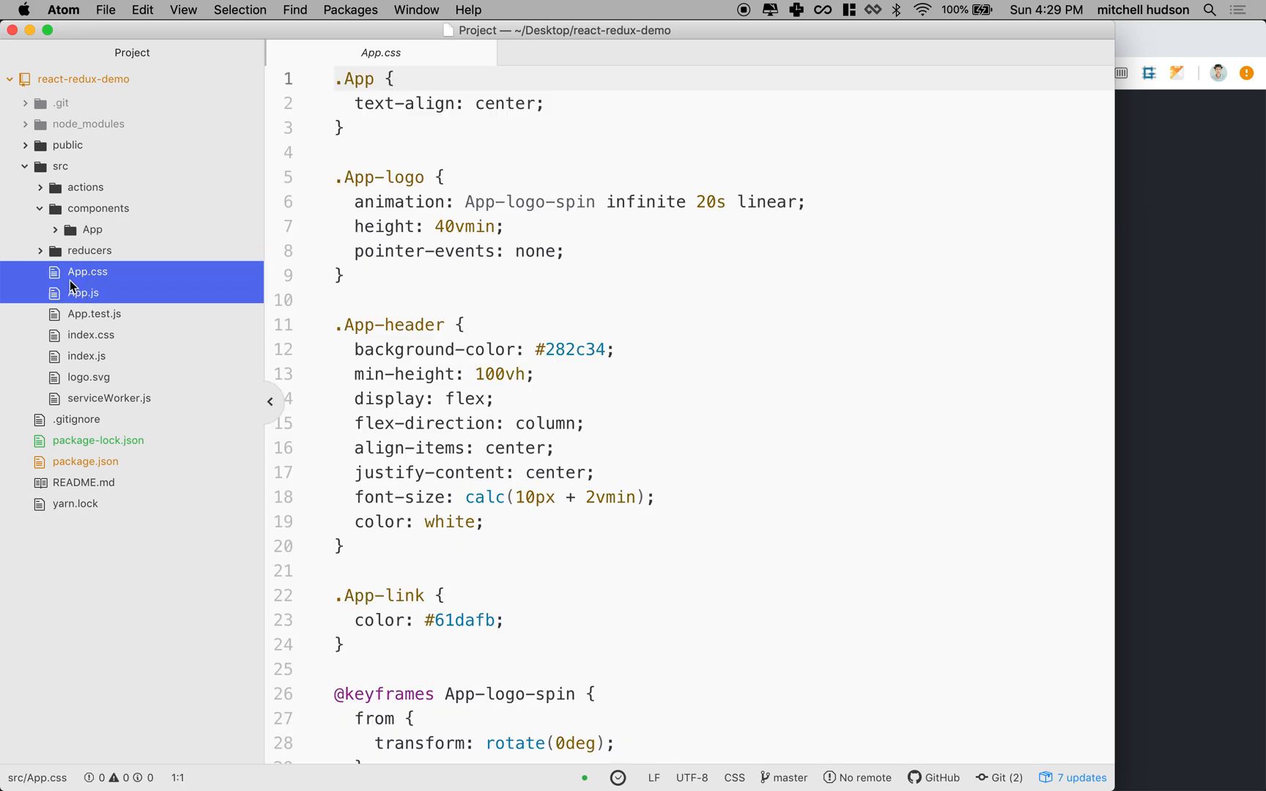
{"action": "left_click", "coordinate": [91, 229]}
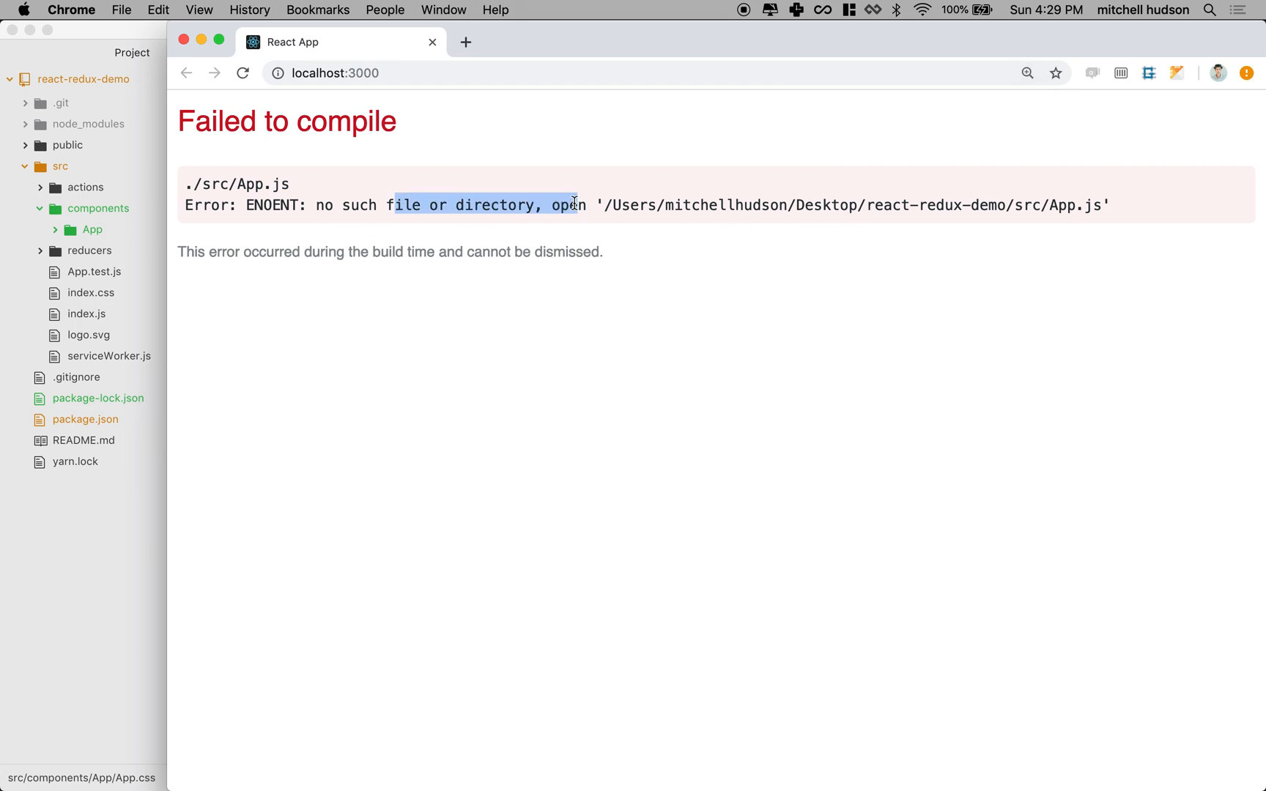
{"action": "mouse_move", "coordinate": [449, 178]}
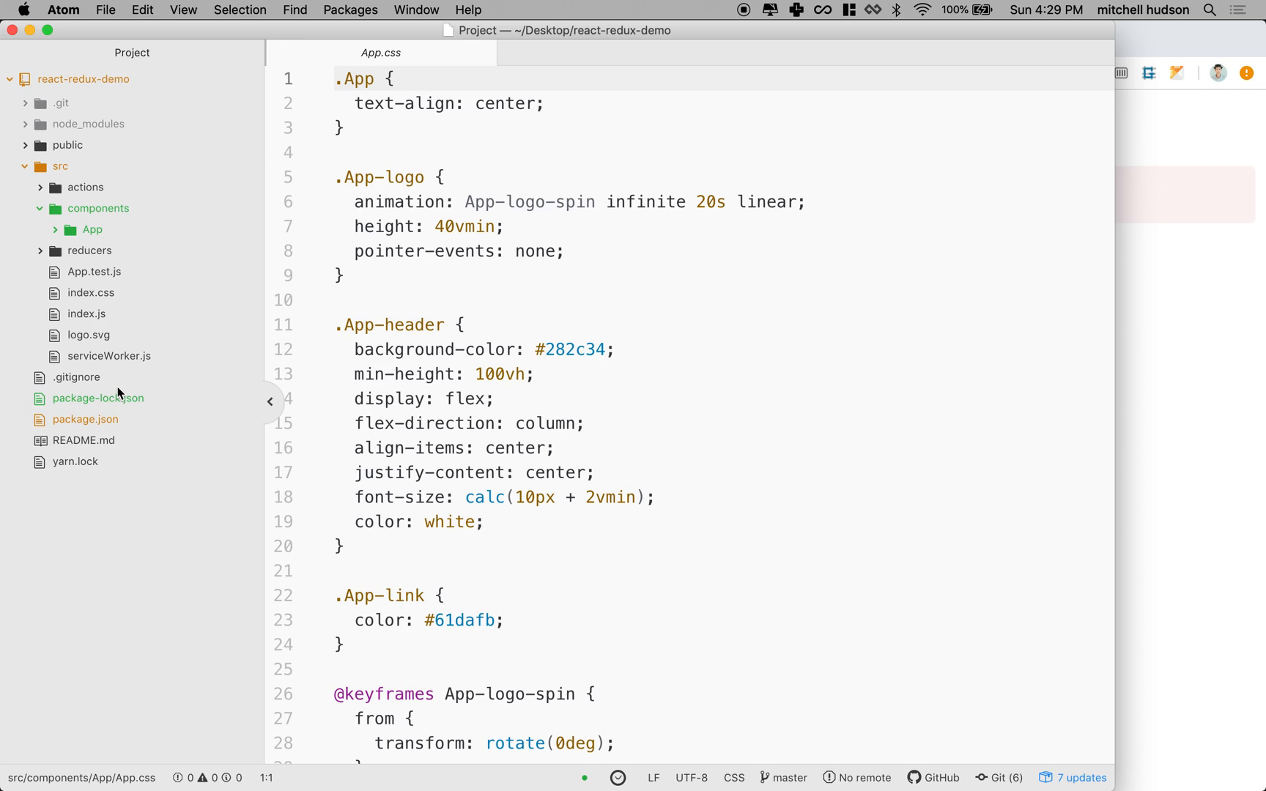
Step: Change index.js to import App from './components/App/App' and save
{"action": "left_click", "coordinate": [85, 313]}
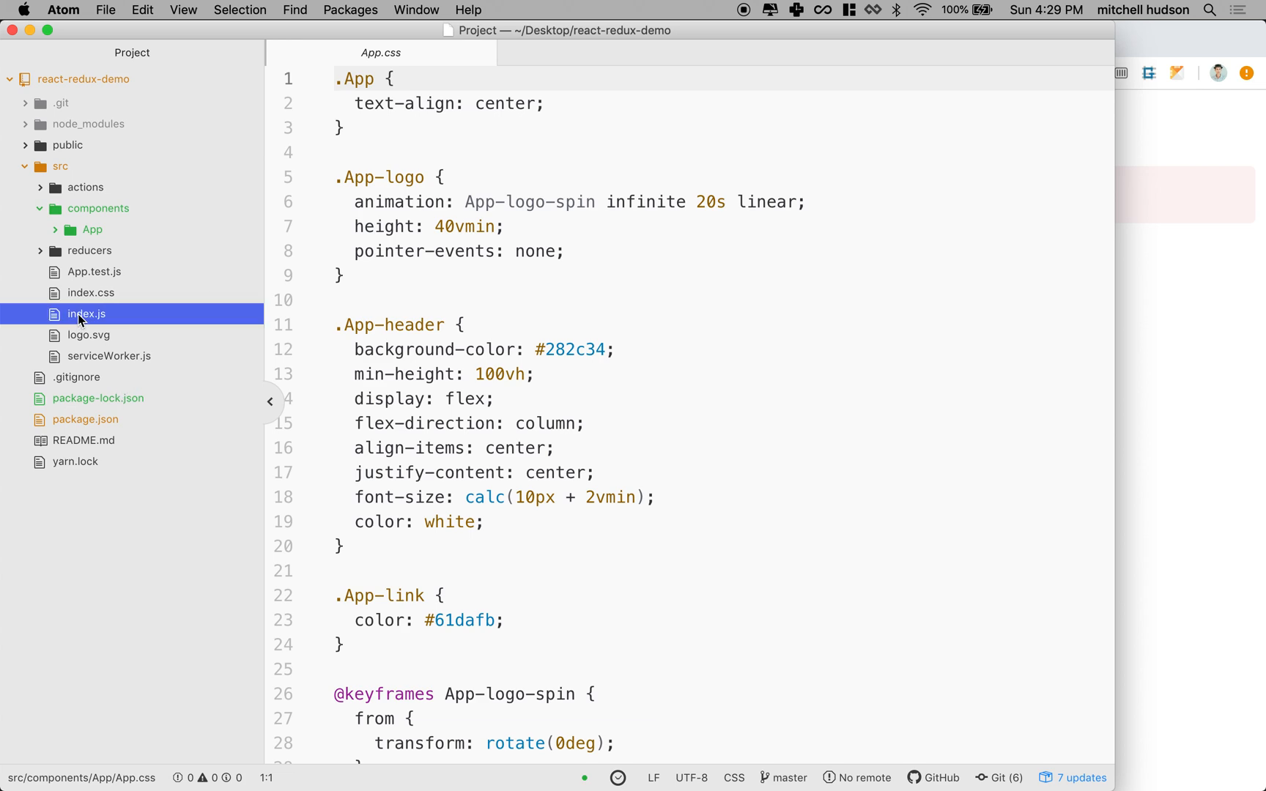
{"action": "left_click", "coordinate": [84, 314]}
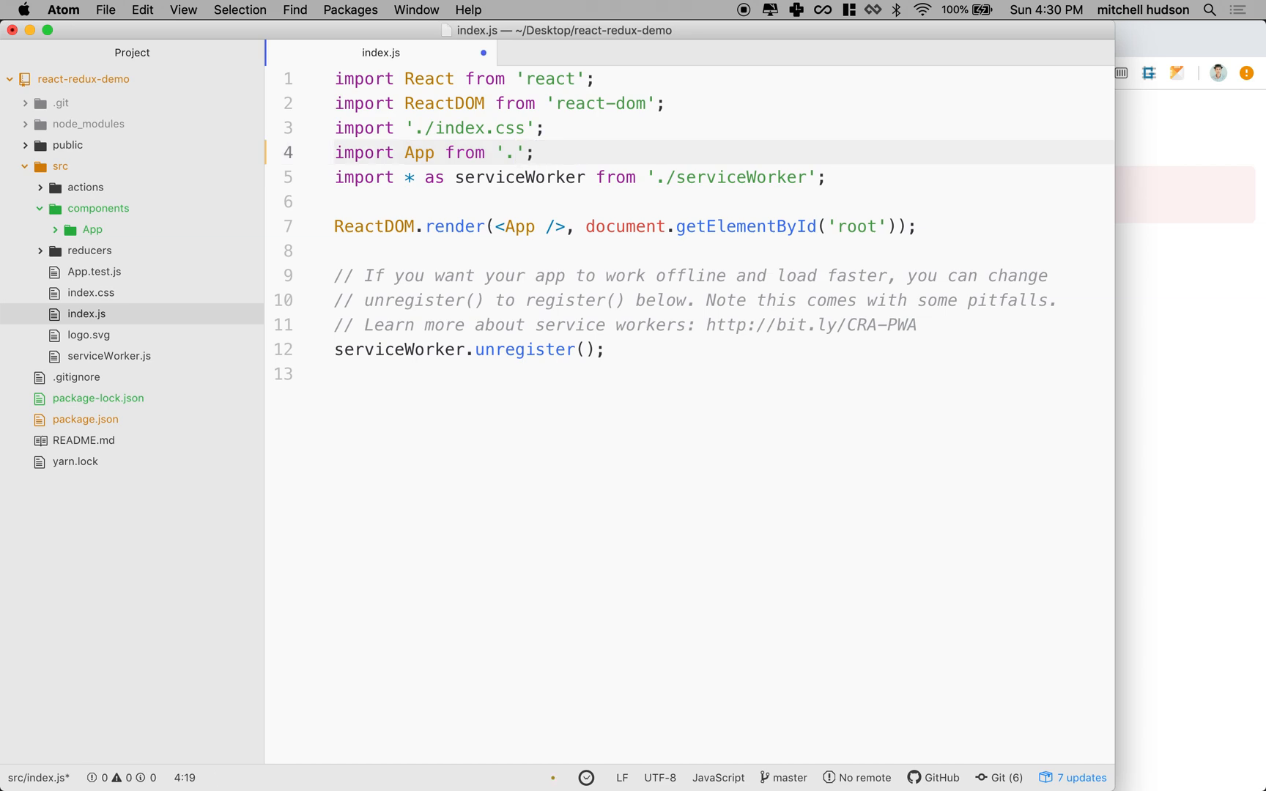
{"action": "left_click", "coordinate": [516, 152]}
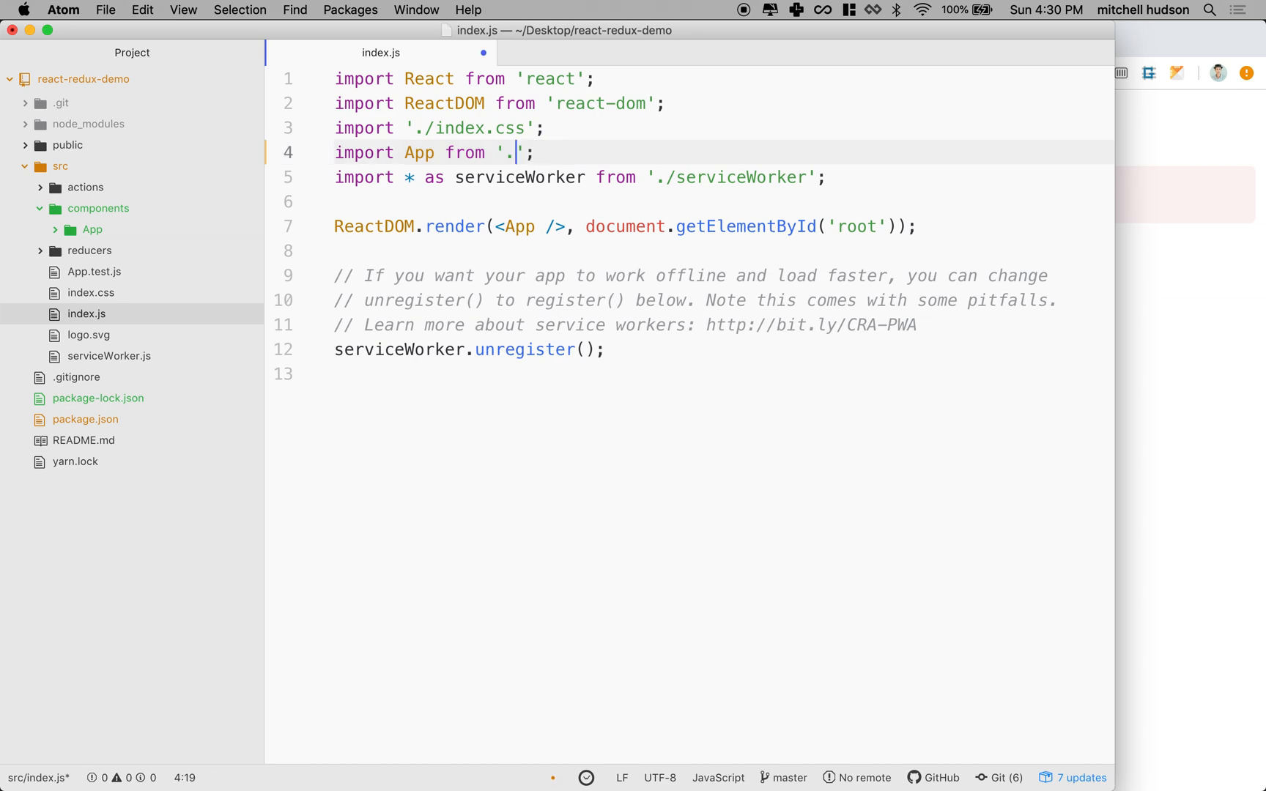
{"action": "type", "text": "components."}
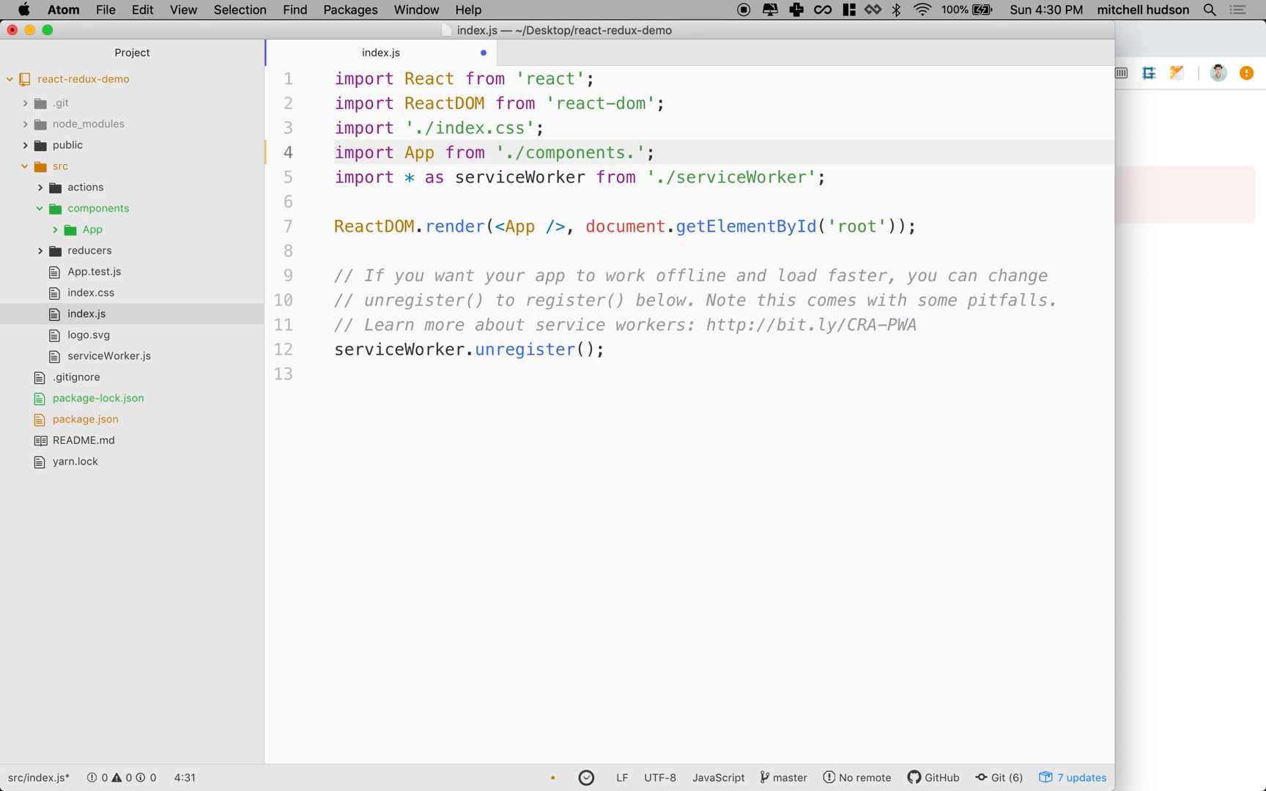
{"action": "type", "text": "/A"}
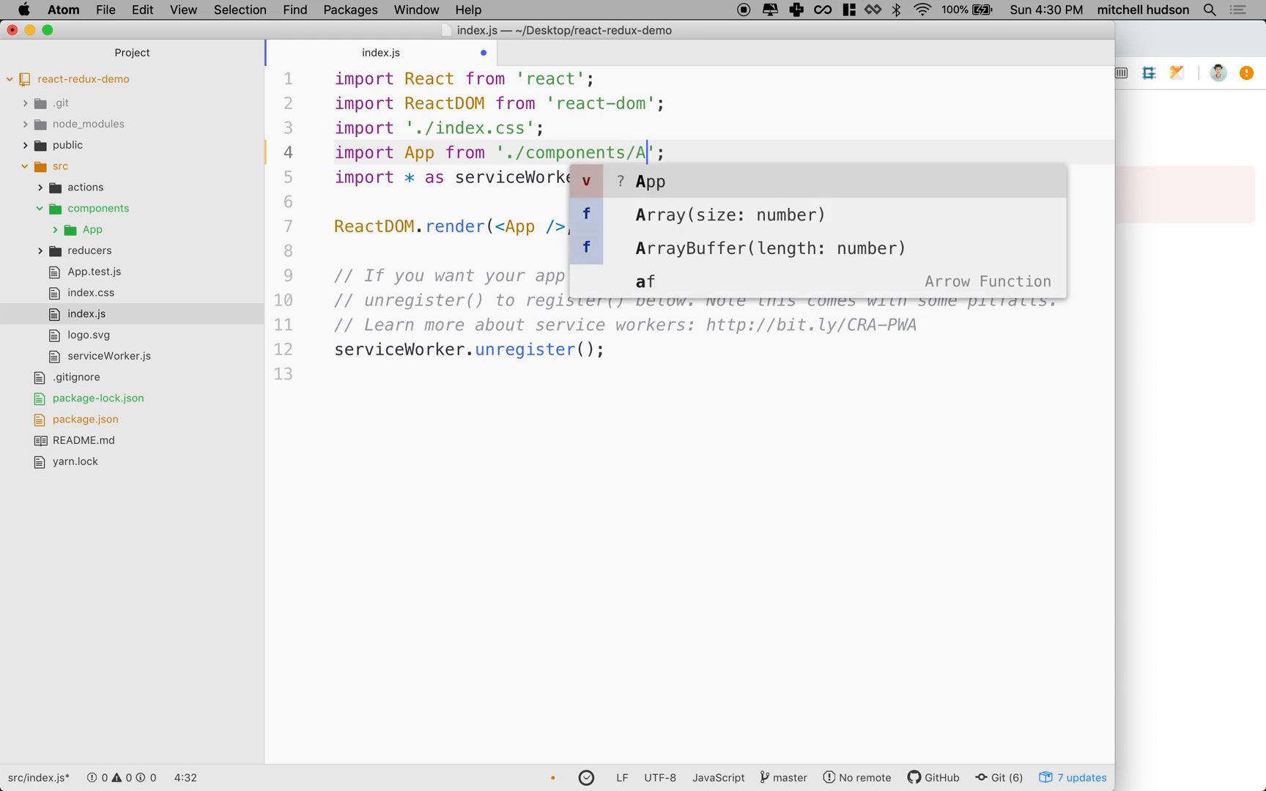
{"action": "type", "text": "pp/App."}
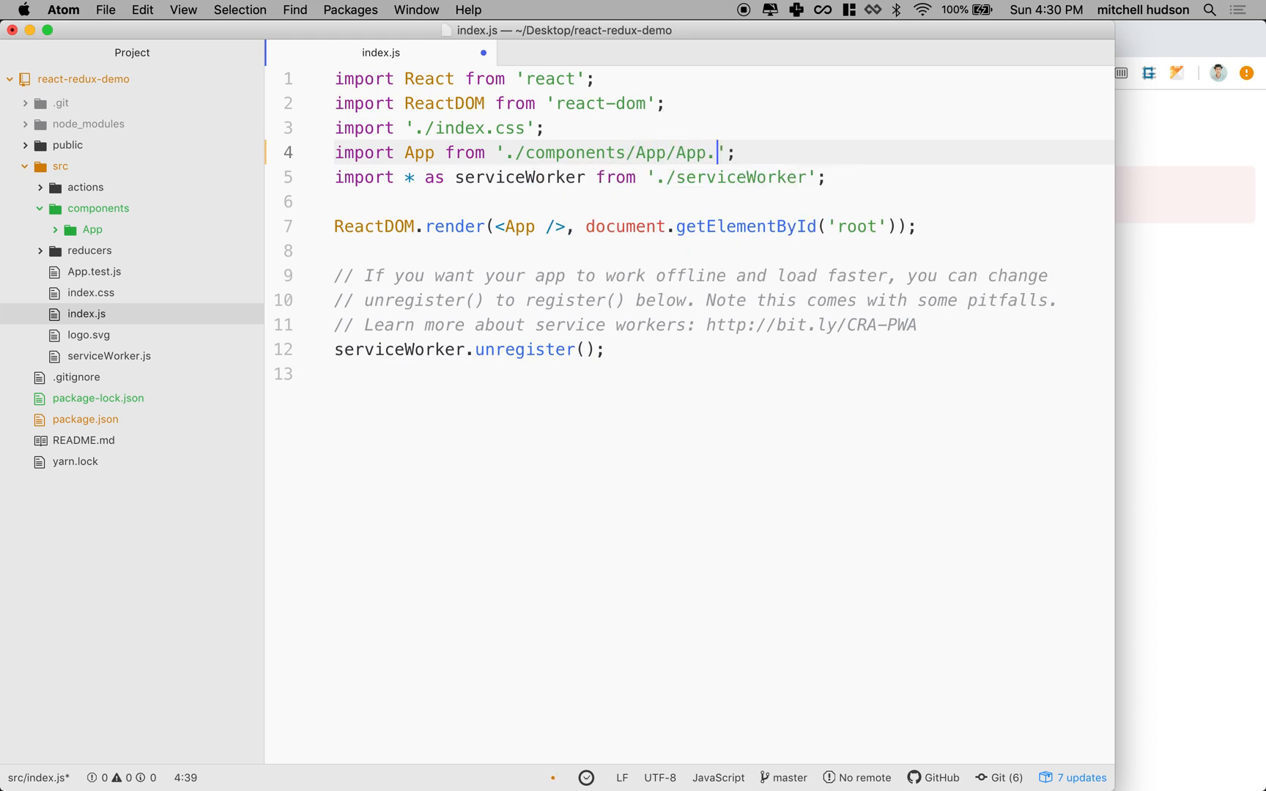
{"action": "key", "text": "Backspace"}
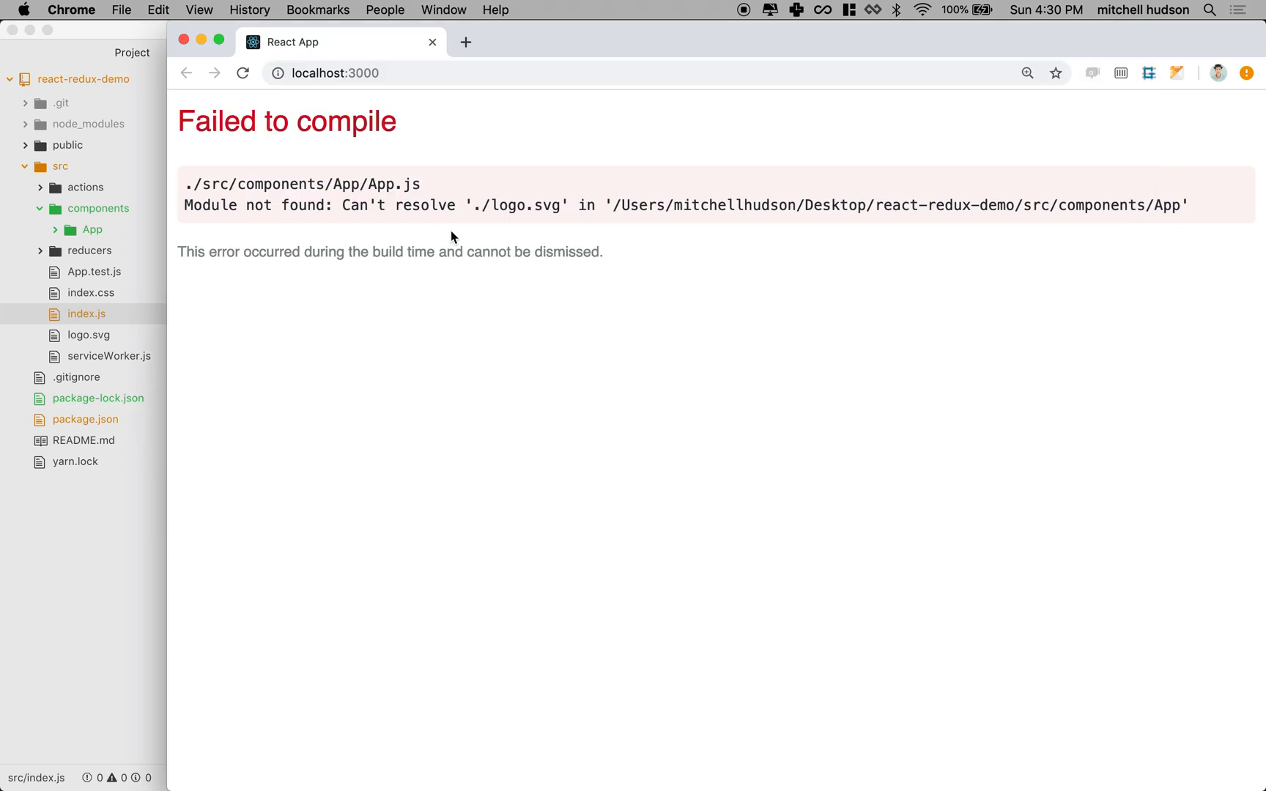
Step: View the unresolved './logo.svg' compile error and bring up App.js from components/App
{"action": "double_click", "coordinate": [523, 205]}
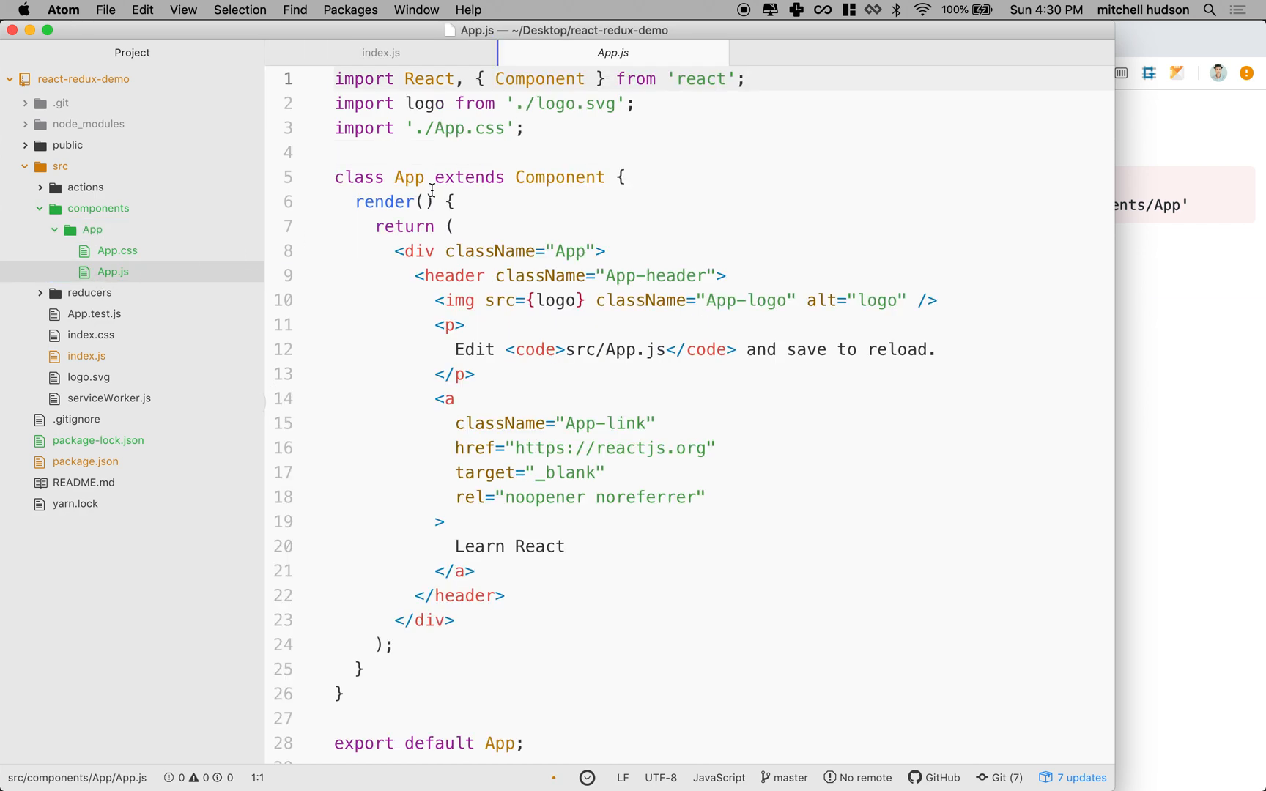
Step: Select the logo import path in App.js to repoint it at '../../logo.svg'
{"action": "left_click", "coordinate": [421, 128]}
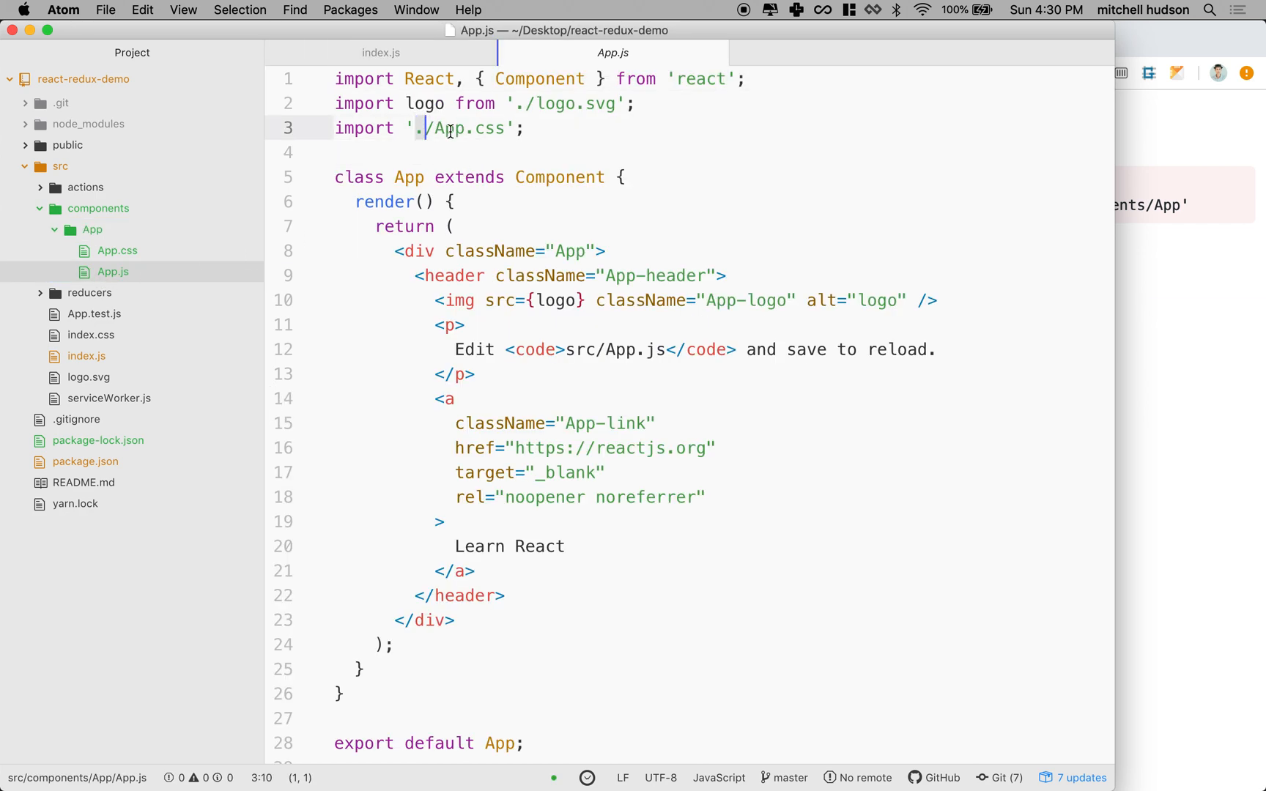
{"action": "double_click", "coordinate": [466, 127]}
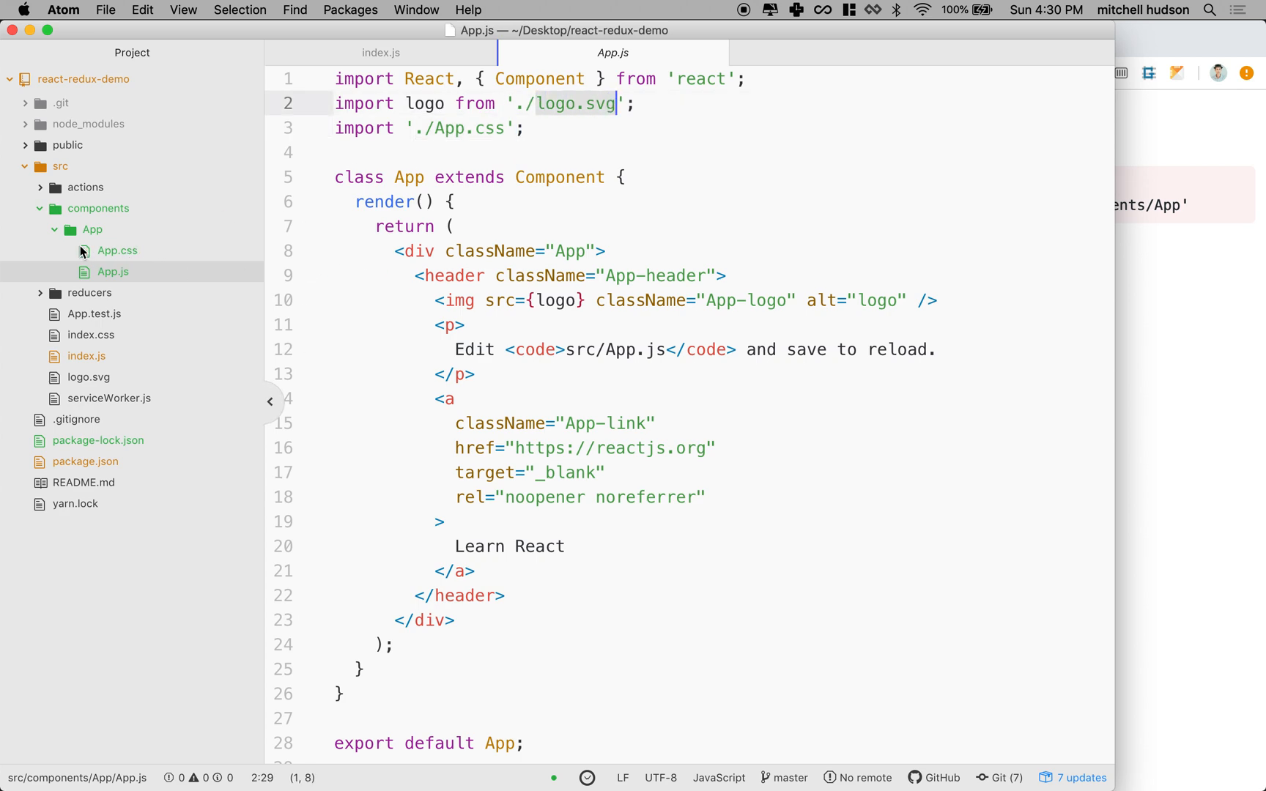
{"action": "mouse_move", "coordinate": [202, 182]}
{"action": "type", "text": "./.."}
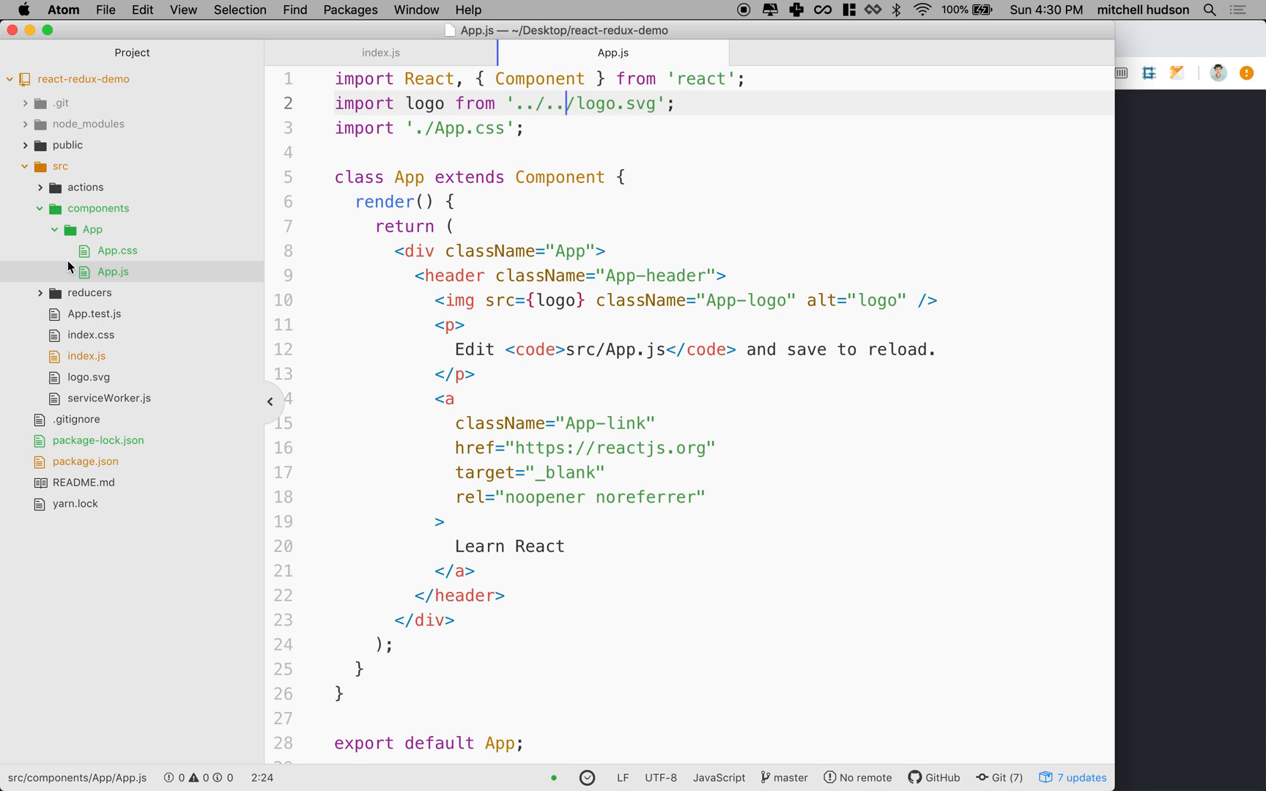
{"action": "mouse_move", "coordinate": [86, 319]}
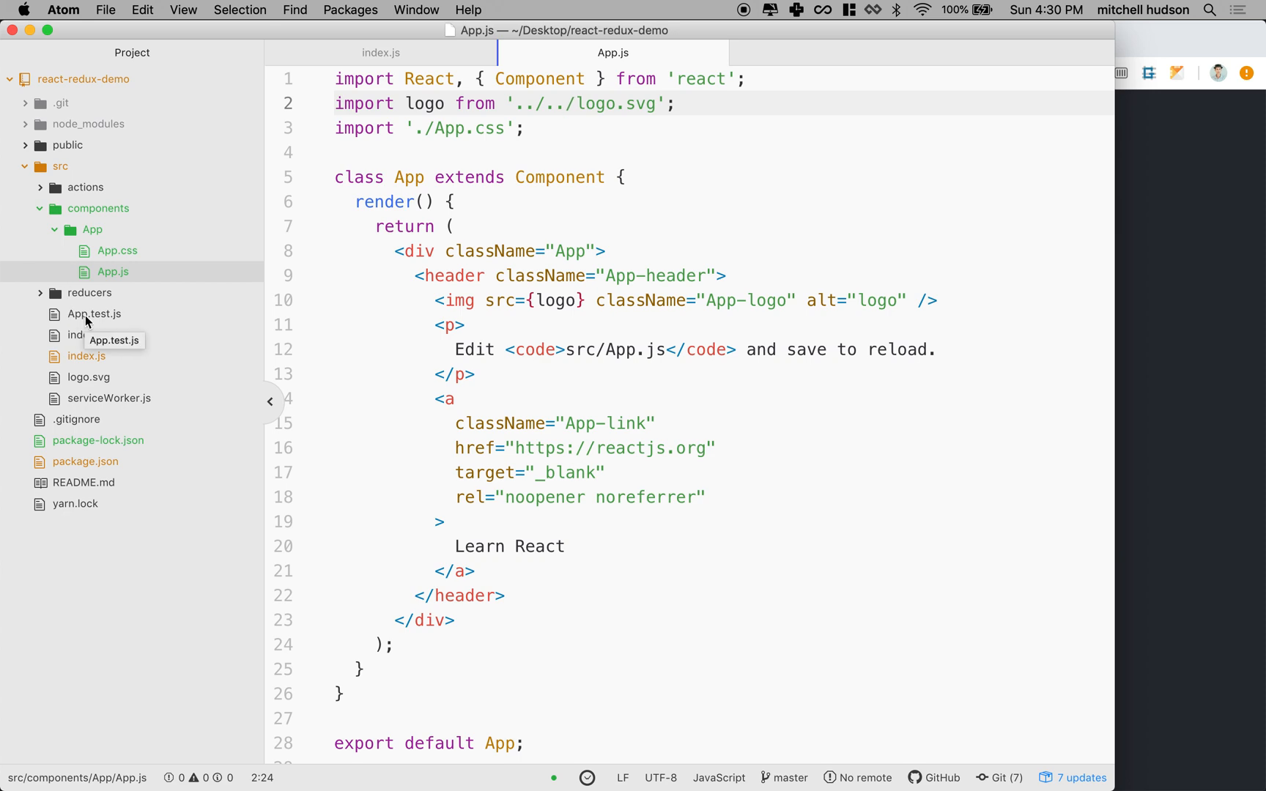